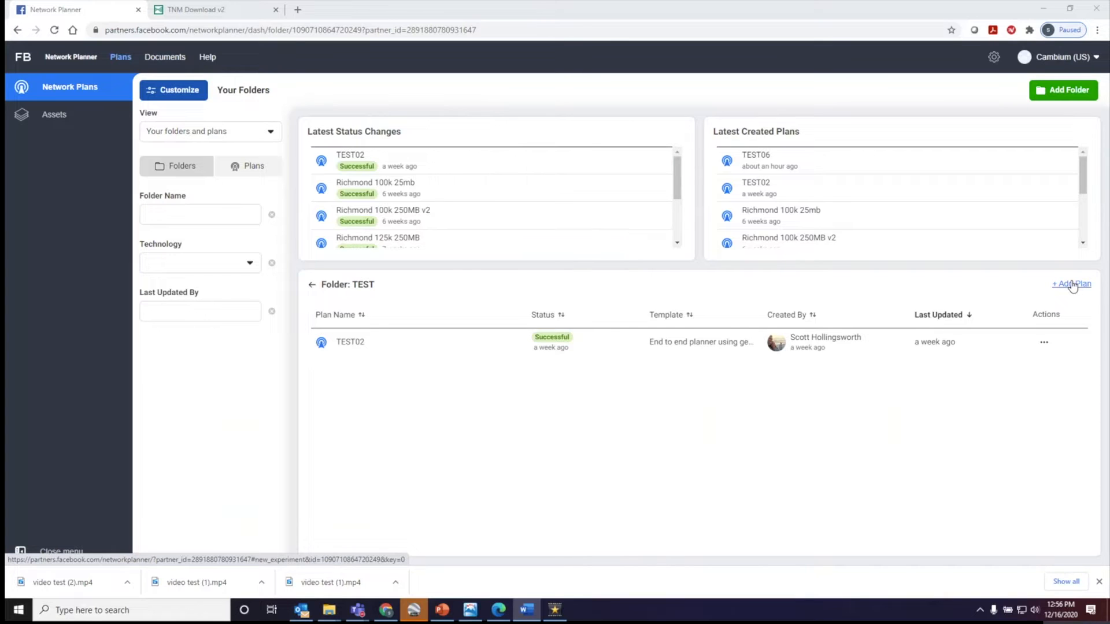
mouse_move(1074, 293)
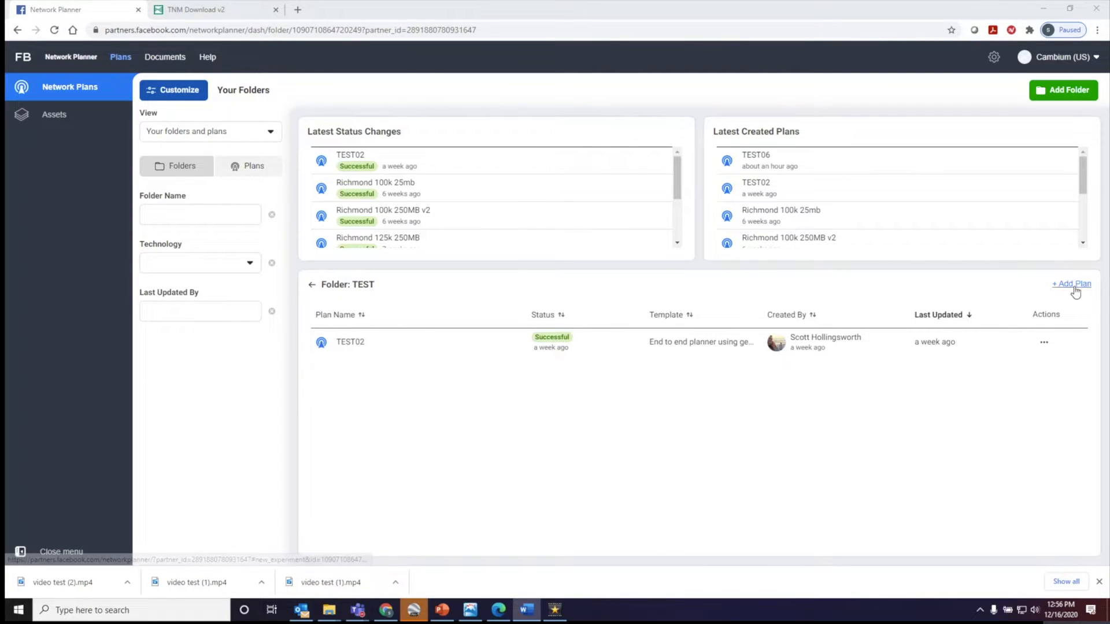
Step: Add a plan named TESET11 using the 'End to end planner using geotiff files' source and save it
click(1071, 284)
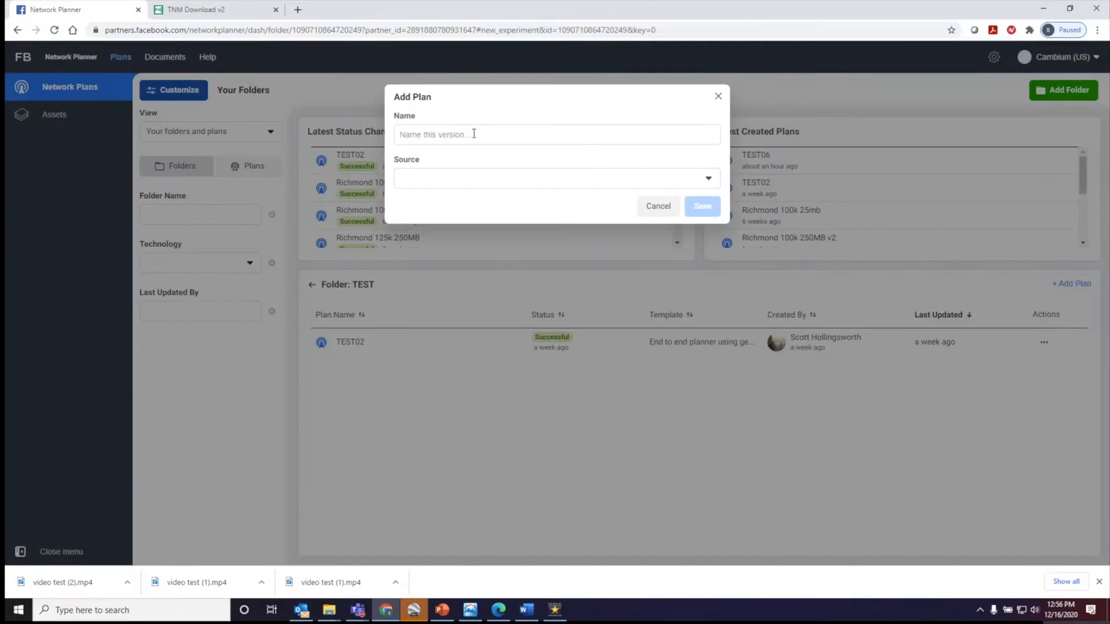
text(TESET11)
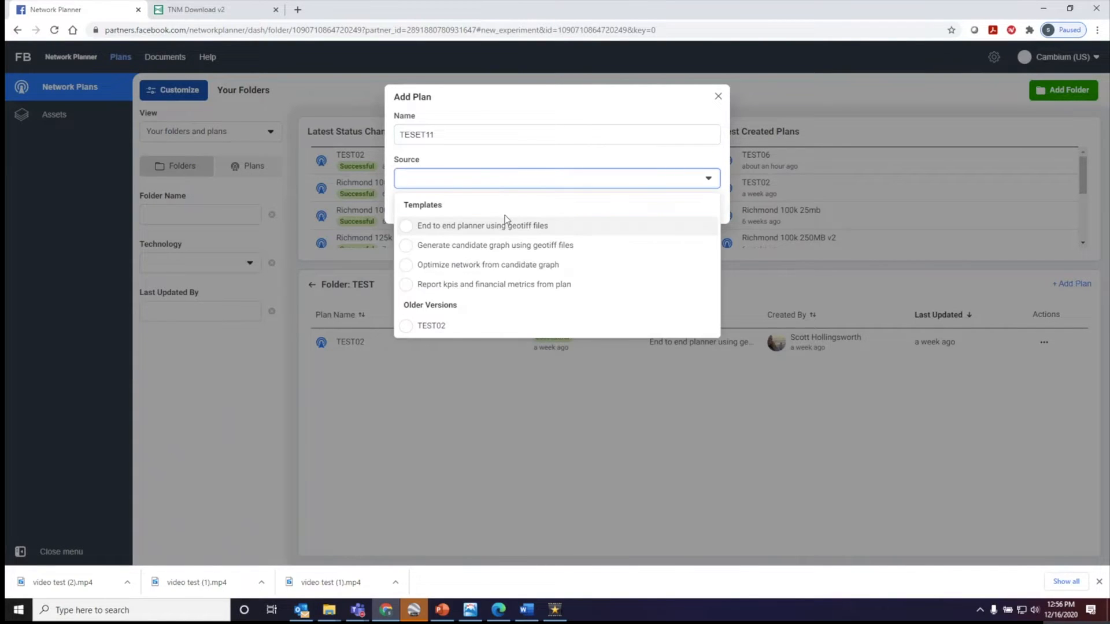
click(482, 225)
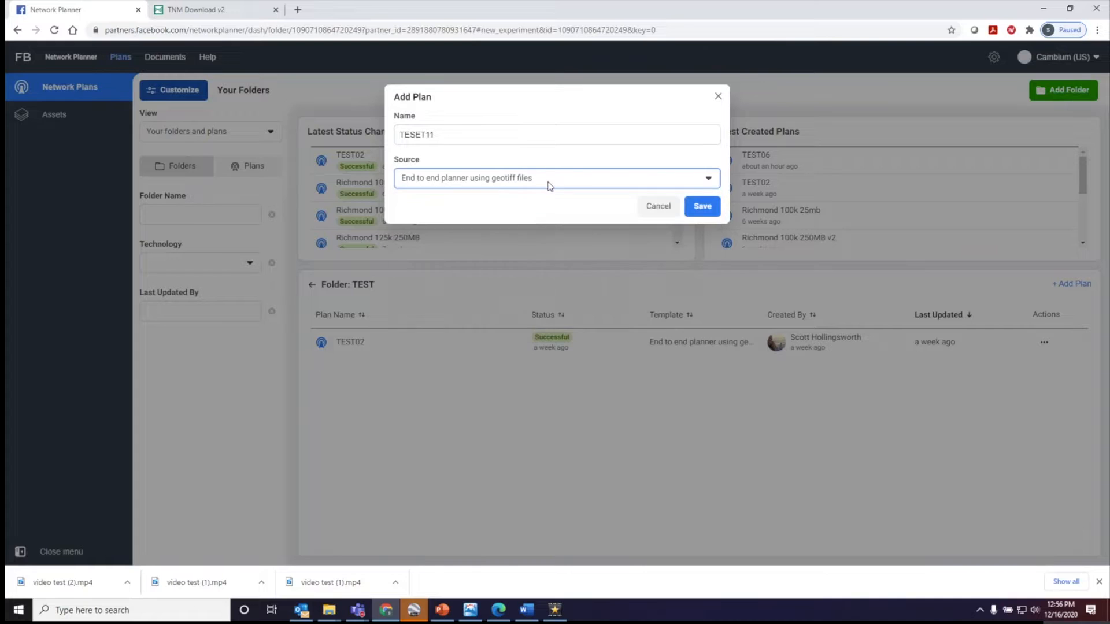
click(702, 206)
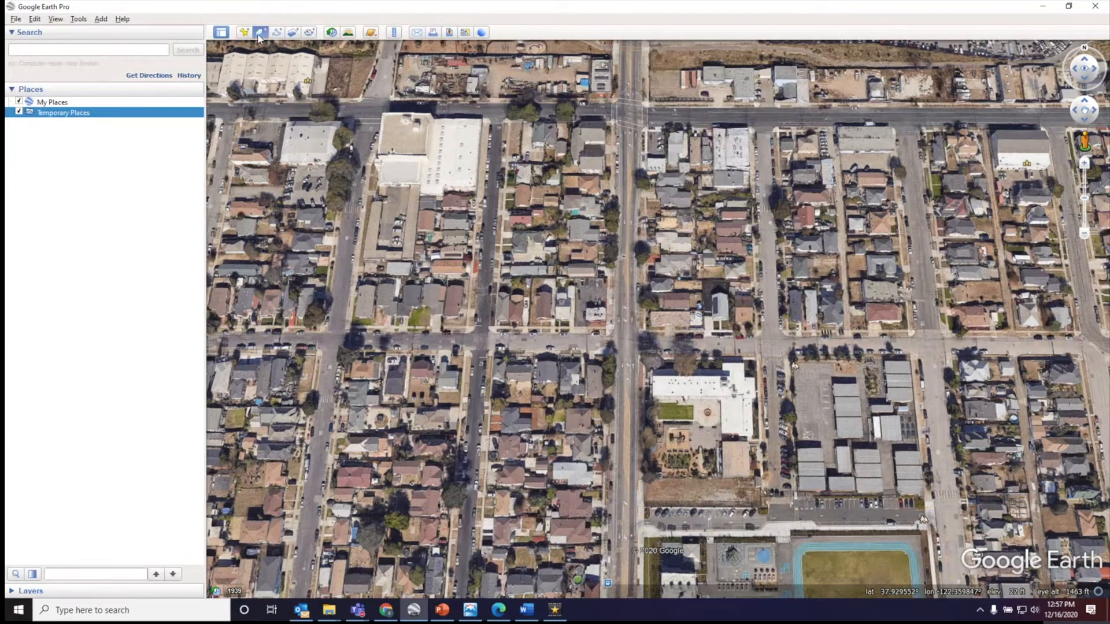
Step: Trace a boundary polygon over the neighbourhood and save the Untitled Polygon as a place file
click(260, 33)
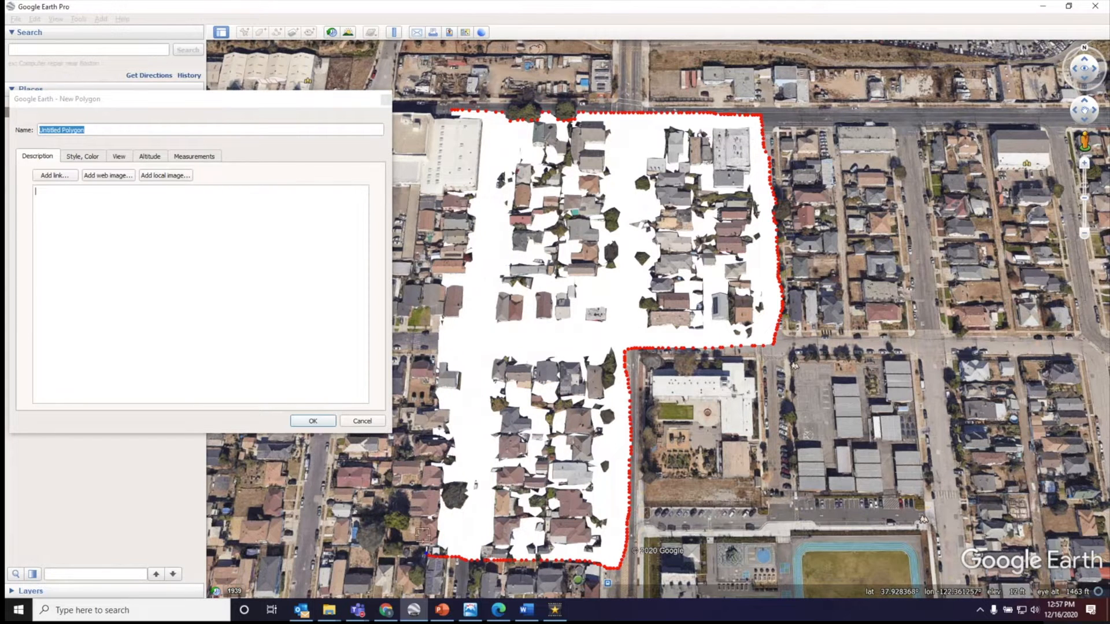
click(312, 420)
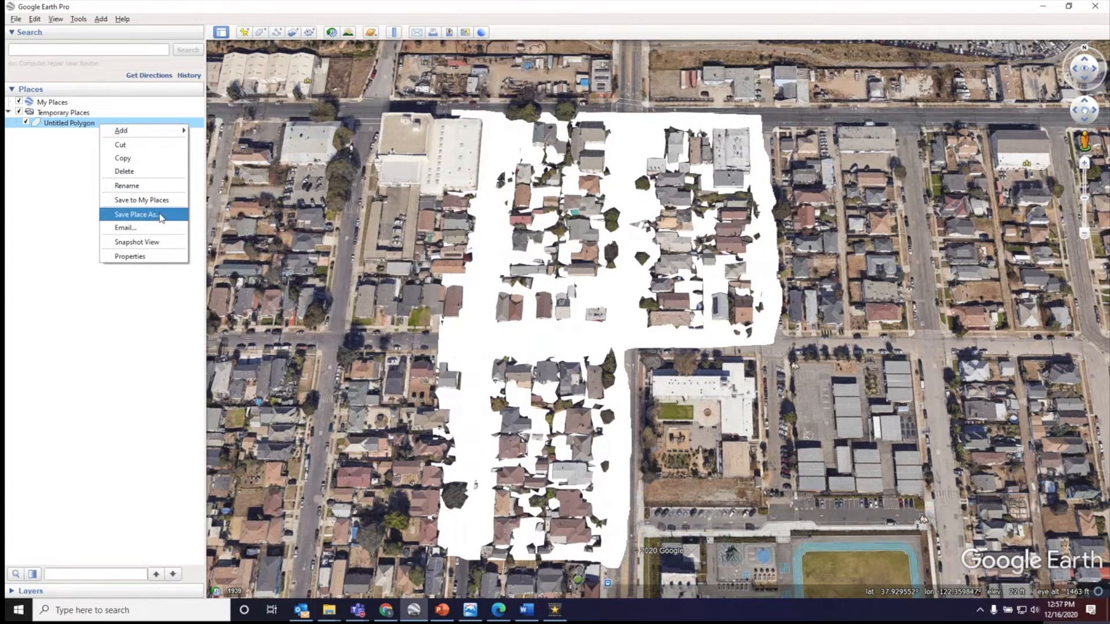
click(137, 215)
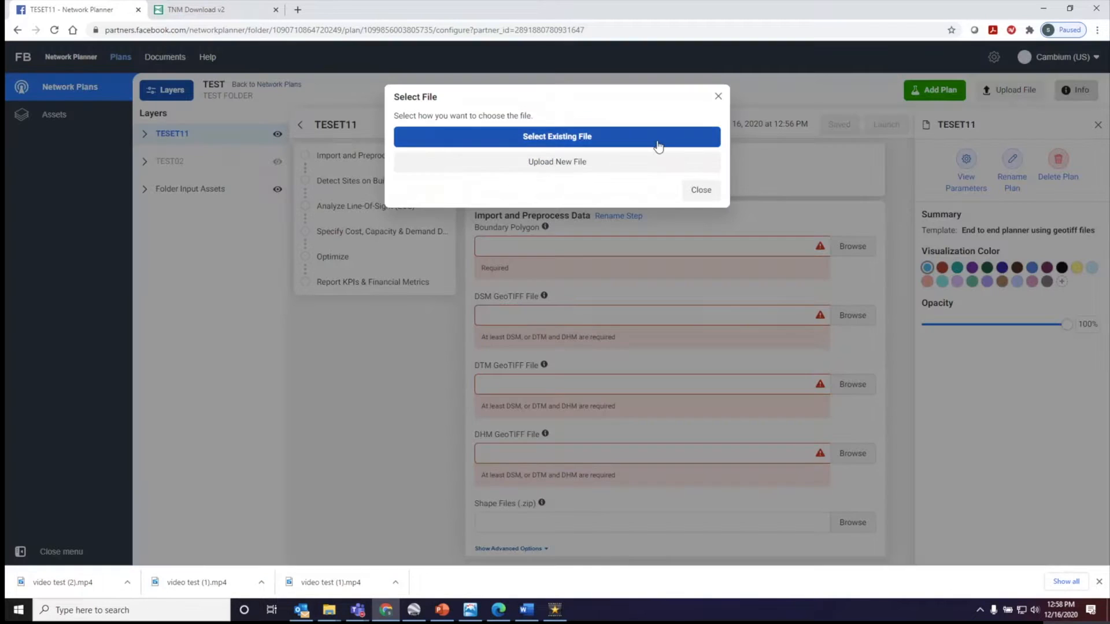
Step: Attach Richmond Boundary 2, cnwave-richmond_dsm_4326 and cnwave-richmond_dtm_4326 from existing files
click(556, 137)
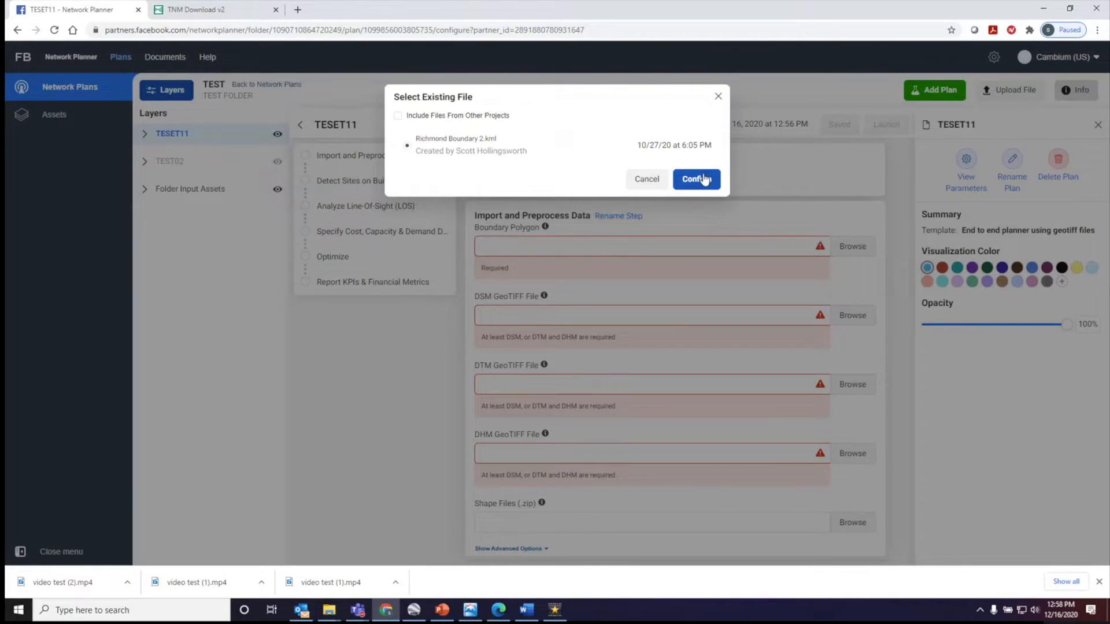
click(696, 178)
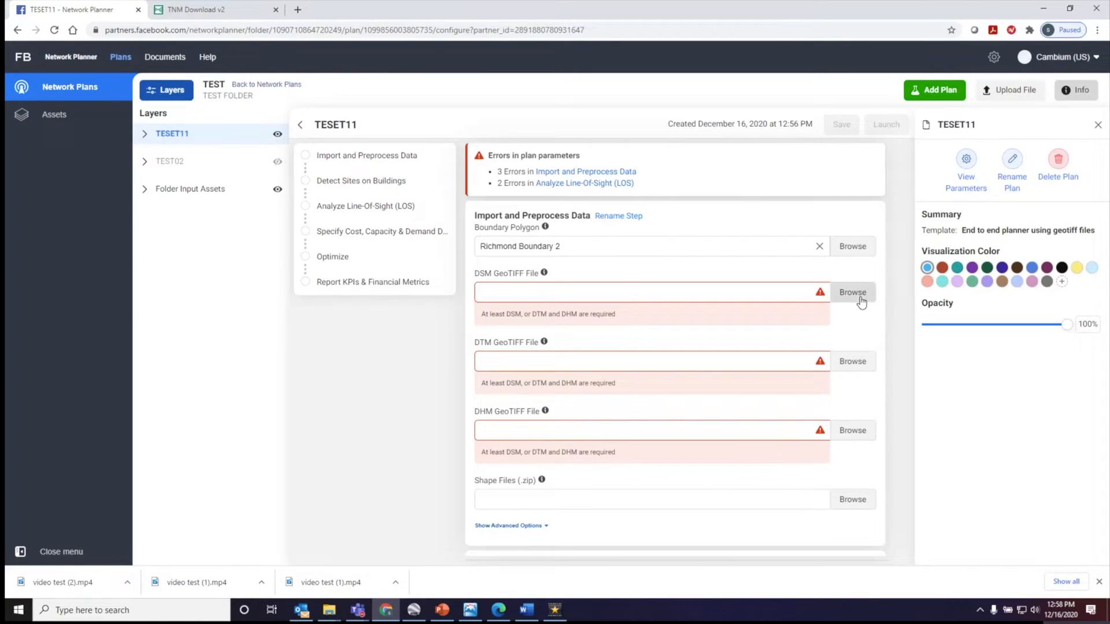
click(852, 291)
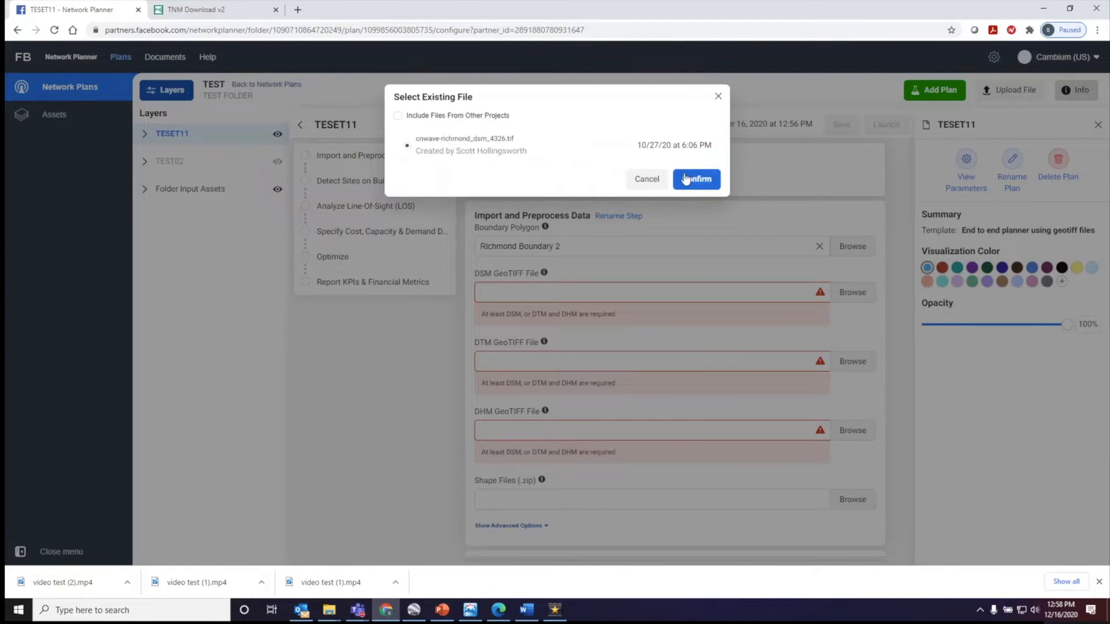
click(695, 178)
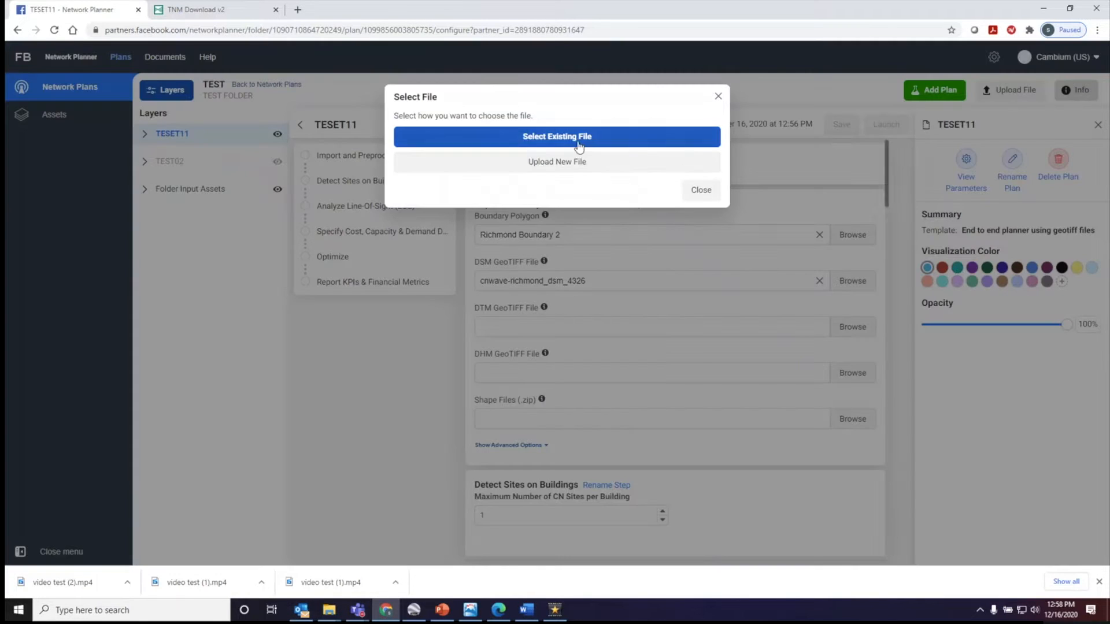
click(556, 136)
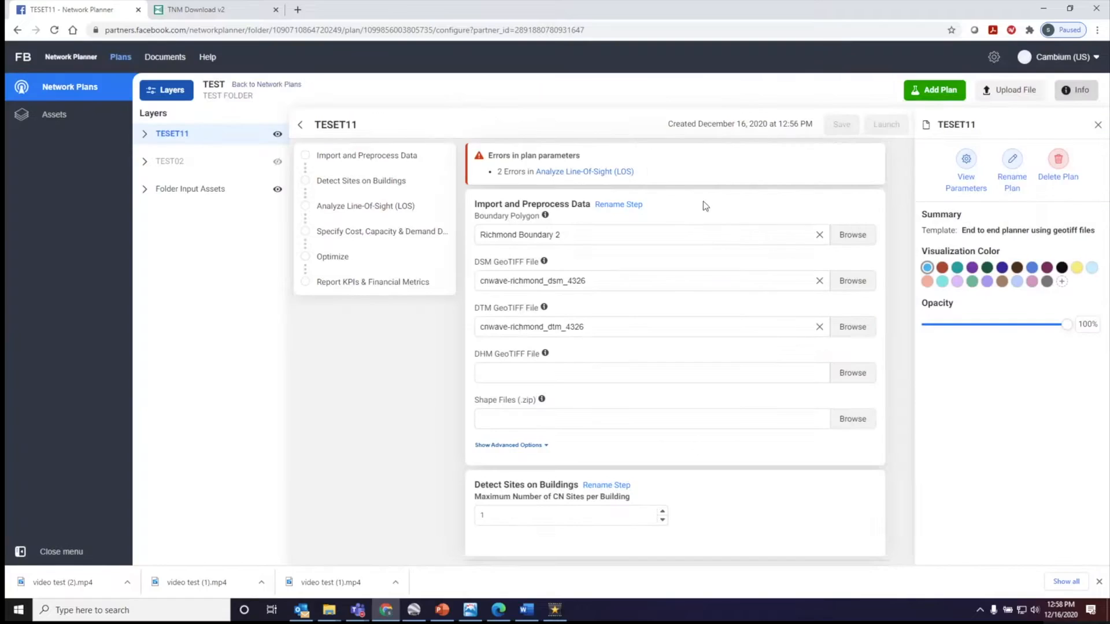
Step: Change Maximum LOS Distance for Detect Sites on Buildings from 200 to 180 meters
scroll(down, 3)
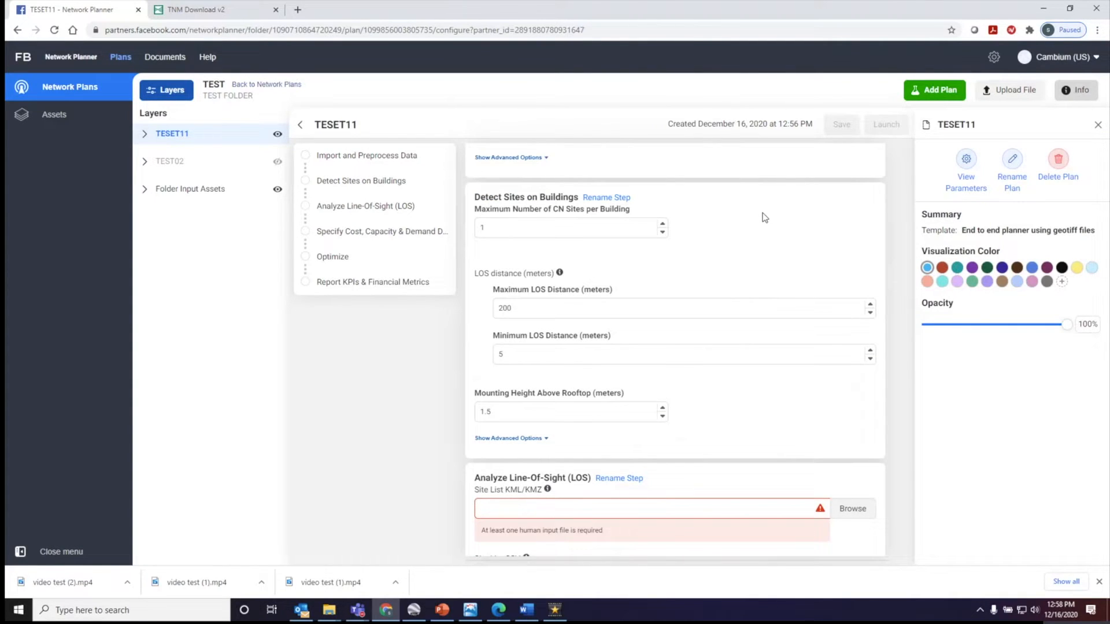
mouse_move(710, 204)
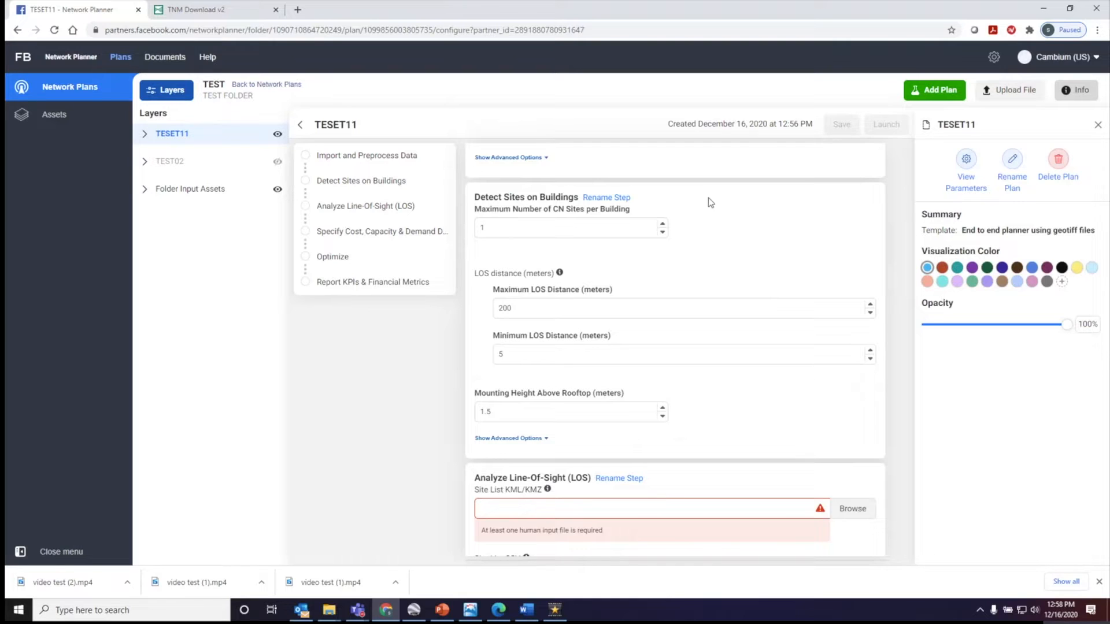
mouse_move(807, 260)
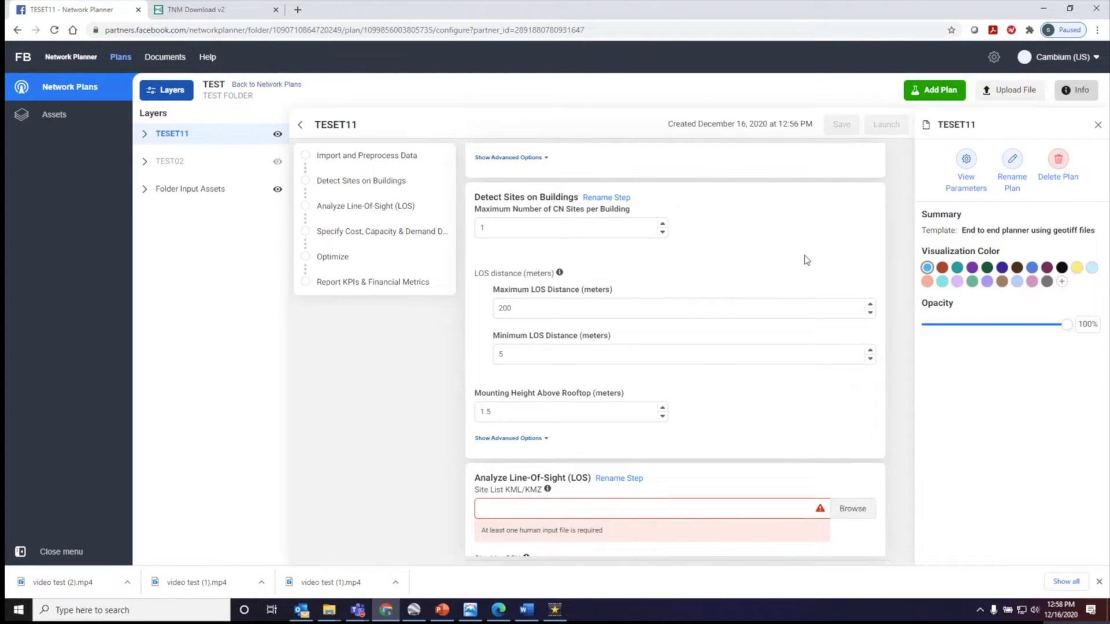
mouse_move(535, 243)
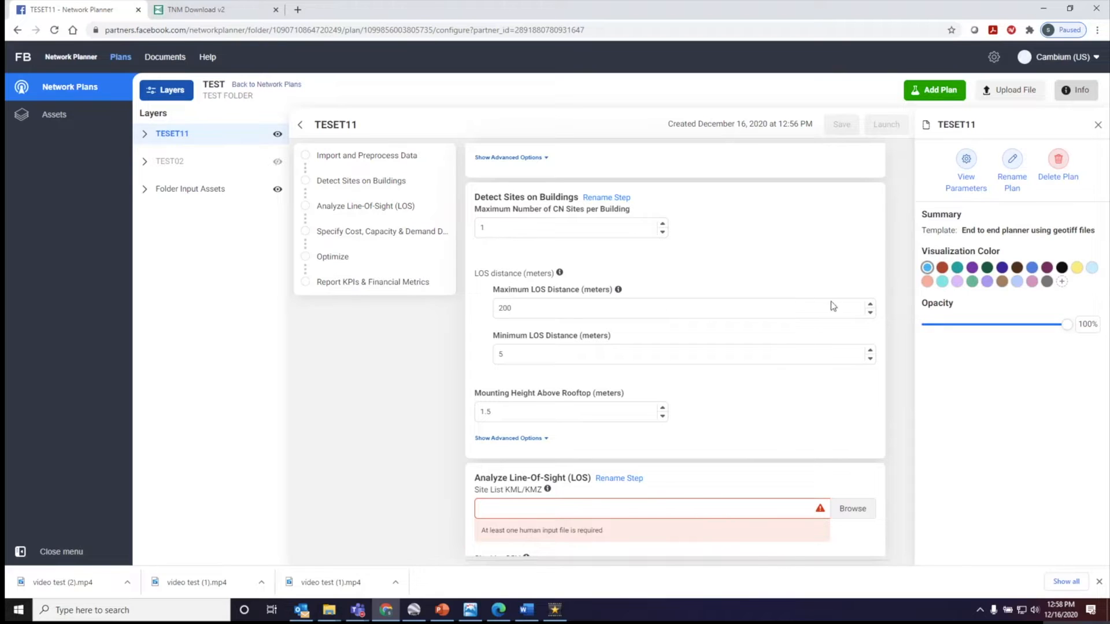
mouse_move(564, 252)
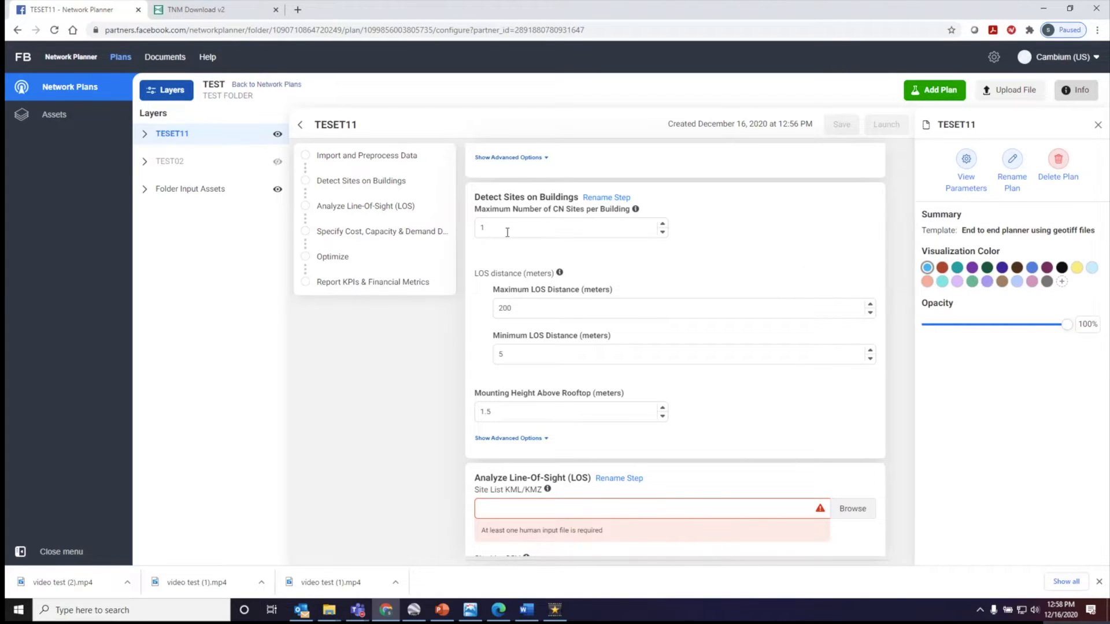
click(680, 307)
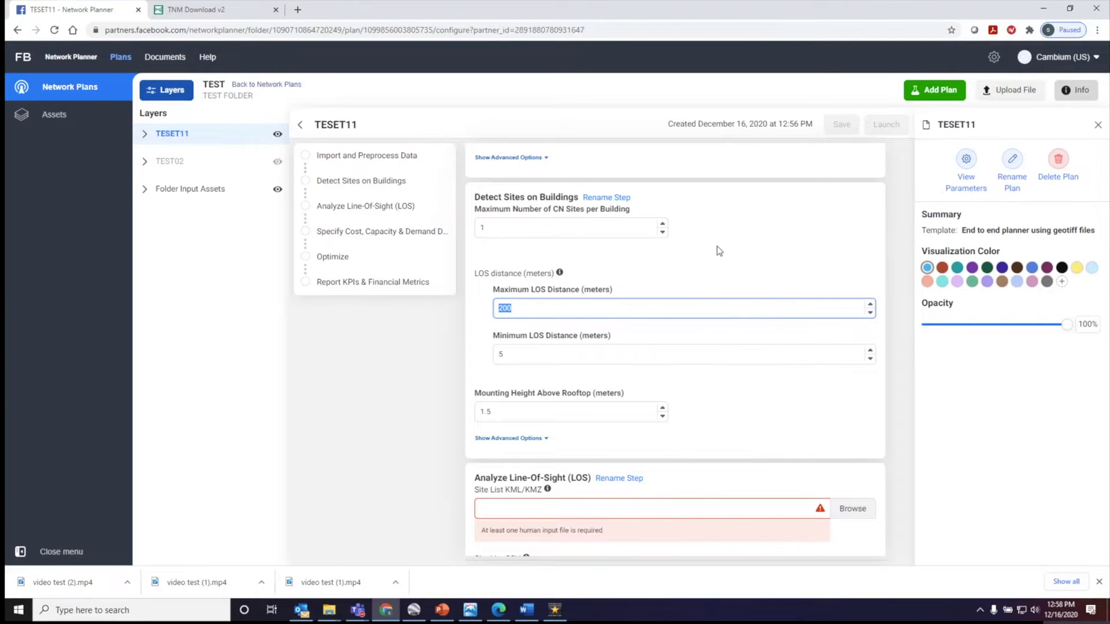
text(180)
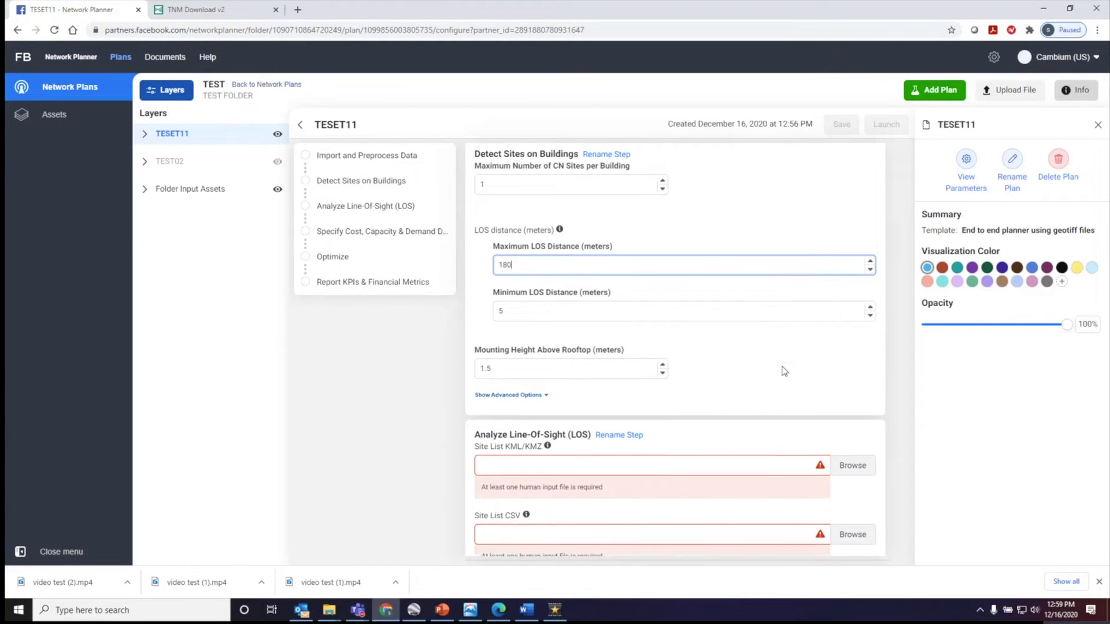
scroll(down, 3)
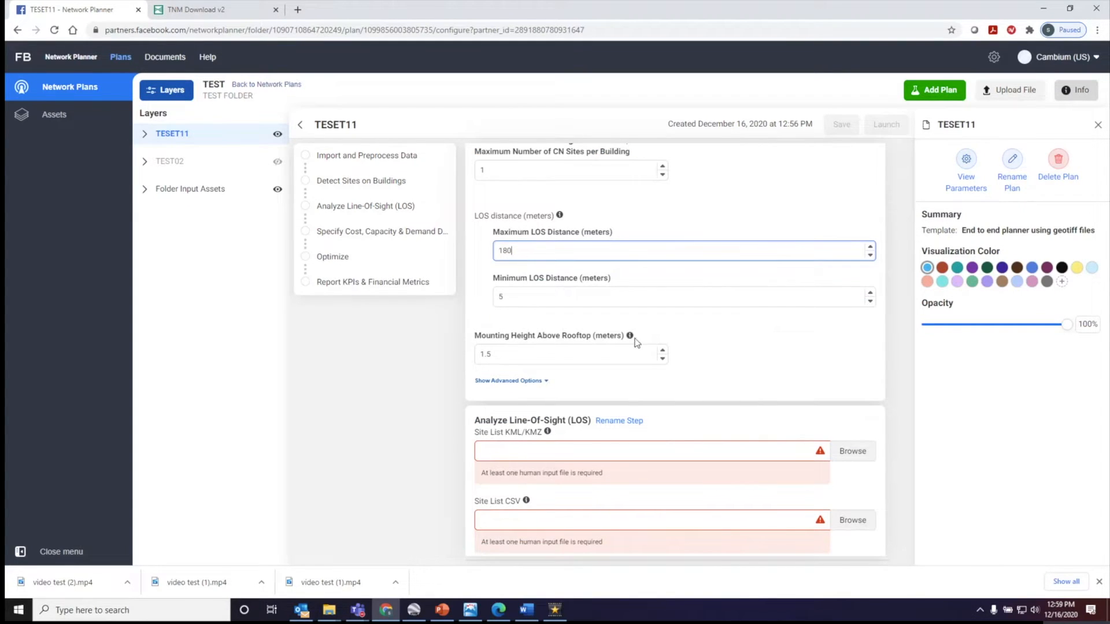
scroll(down, 3)
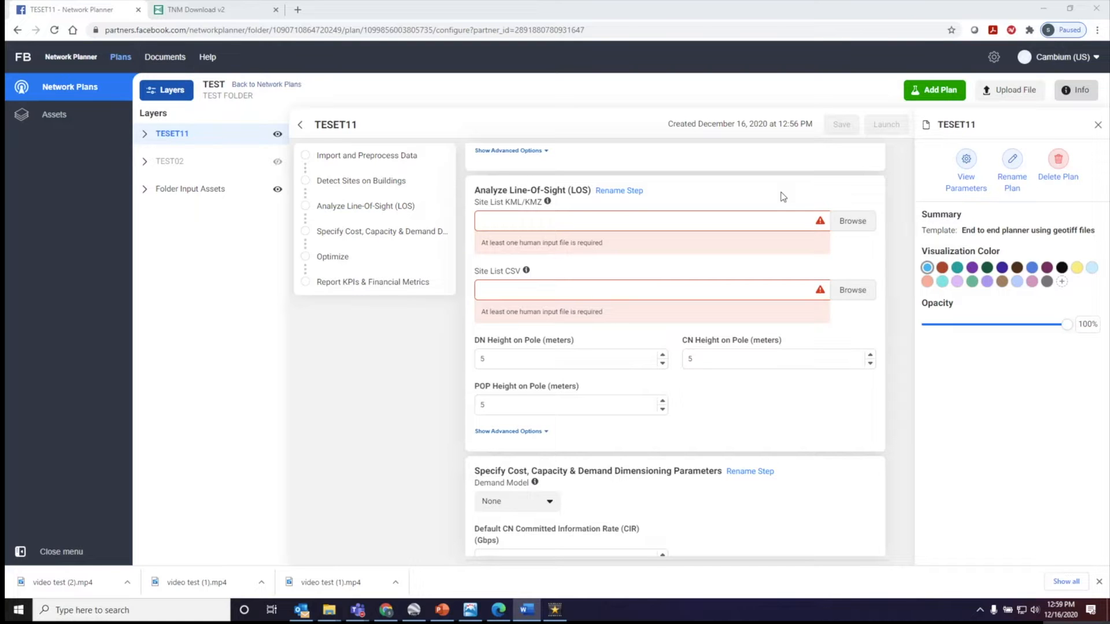
mouse_move(705, 347)
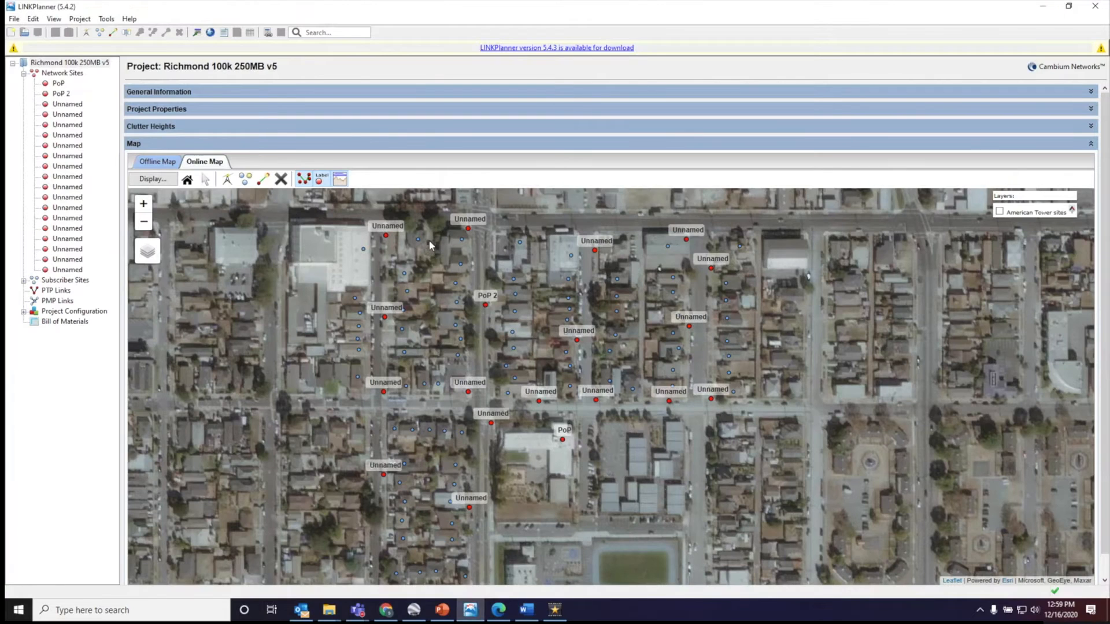
mouse_move(209, 32)
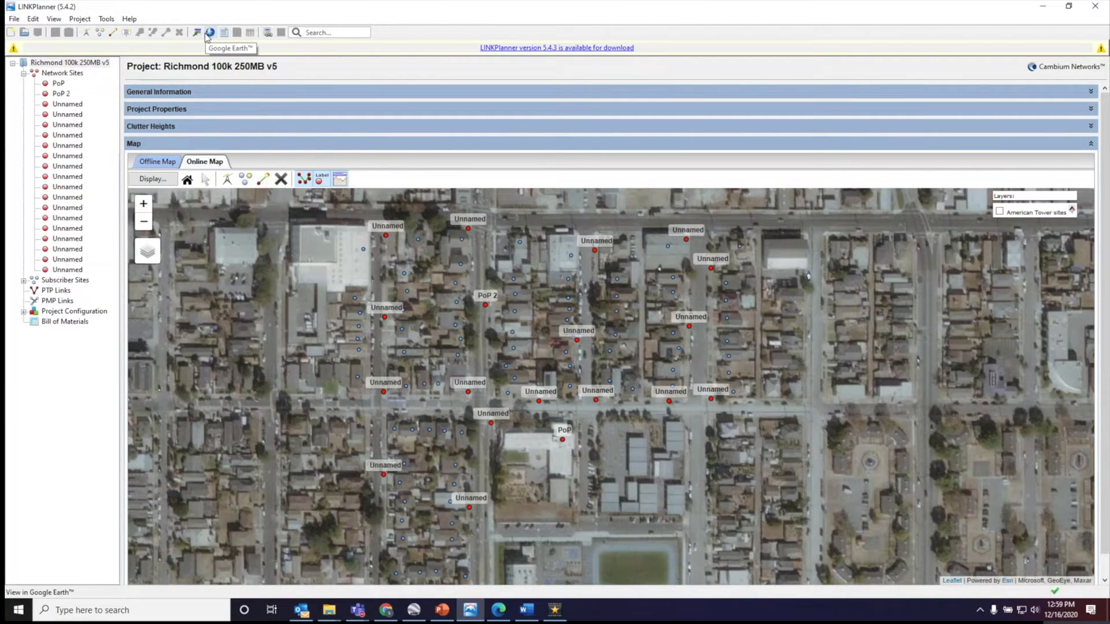
mouse_move(230, 68)
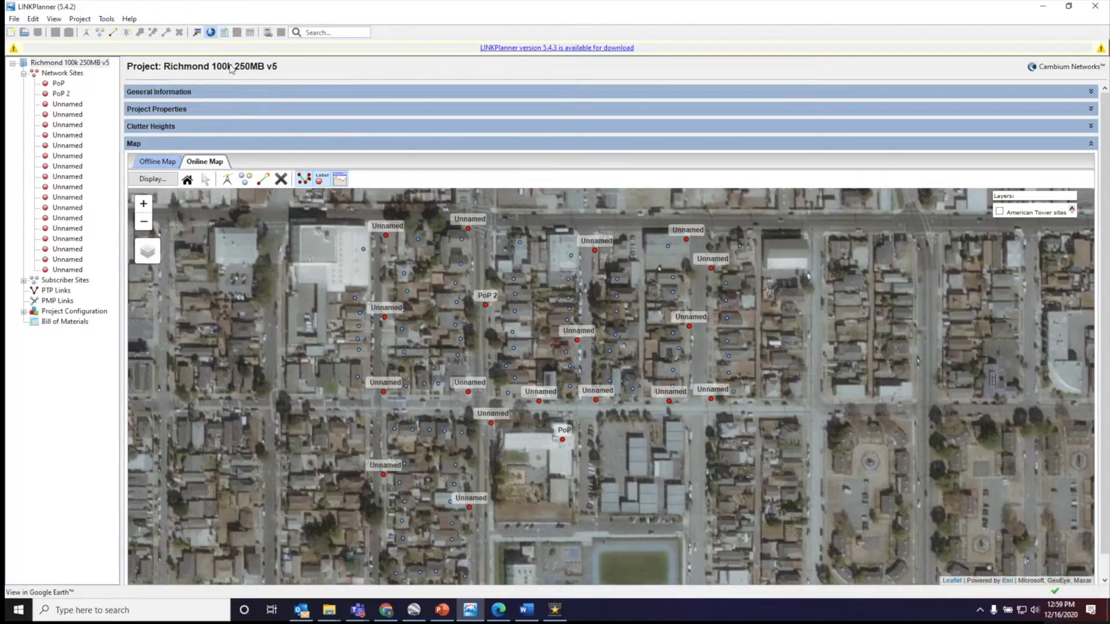
Step: Send the Richmond 100k 250MB v5 project's sites to Google Earth
click(40, 592)
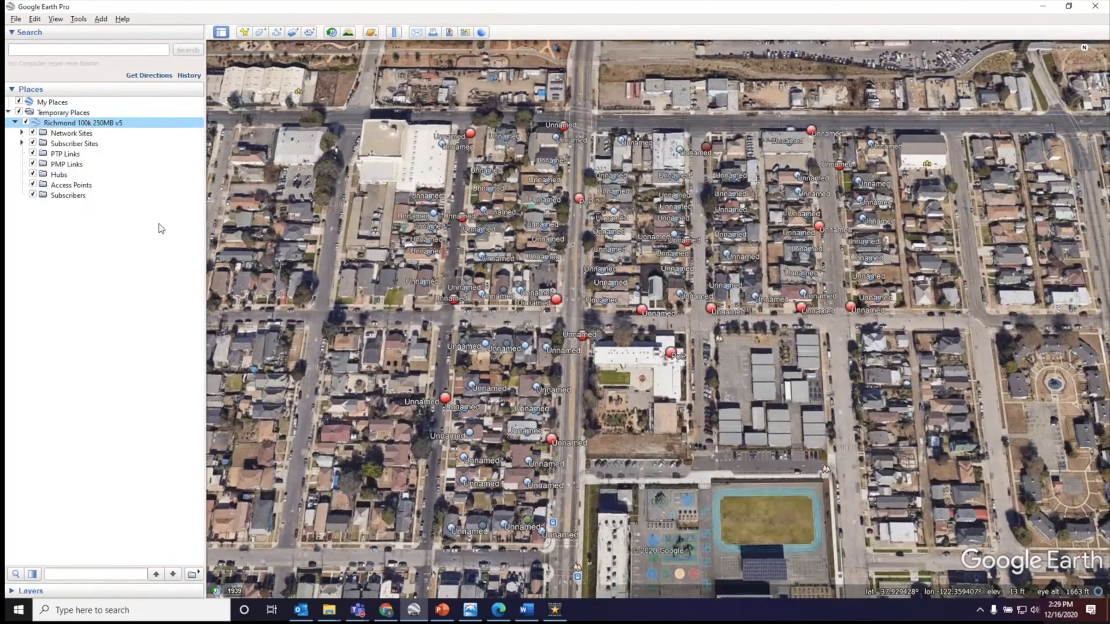
Step: Add CN and PoP subfolders under the Richmond 100k 250MB v5 places folder
right_click(82, 123)
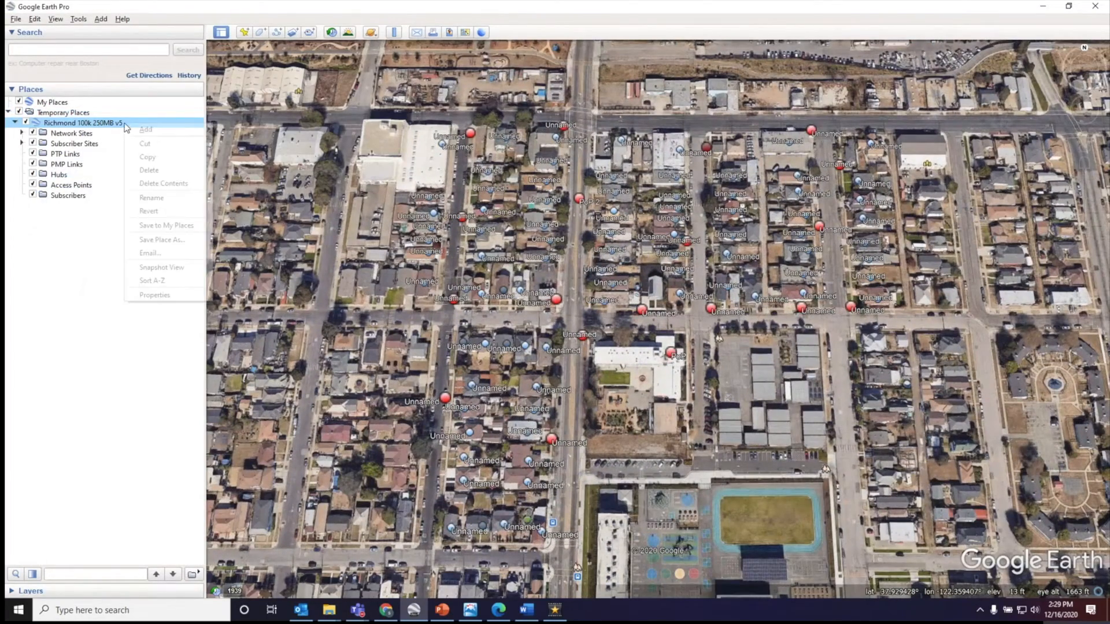
click(146, 129)
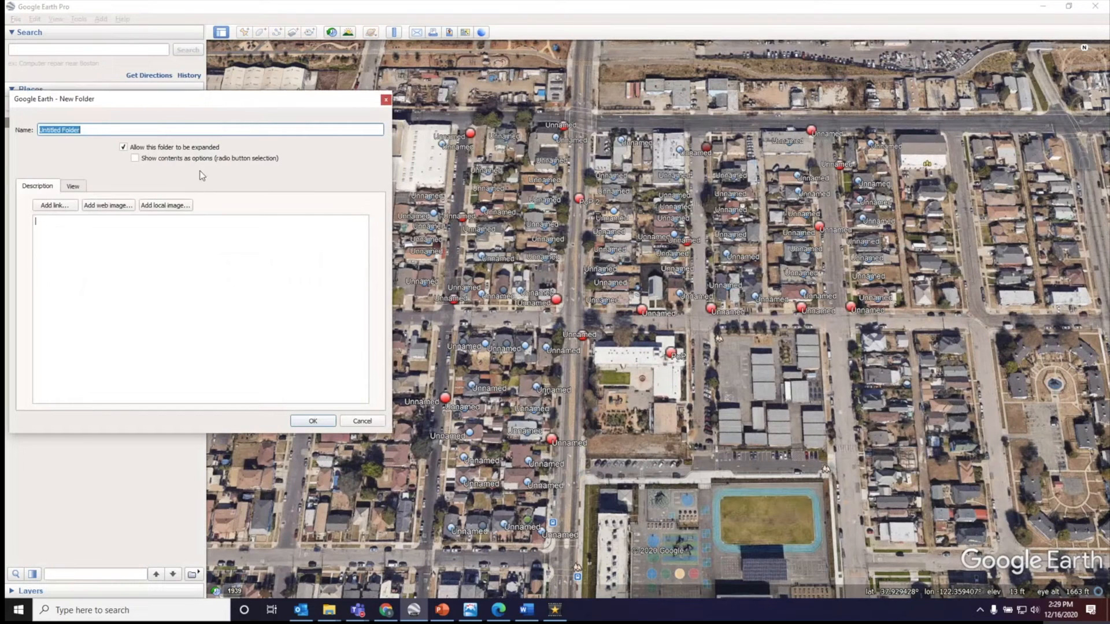
click(312, 421)
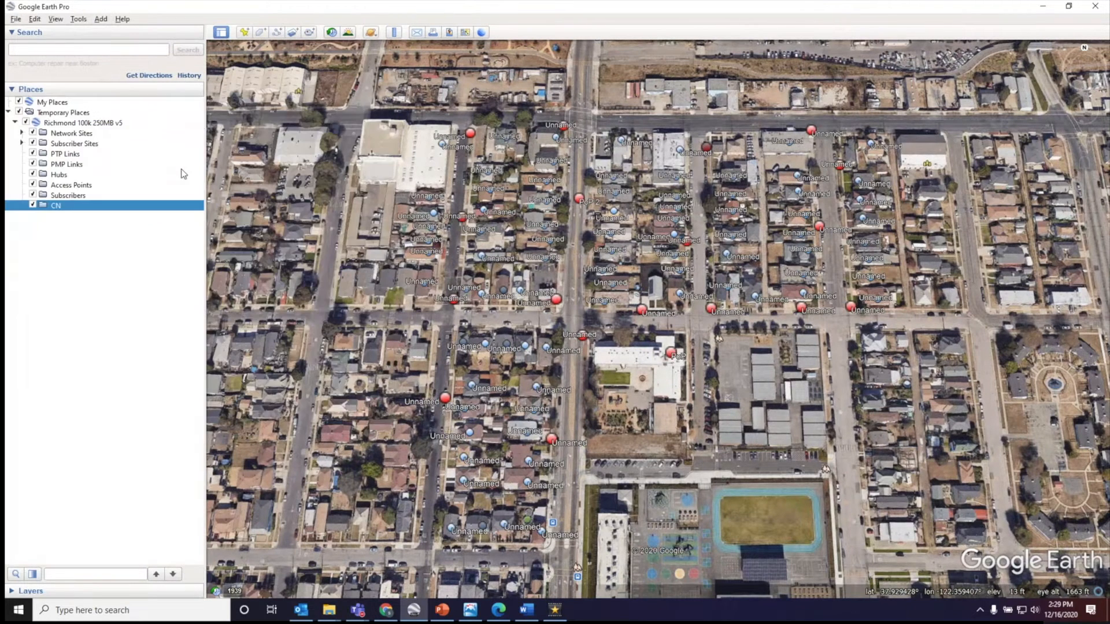
right_click(82, 122)
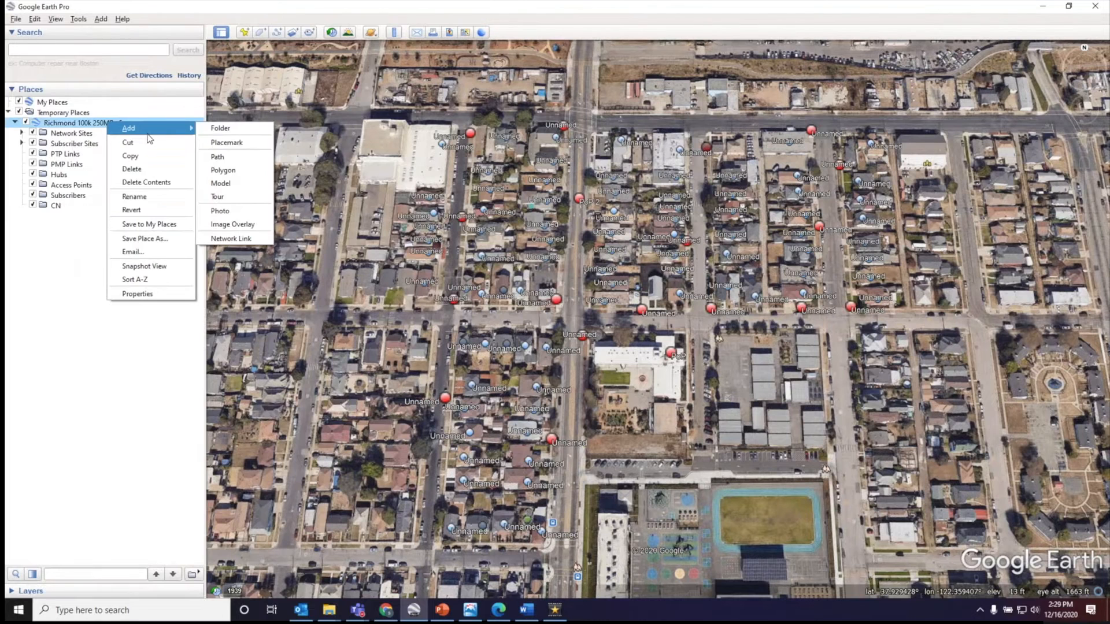
click(220, 128)
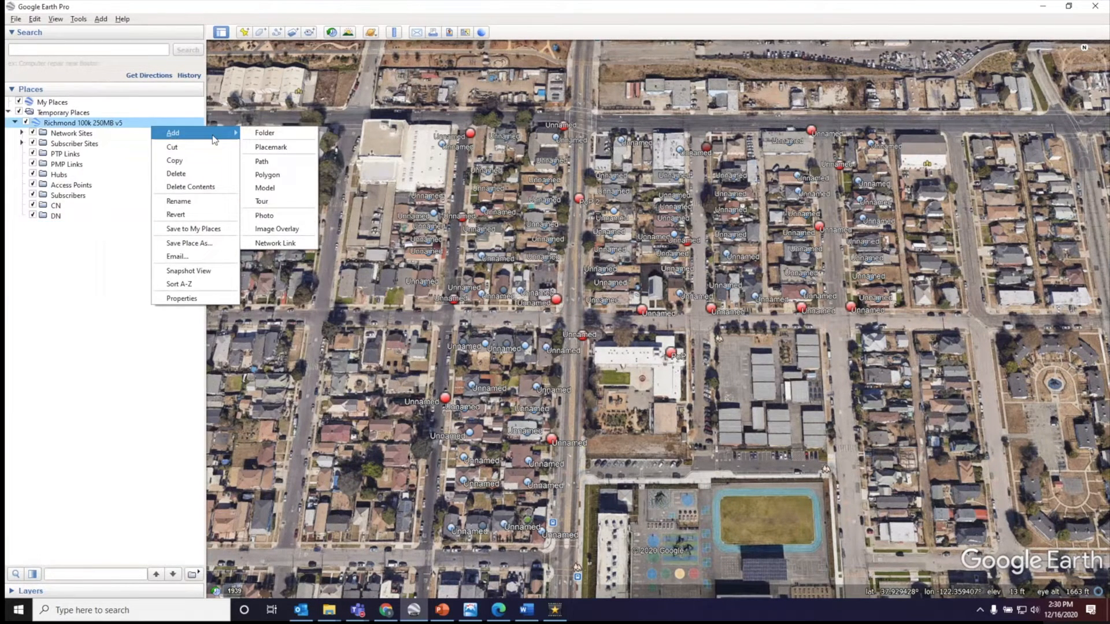
click(264, 132)
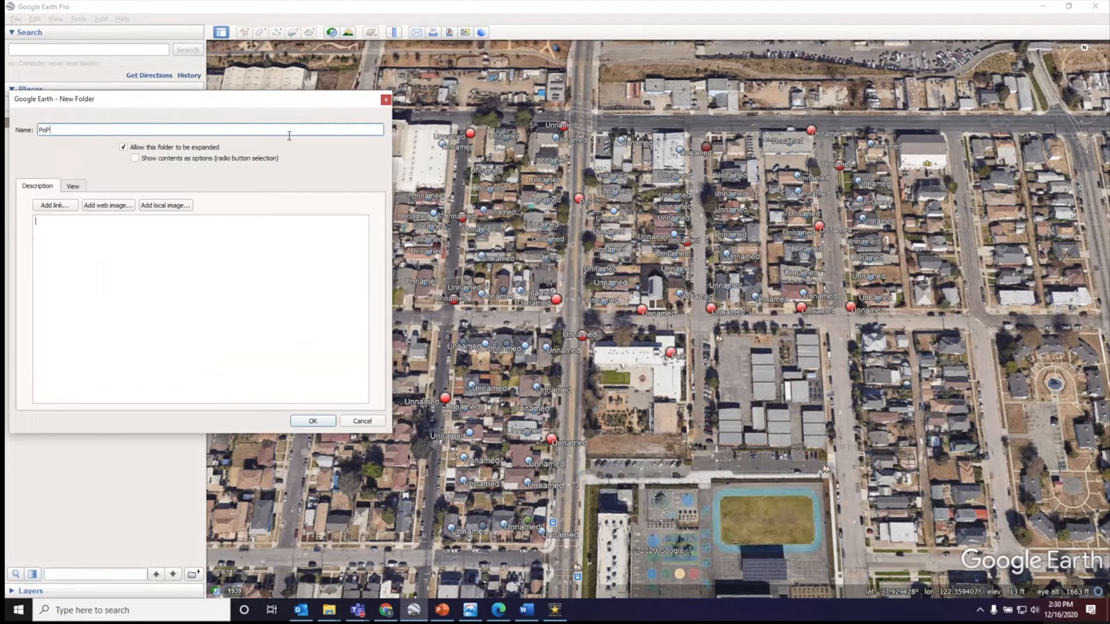
click(312, 421)
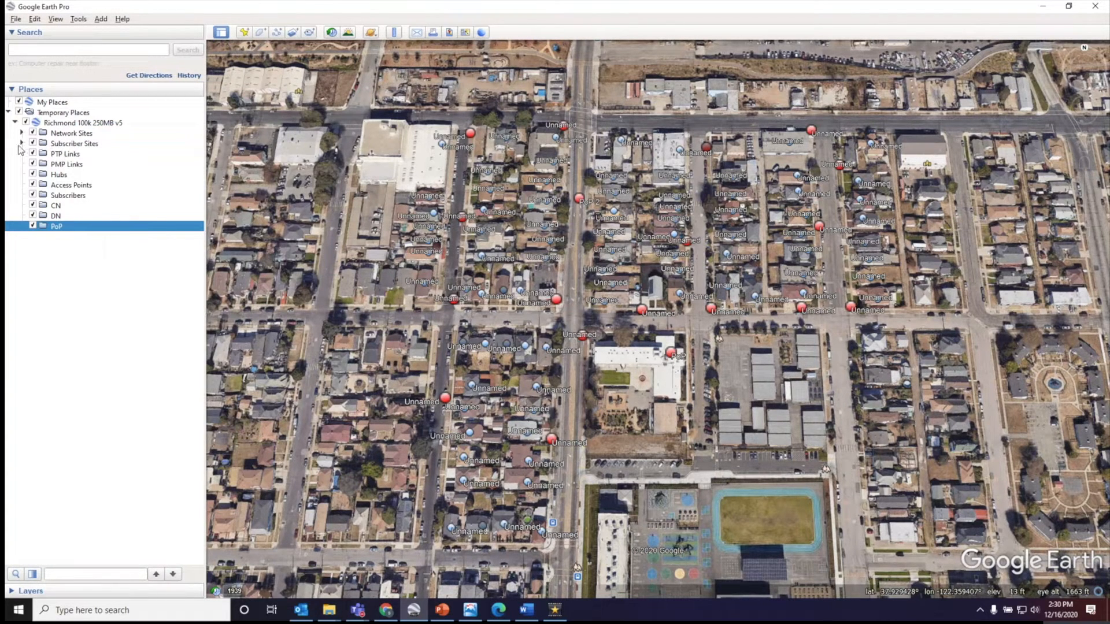
Step: Move the Subscriber Sites placemarks into the CN folder
click(22, 143)
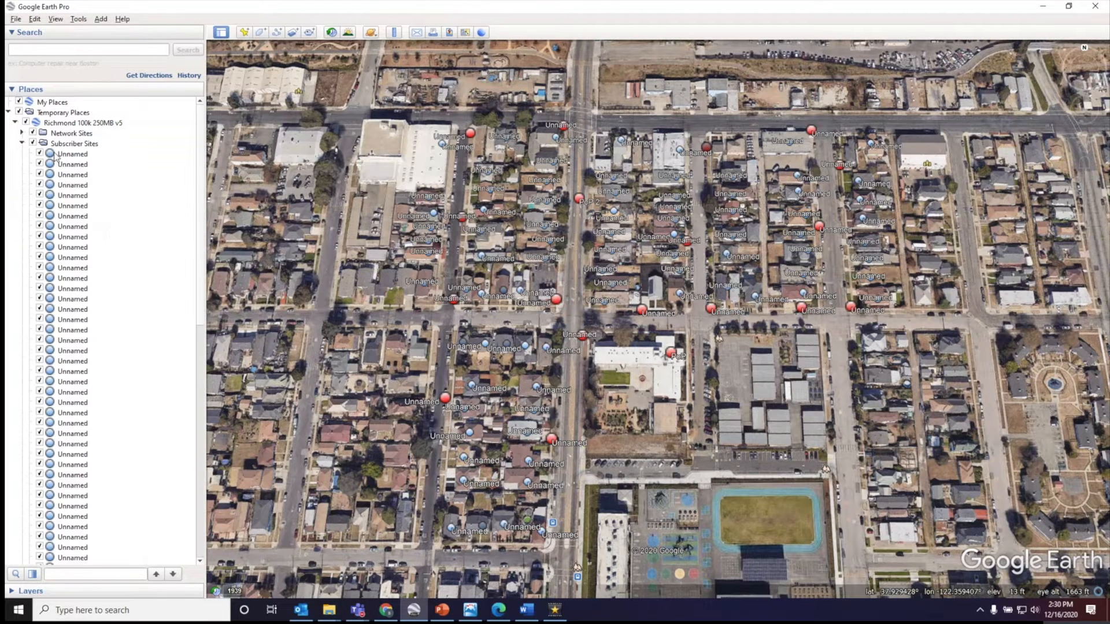
scroll(down, 3)
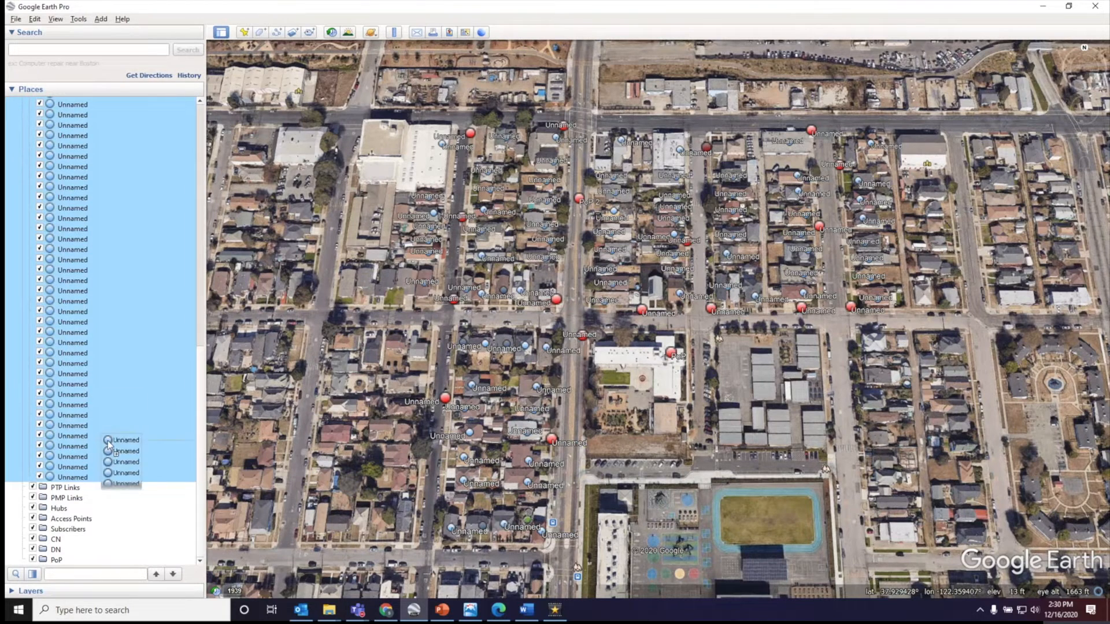
mouse_move(102, 543)
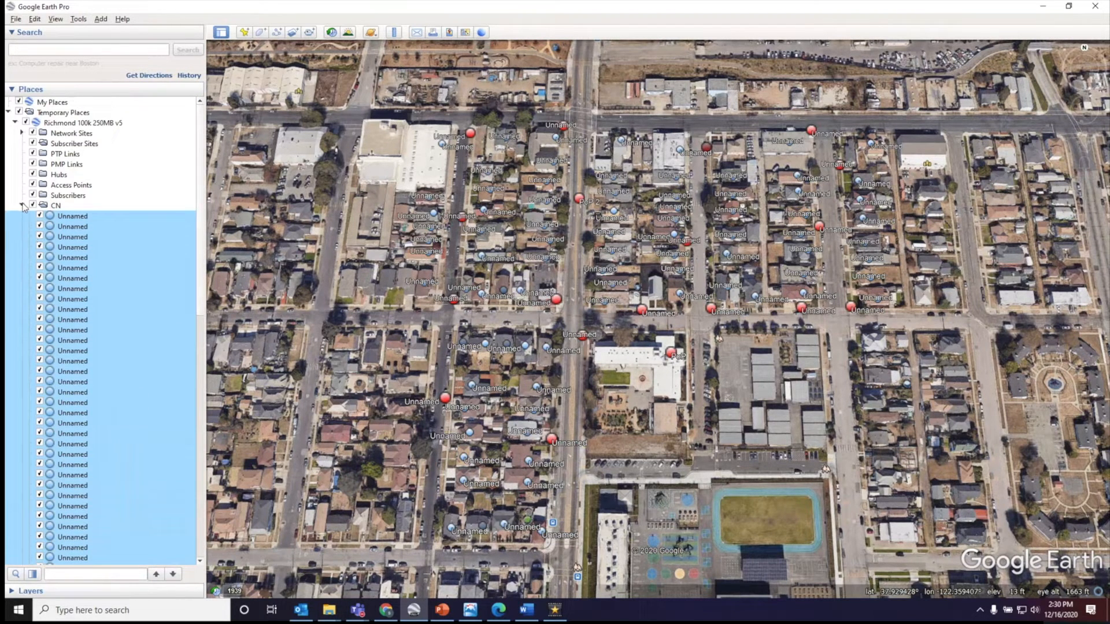
click(22, 205)
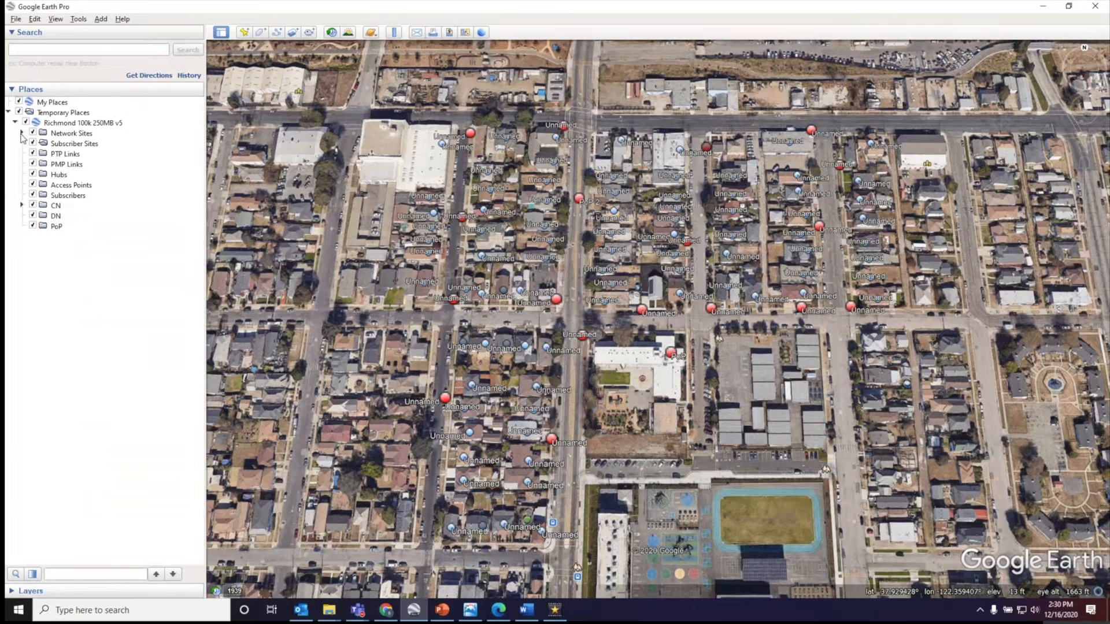
click(23, 133)
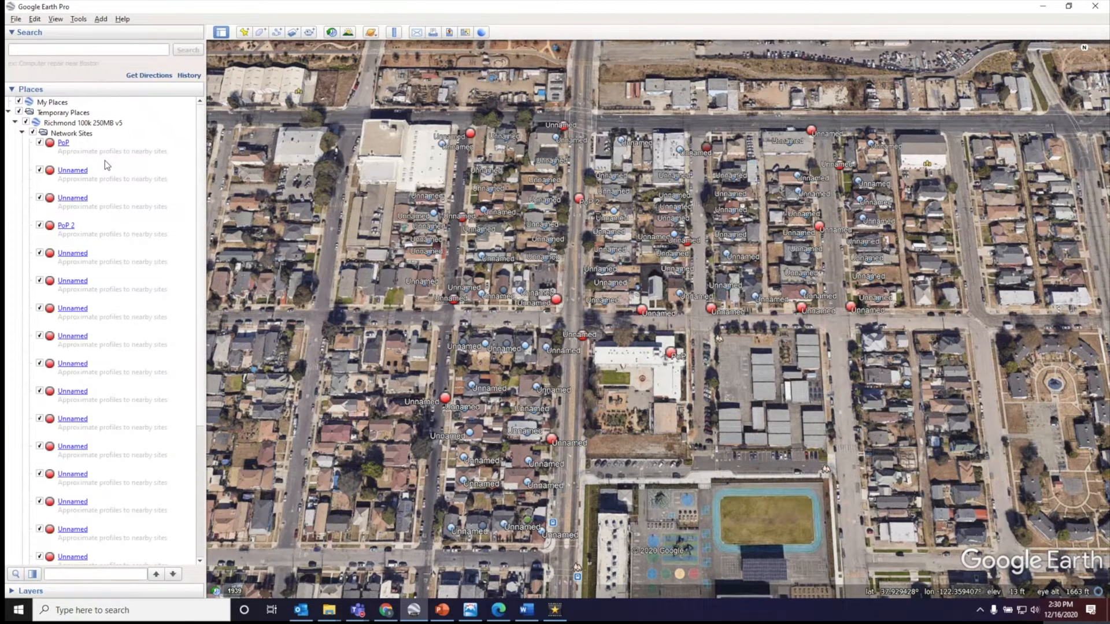
mouse_move(158, 149)
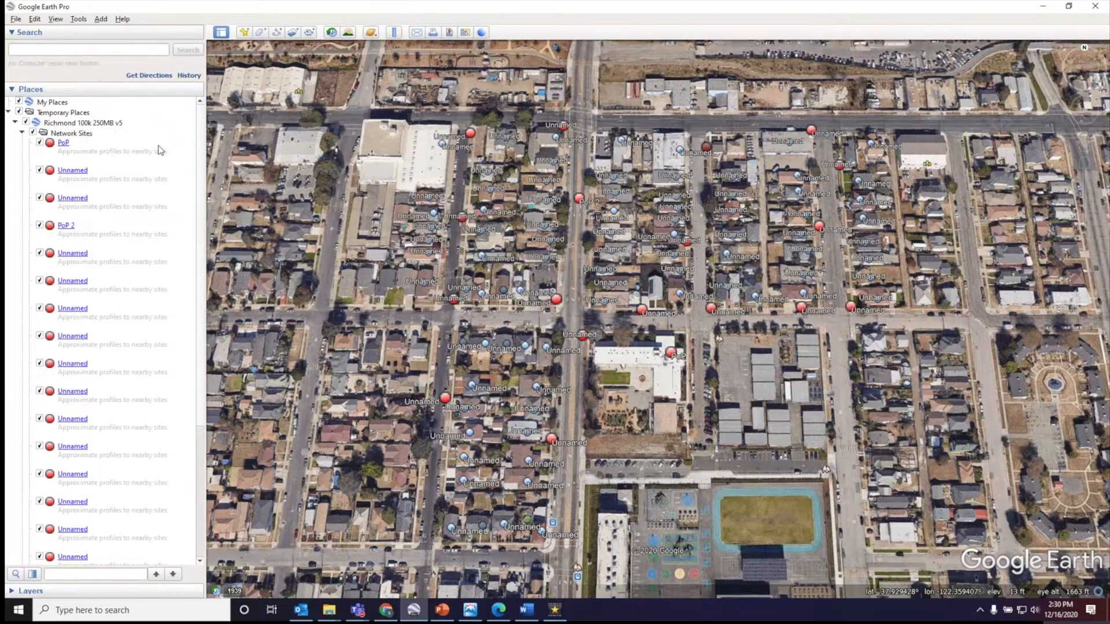
mouse_move(113, 197)
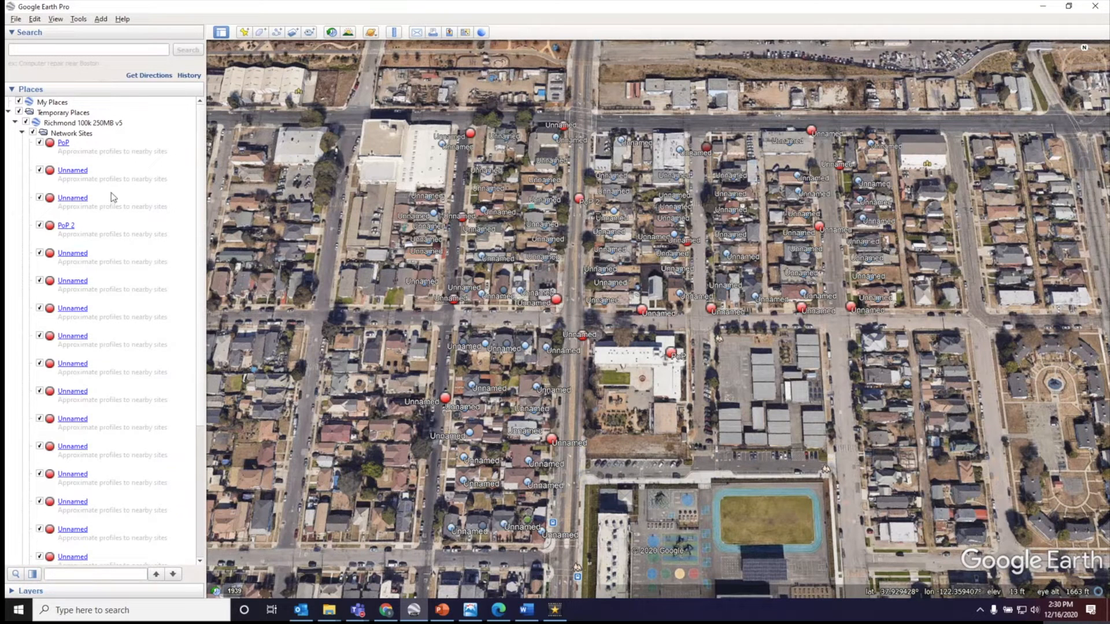
scroll(down, 3)
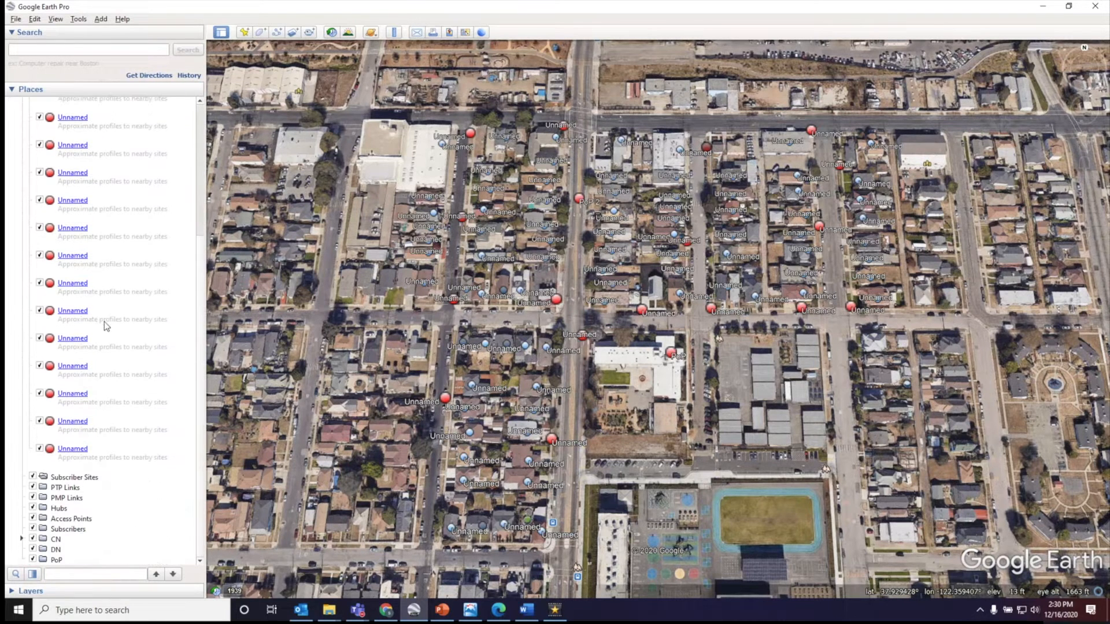
mouse_move(118, 531)
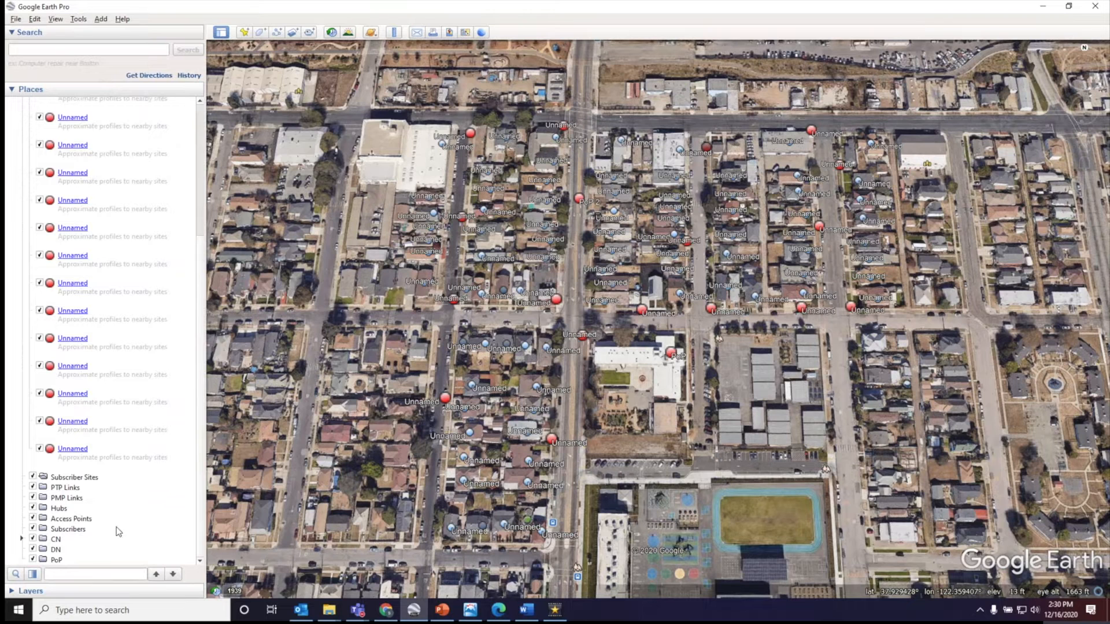
Step: Move unnamed Network Sites into DN and PoP sites into PoP, then mark the old folders for deletion
click(72, 449)
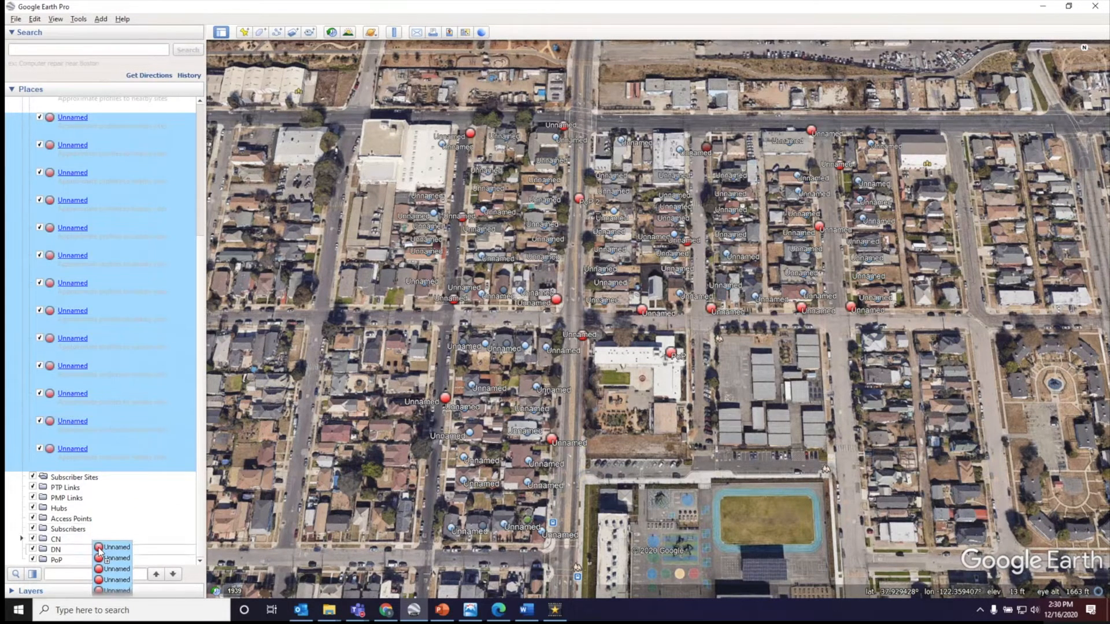
scroll(up, 3)
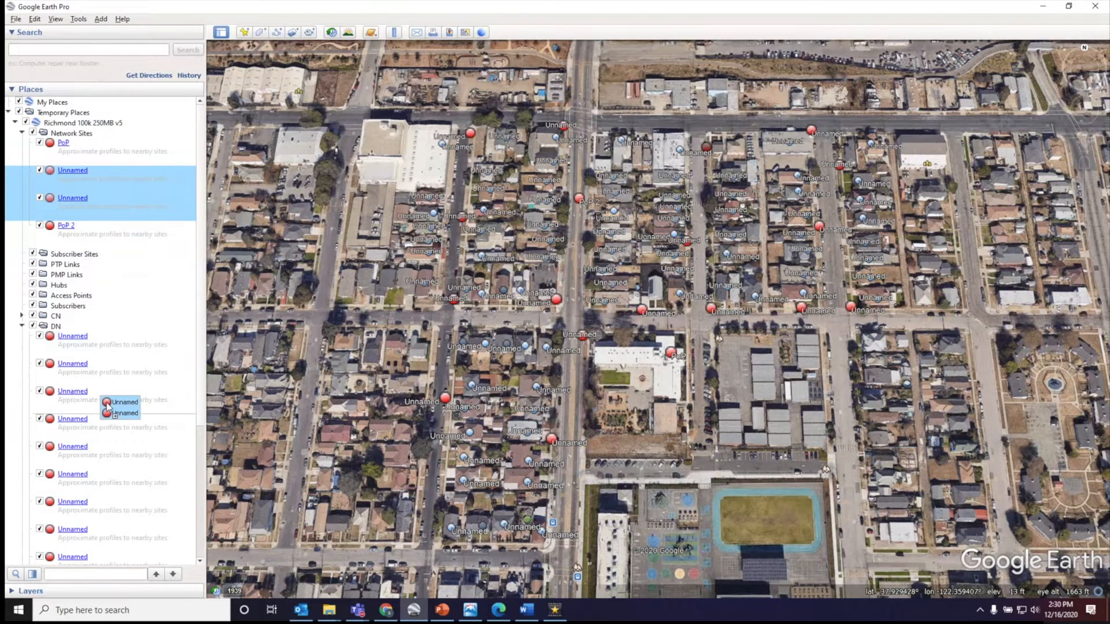
click(22, 133)
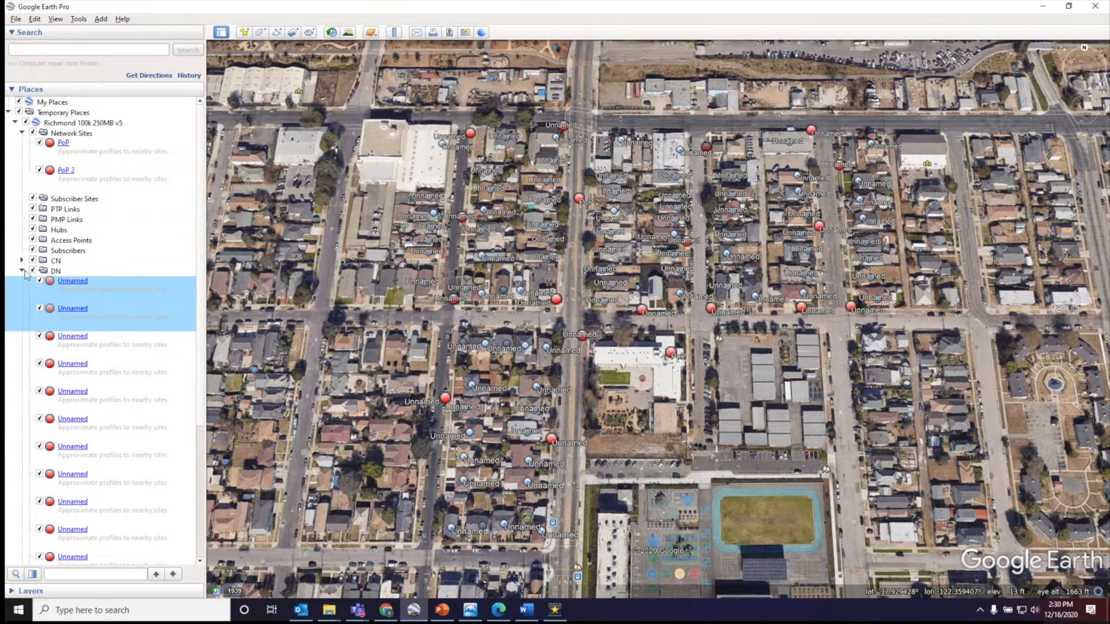
click(22, 271)
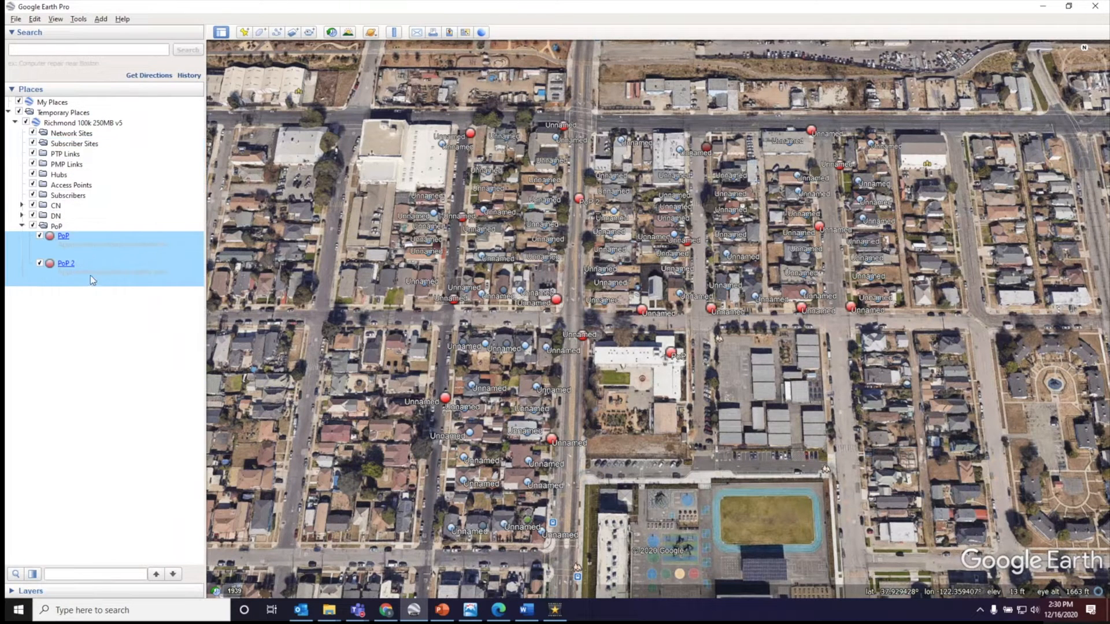
click(21, 227)
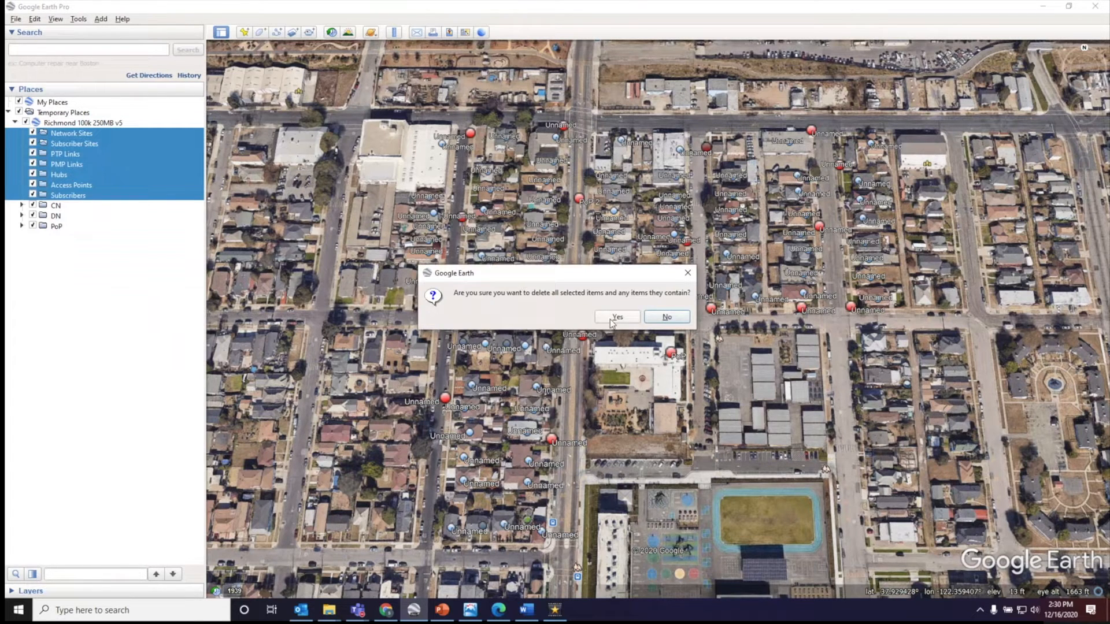
Step: Confirm deleting the emptied folders and save the Richmond 100k 250MB v5 place as a file
click(616, 316)
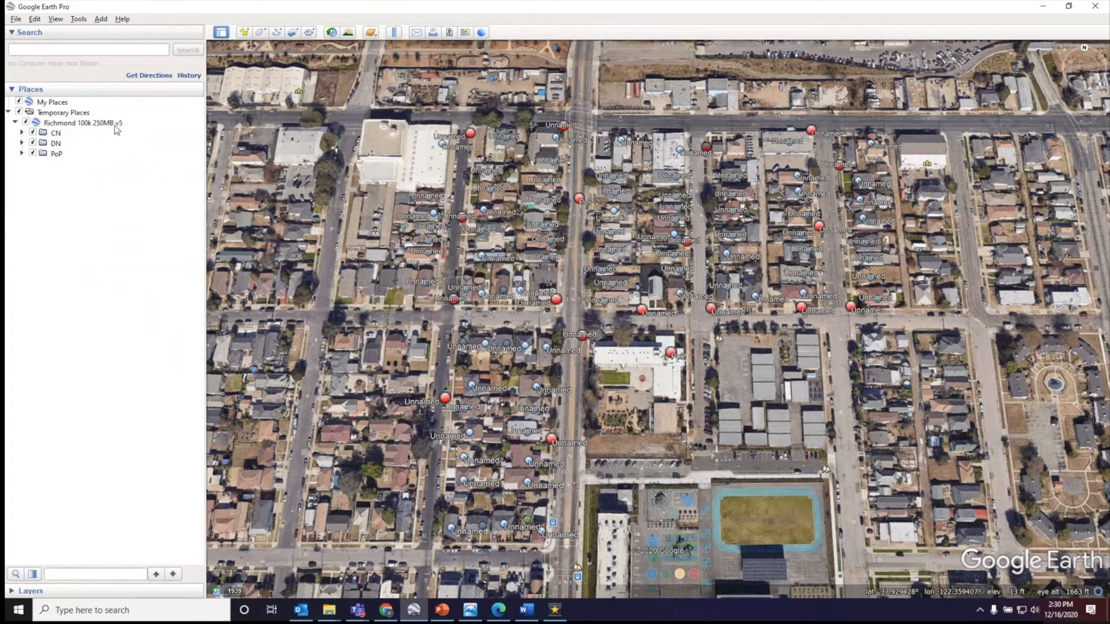
right_click(82, 123)
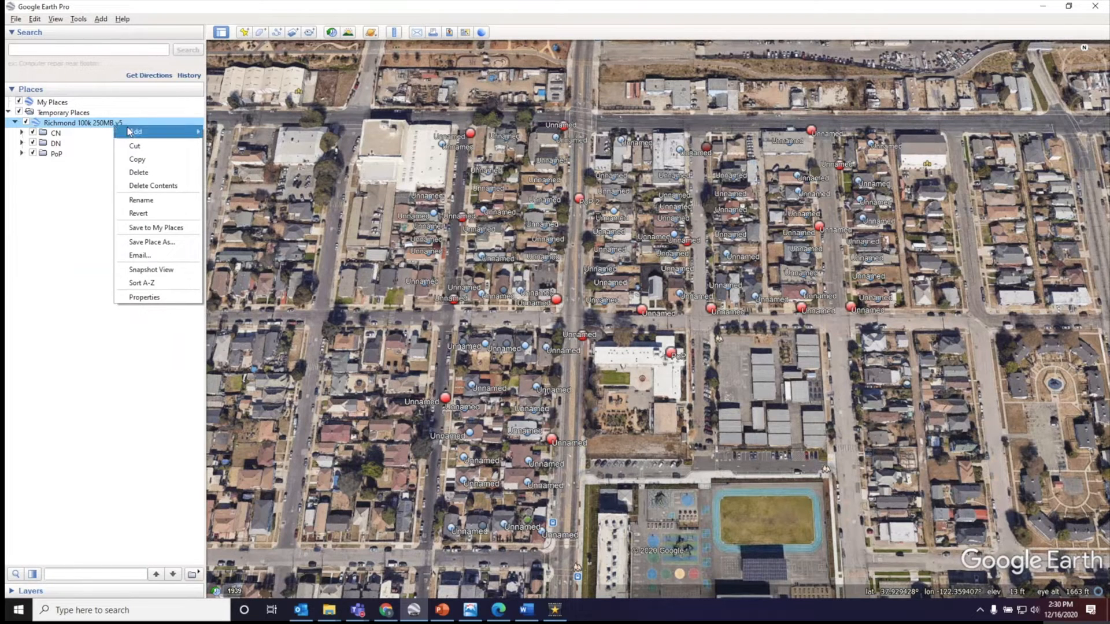
mouse_move(150, 241)
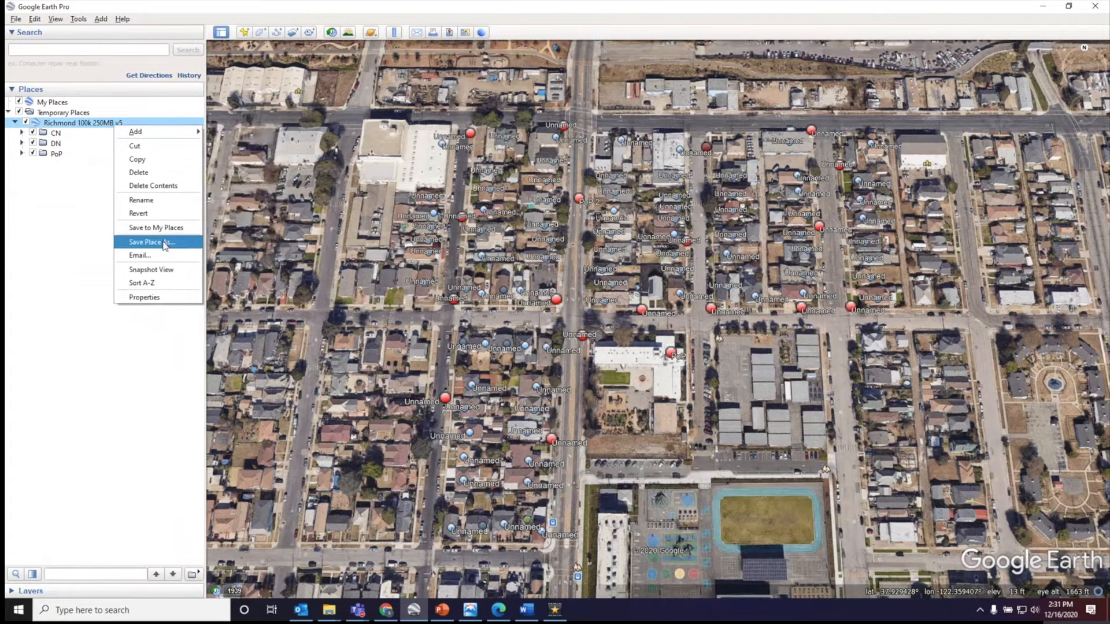
click(150, 241)
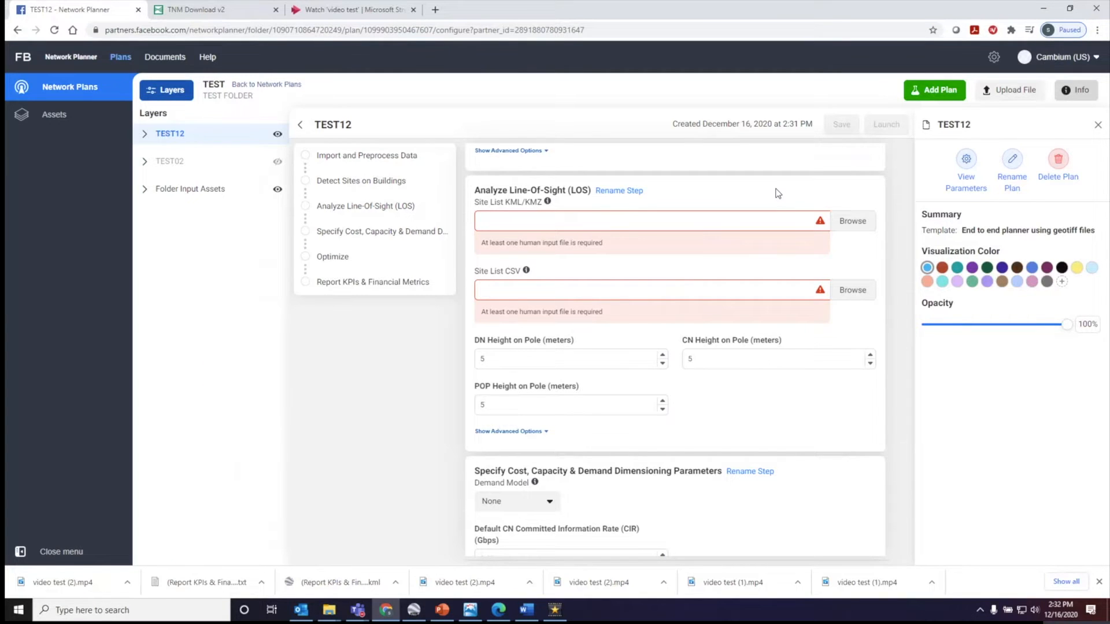
Step: Select the existing Richmond College Prep Site List as the Site List KML/KMZ
click(852, 221)
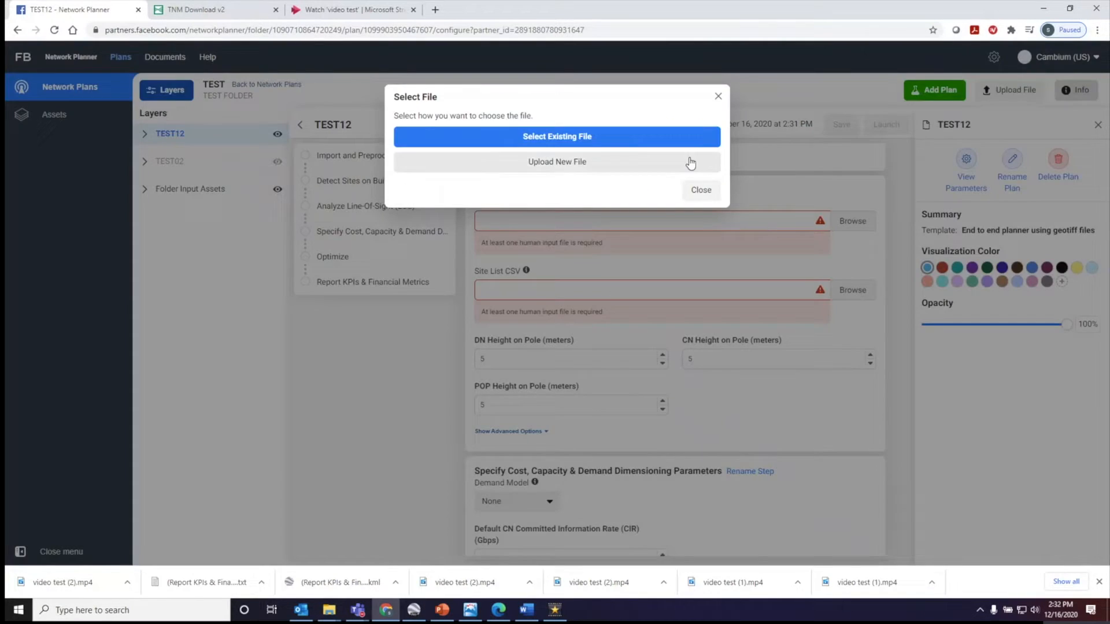
click(557, 137)
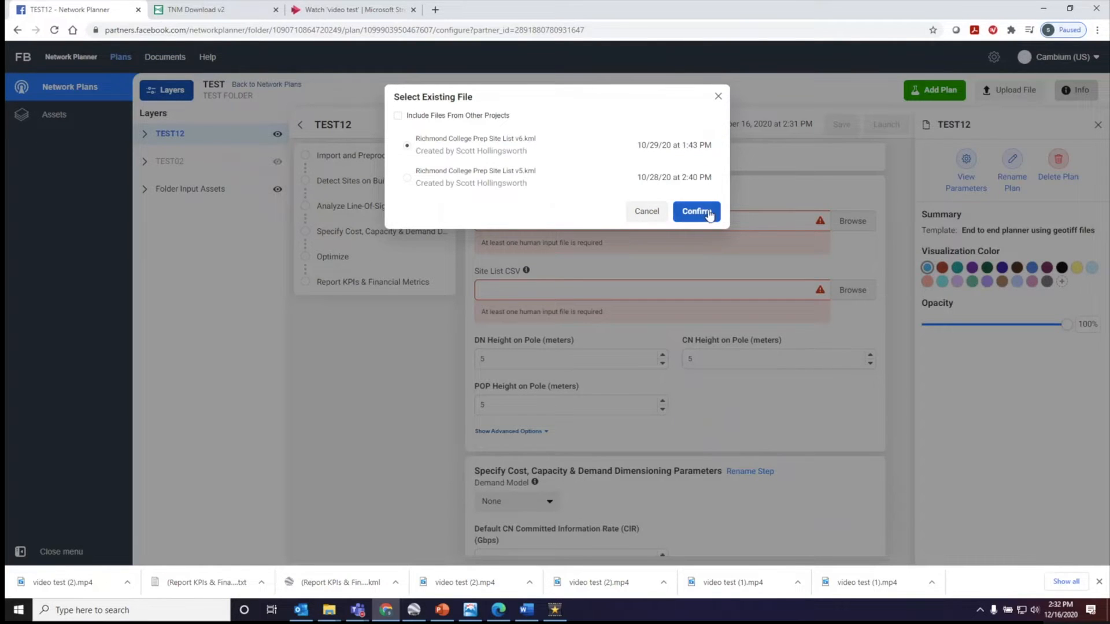
click(696, 210)
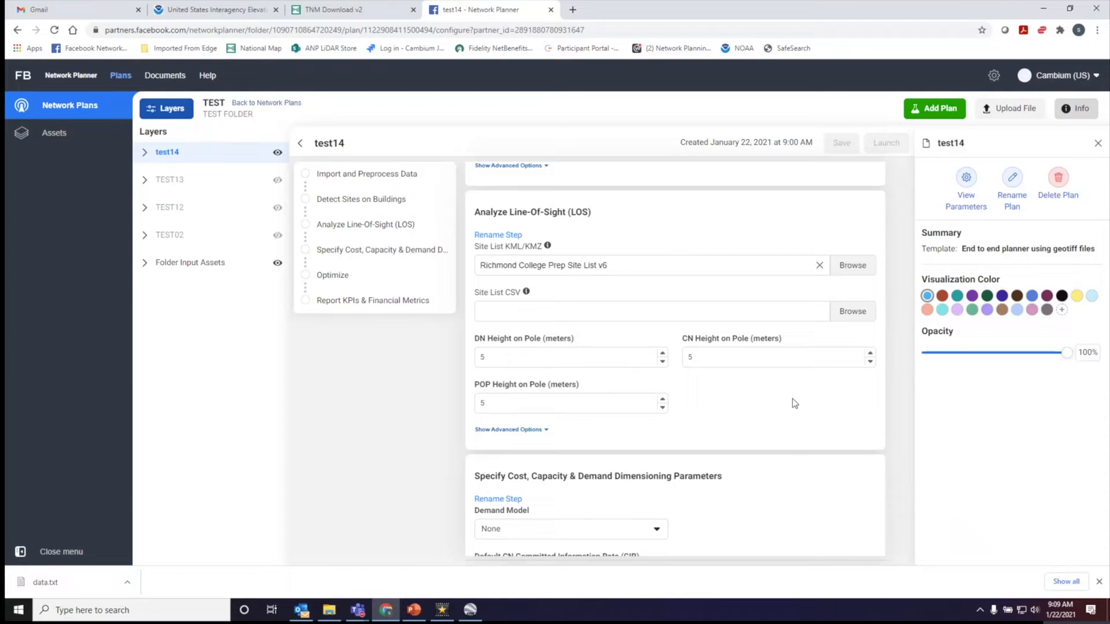
scroll(down, 3)
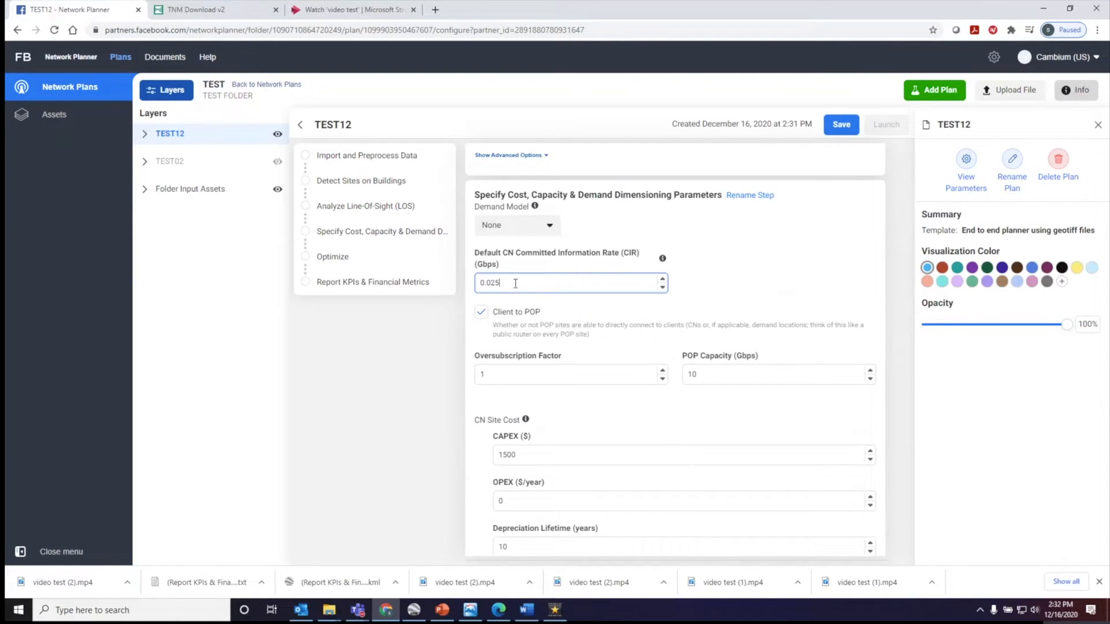
Step: Scroll through demand dimensioning to the oversubscription factor and CN site CAPEX fields
scroll(down, 3)
text(2)
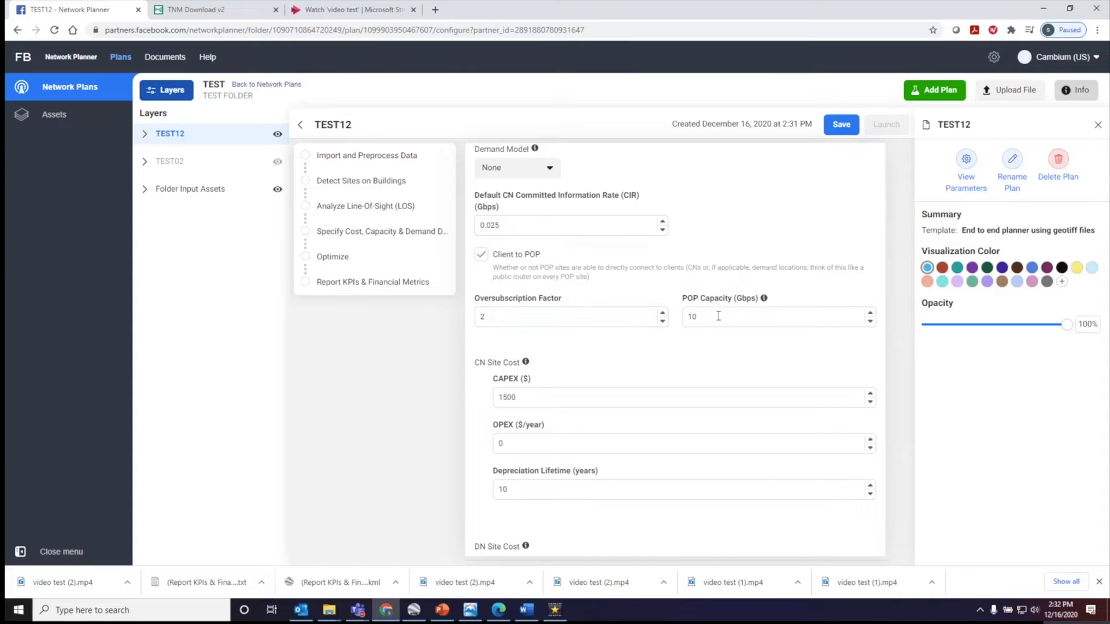
scroll(down, 3)
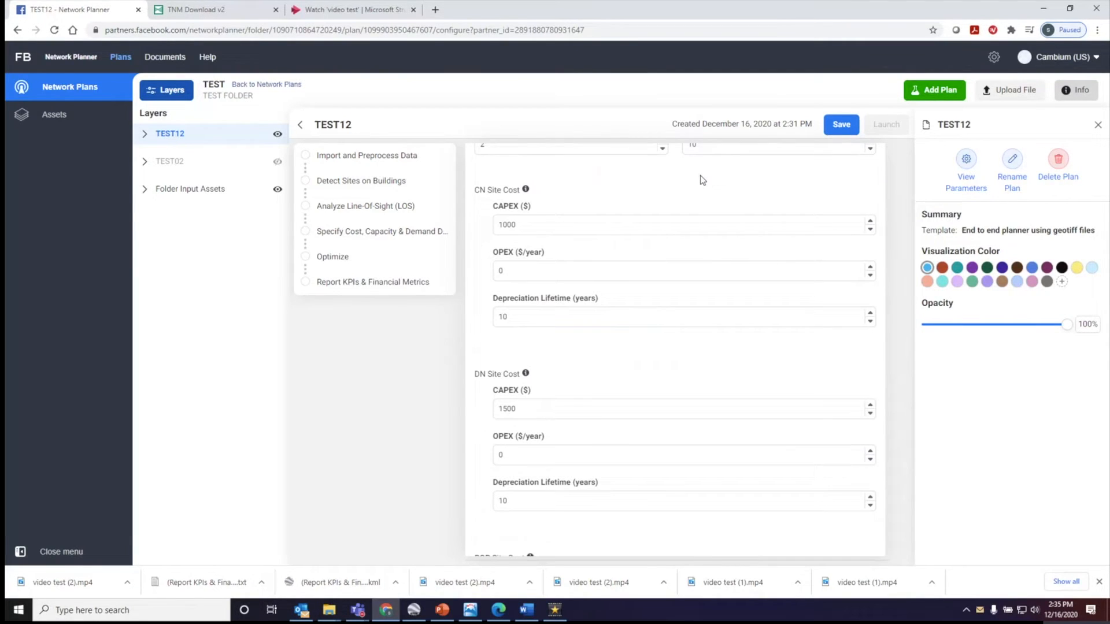
mouse_move(542, 212)
text(50)
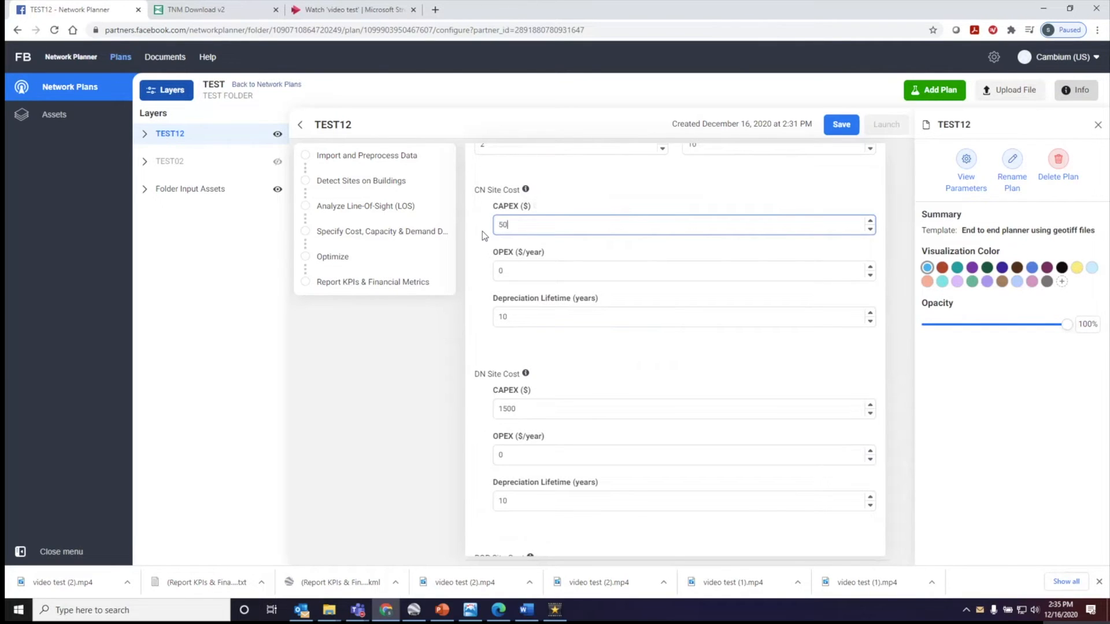
Step: Reach the Specify Cost, Capacity & Demand step and enter 2 DN radios per site
scroll(down, 3)
text(120)
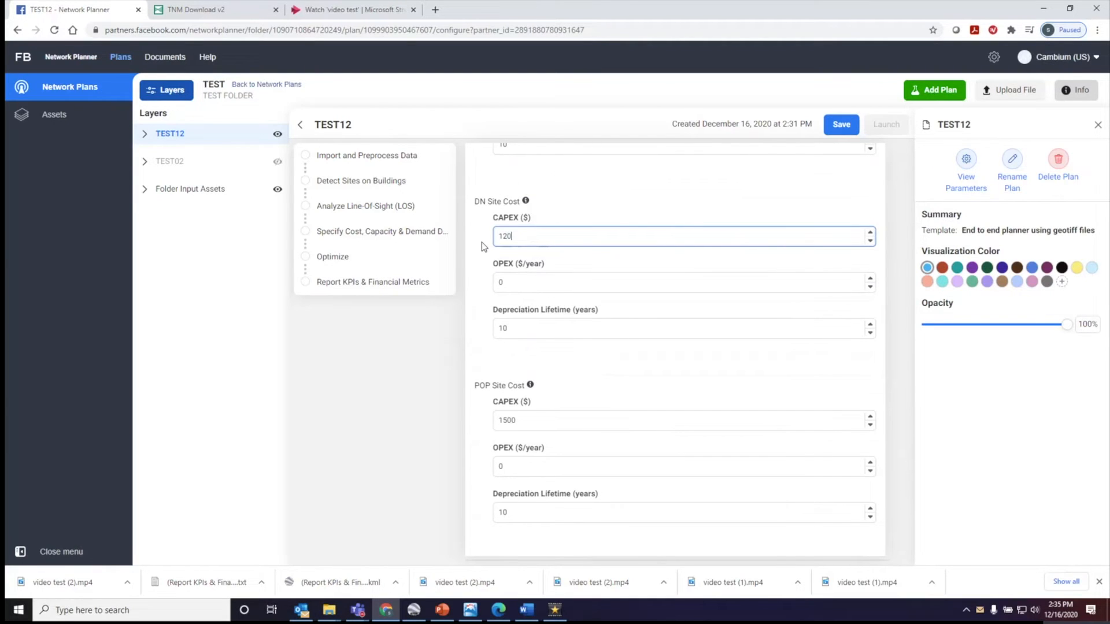
scroll(down, 3)
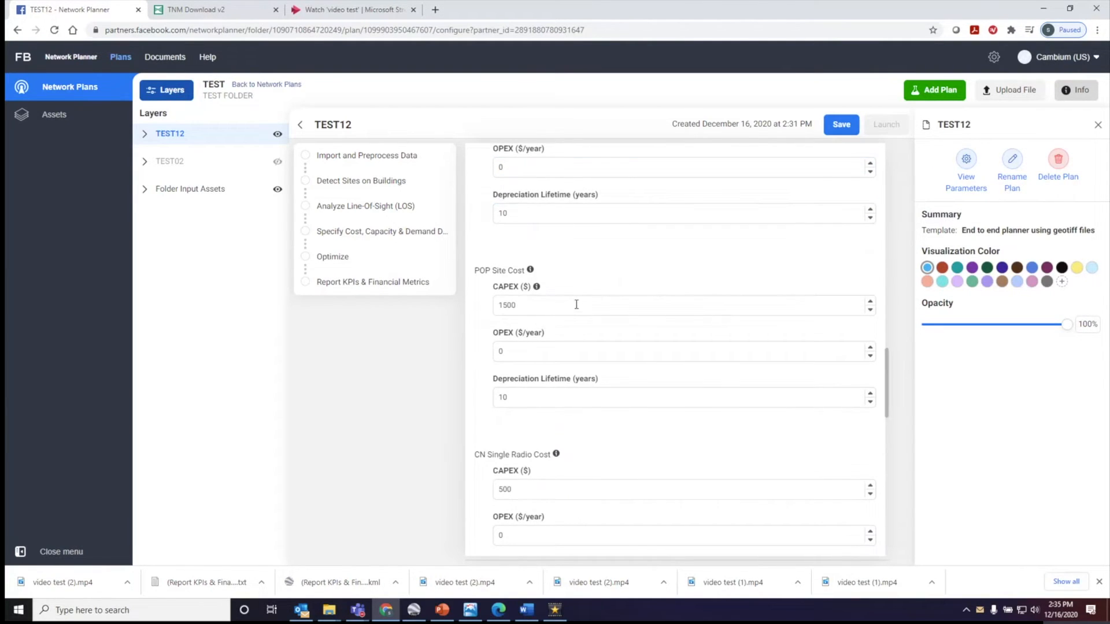
mouse_move(657, 340)
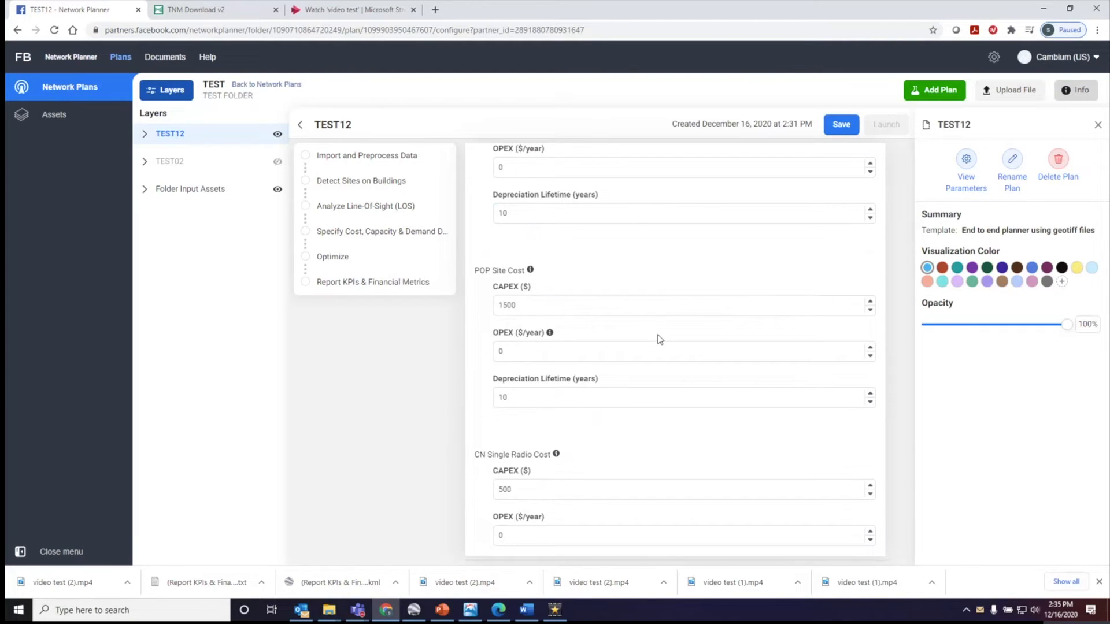
scroll(down, 3)
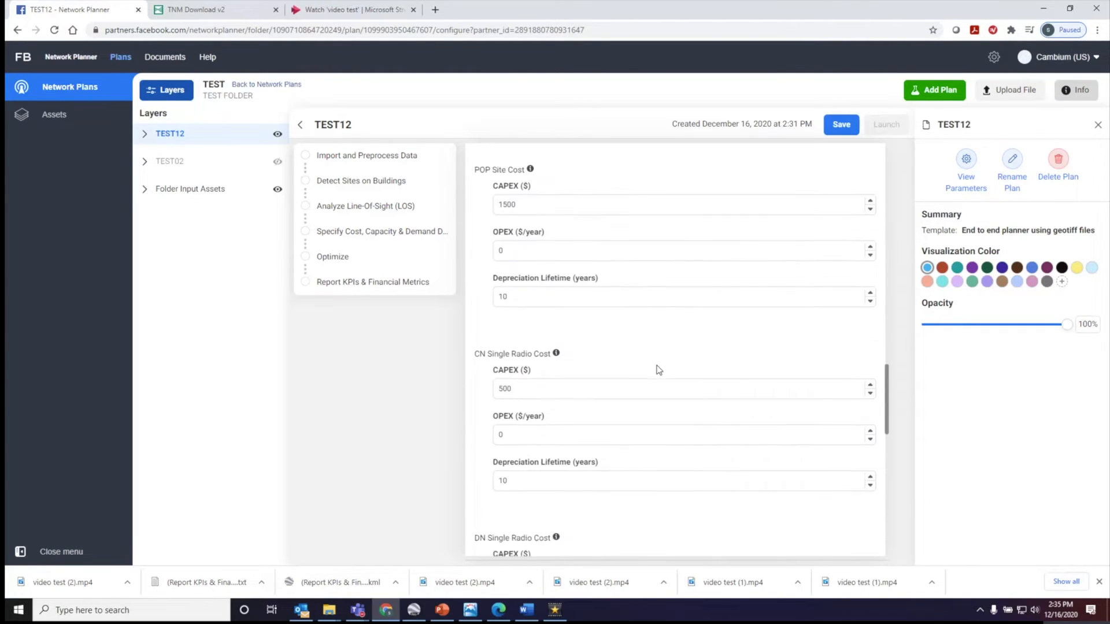
scroll(down, 3)
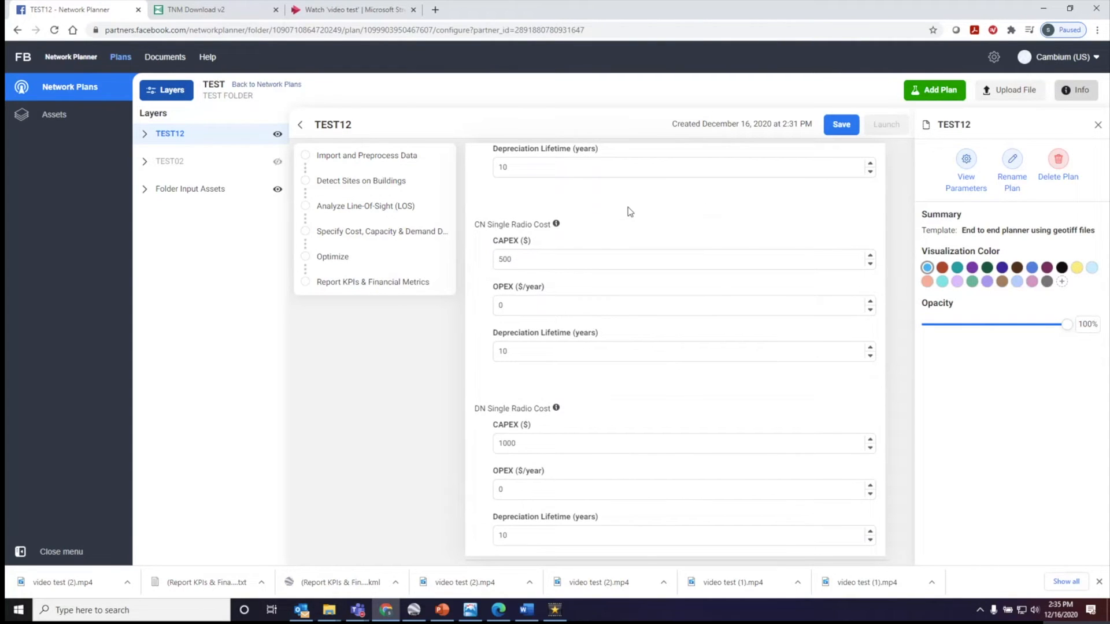
click(680, 259)
text(250)
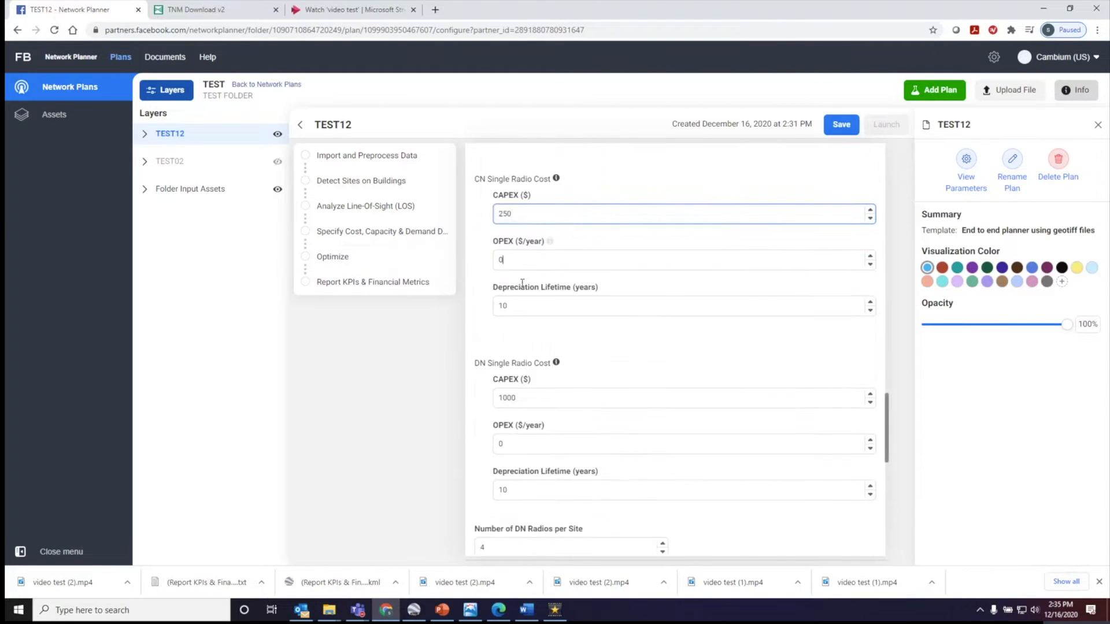
scroll(down, 3)
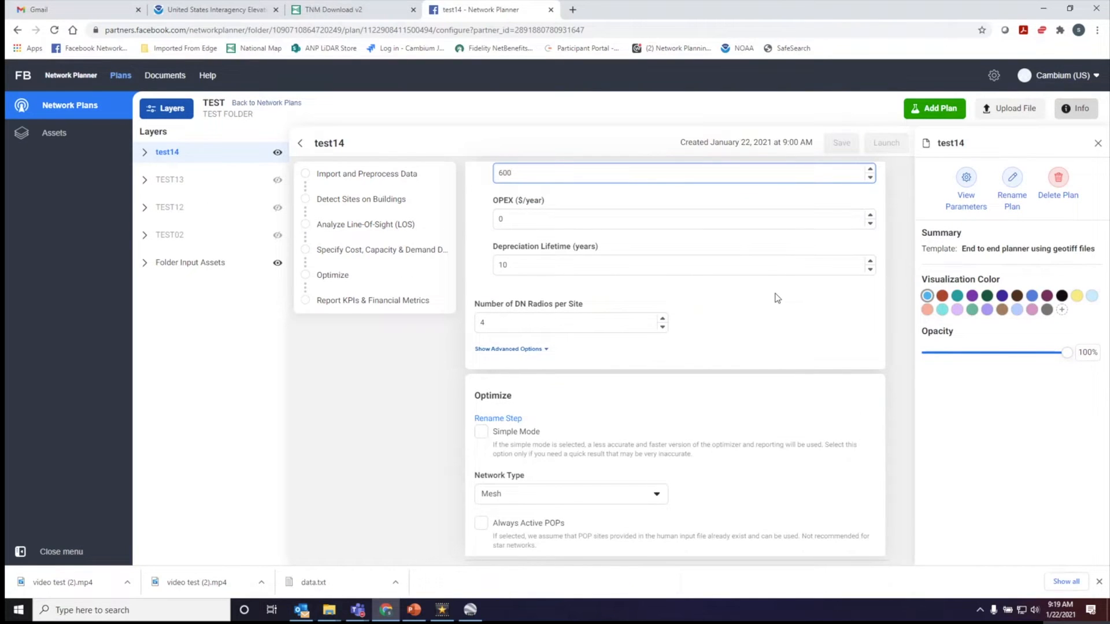
click(663, 326)
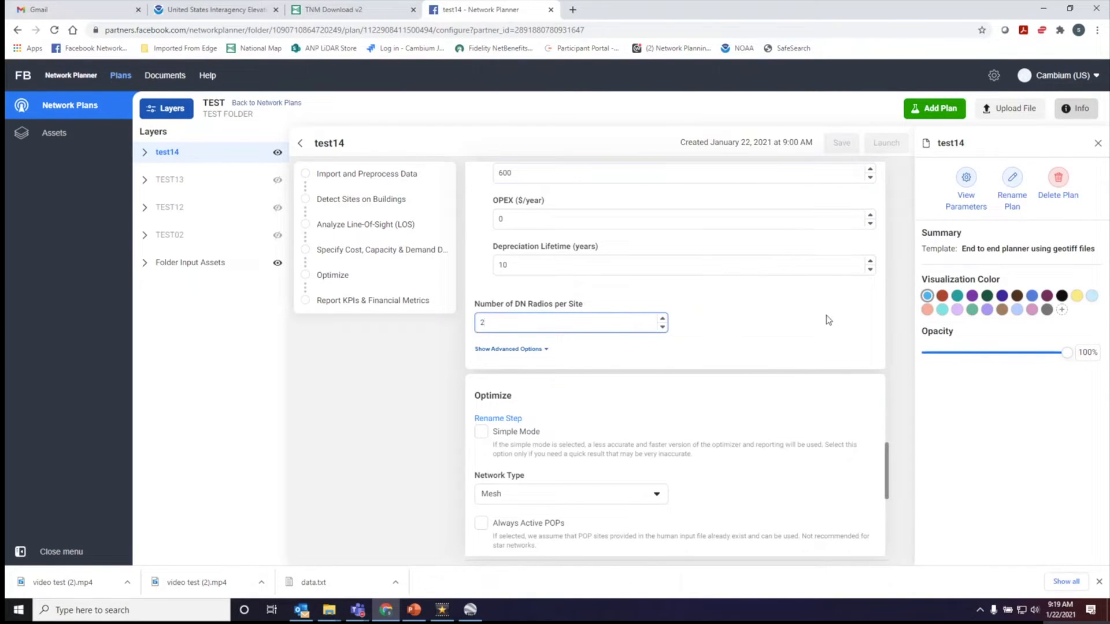
mouse_move(734, 300)
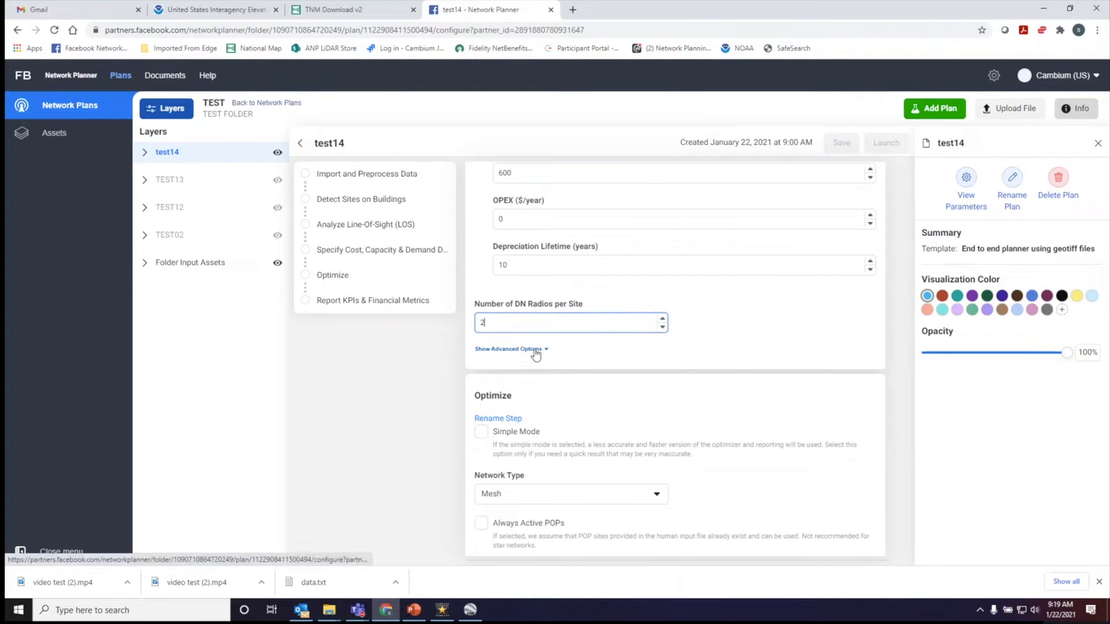
Step: Expand the advanced radio options, then switch to the PowerPoint training slide
click(509, 349)
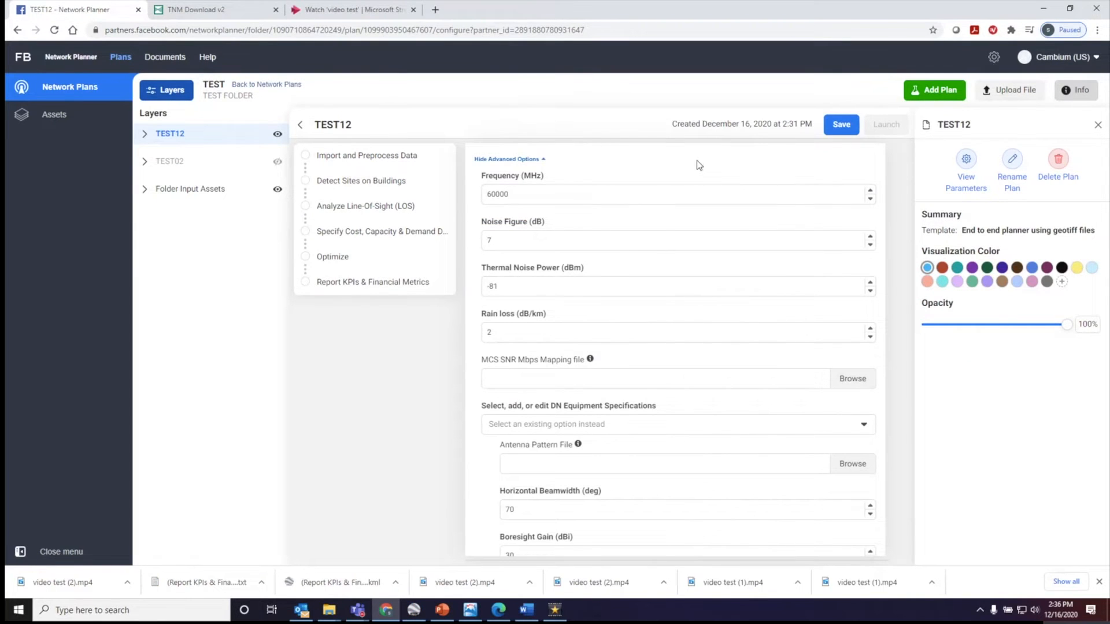
mouse_move(547, 380)
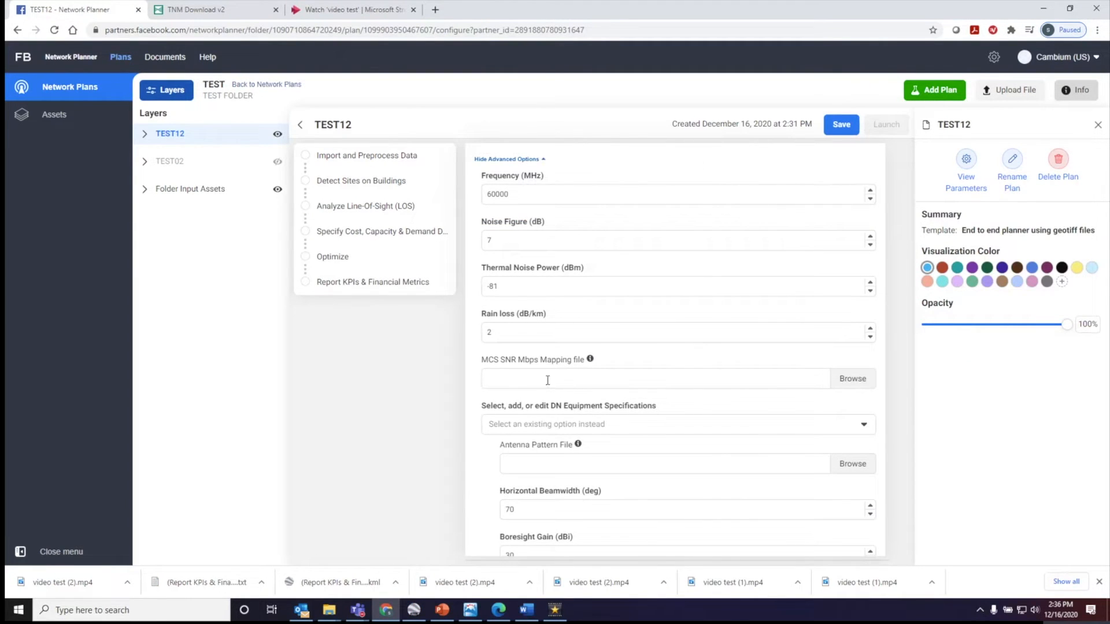
click(442, 609)
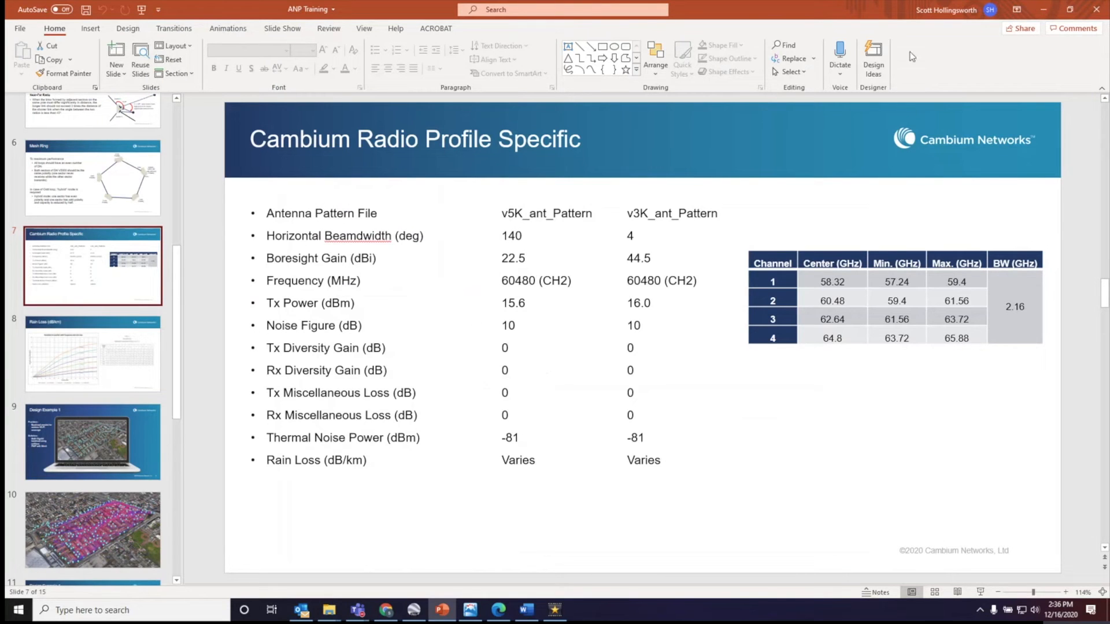
mouse_move(767, 331)
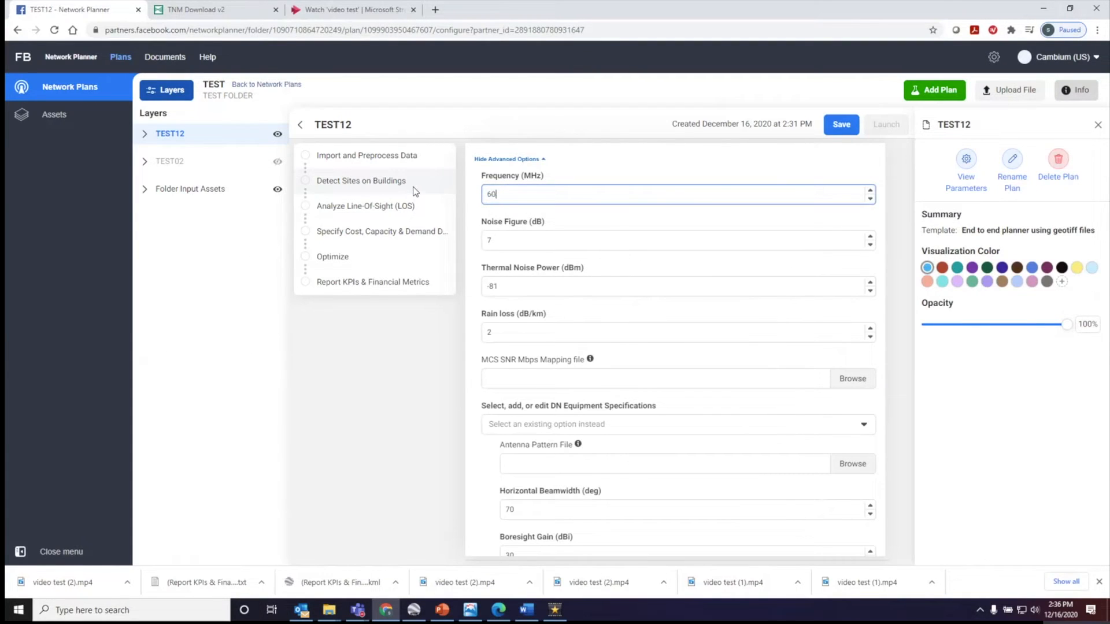
Step: Complete the frequency as 60480 MHz, then switch to the LINKPlanner project
text(480)
click(678, 241)
text(10)
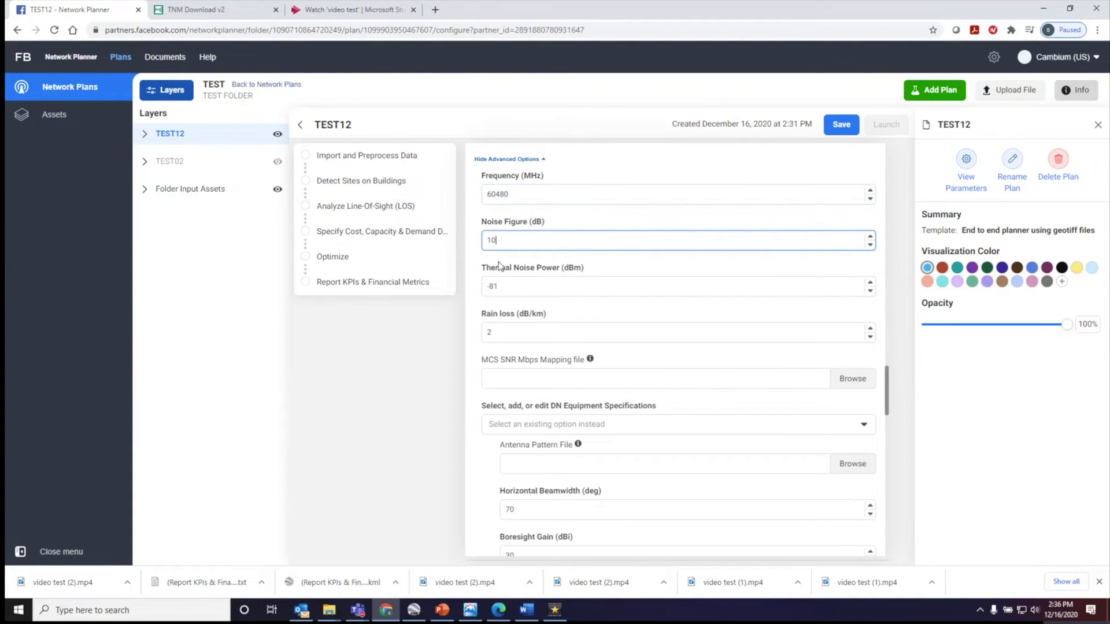
scroll(down, 3)
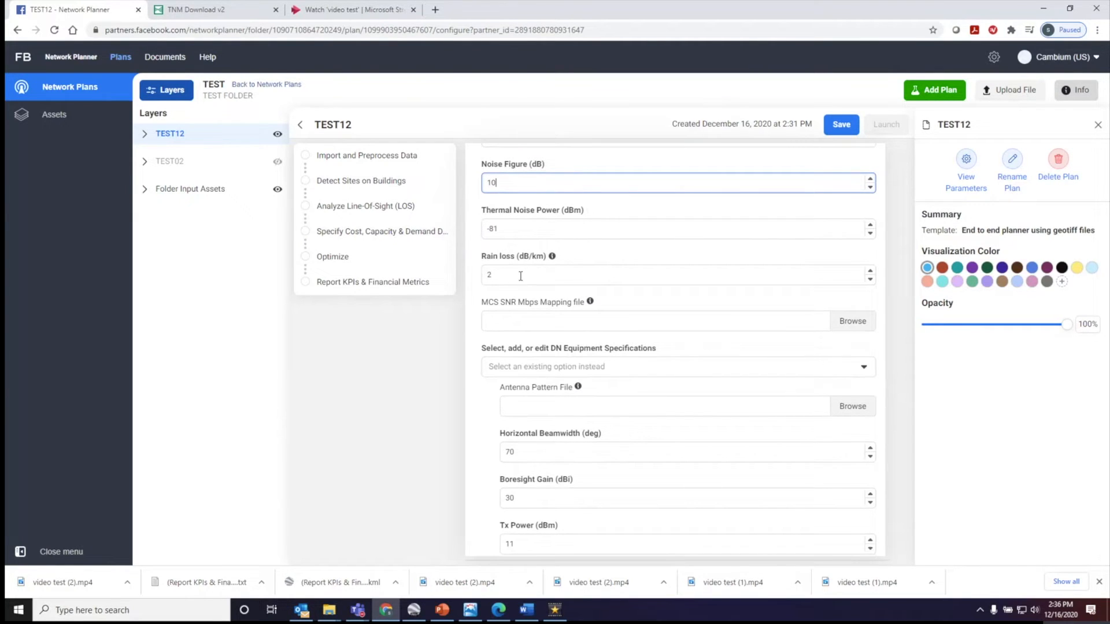
mouse_move(614, 251)
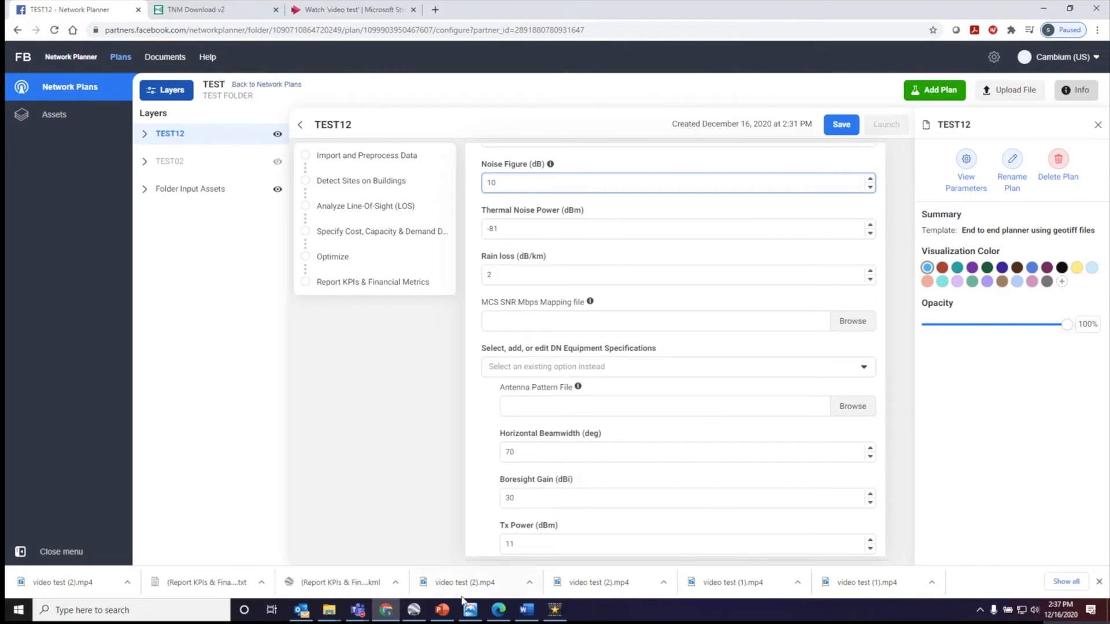
click(470, 609)
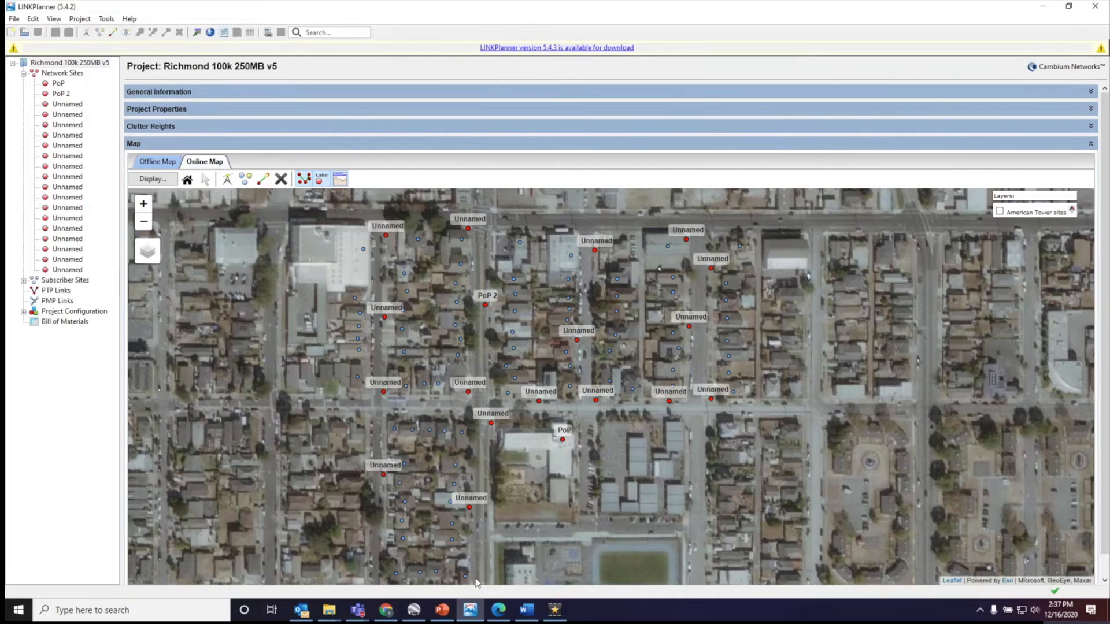
Step: Open the LINKPlanner proposal report PDF at its climatic factors table
click(498, 609)
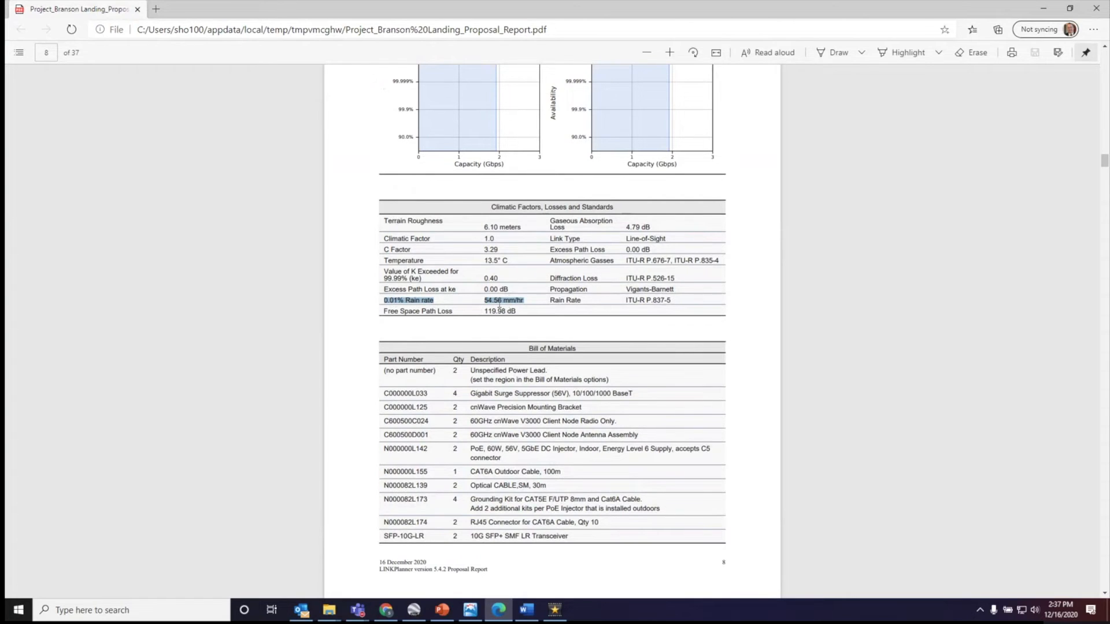
mouse_move(565, 376)
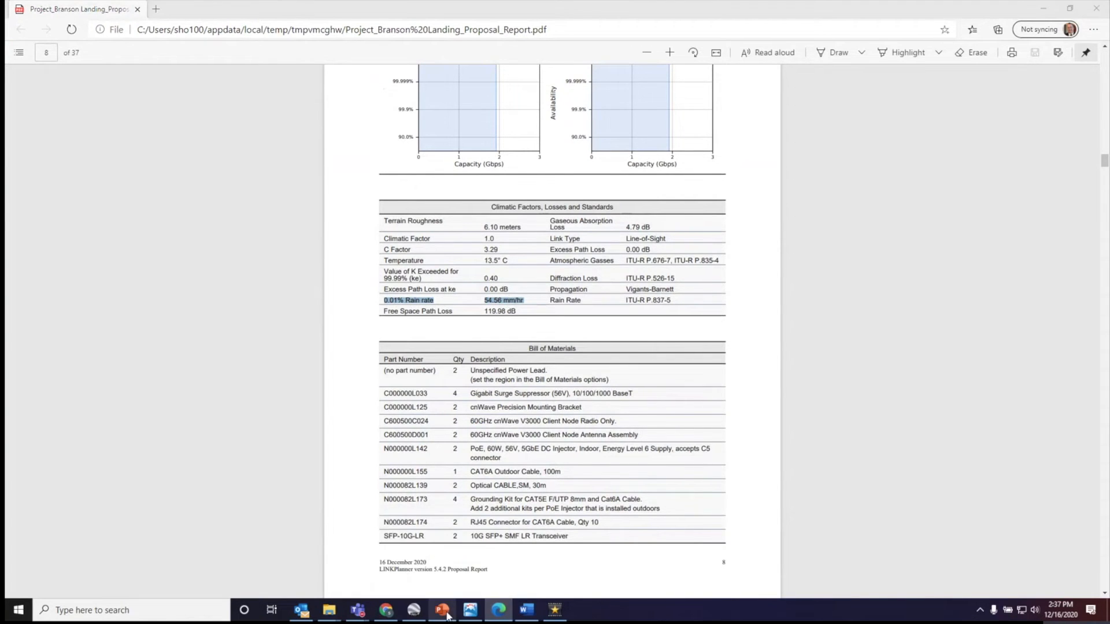
Step: Check the Rain Loss slide in PowerPoint, then enter 17 dB/km rain loss in the plan
click(442, 609)
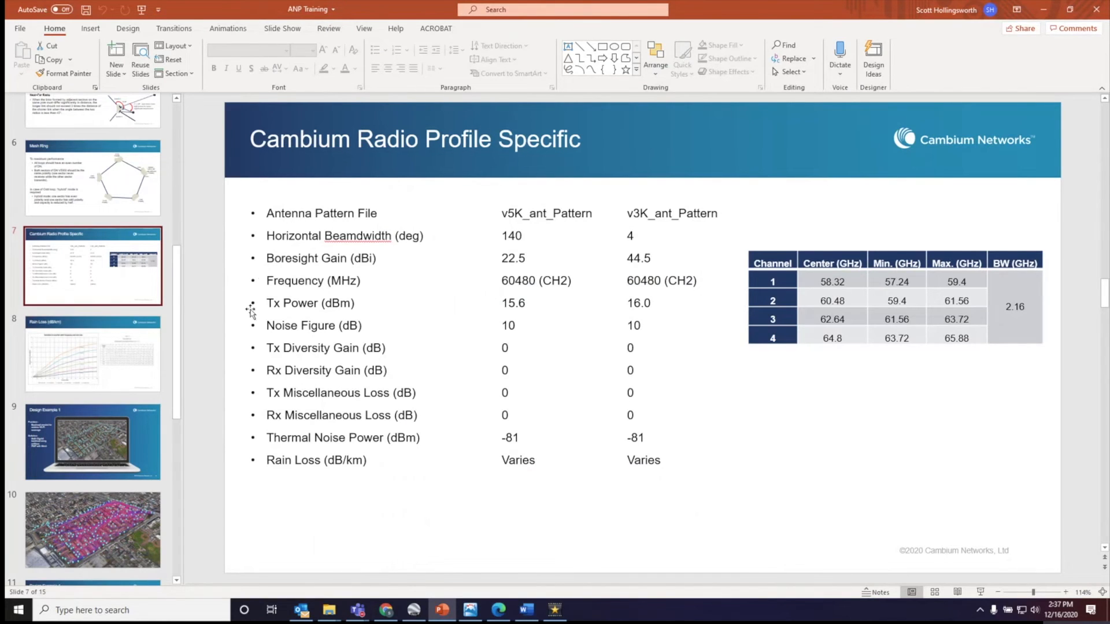
click(92, 354)
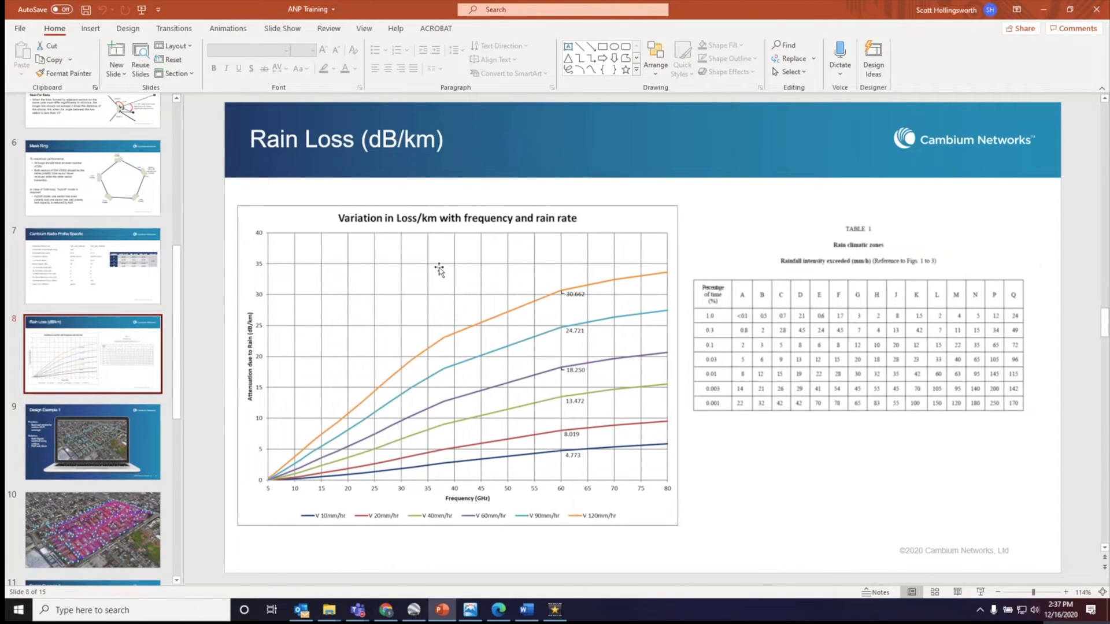
mouse_move(857, 338)
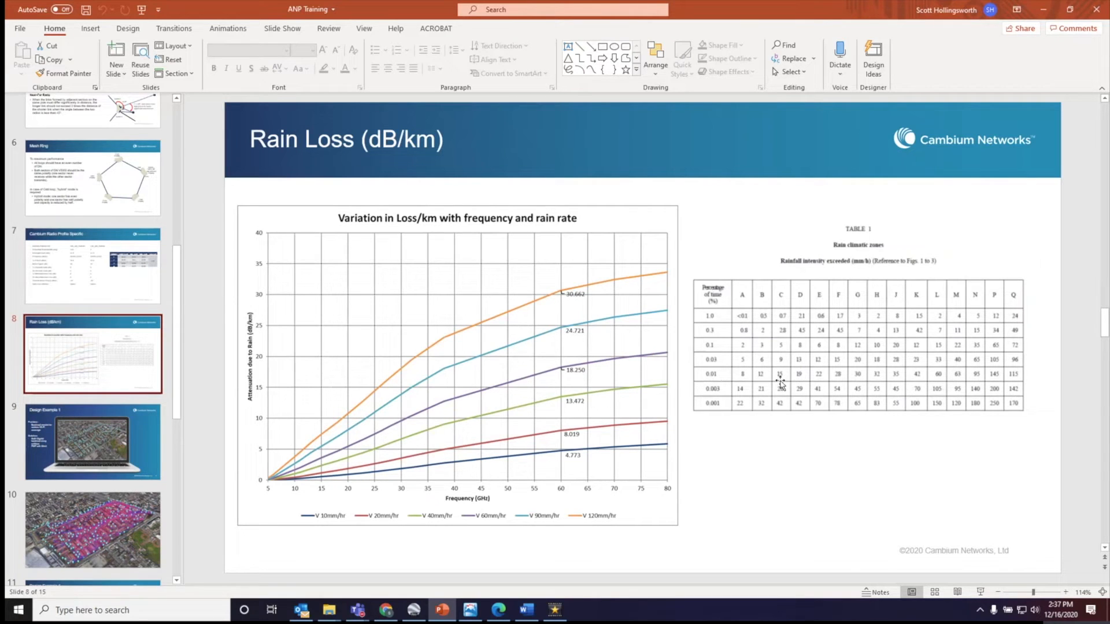
mouse_move(906, 389)
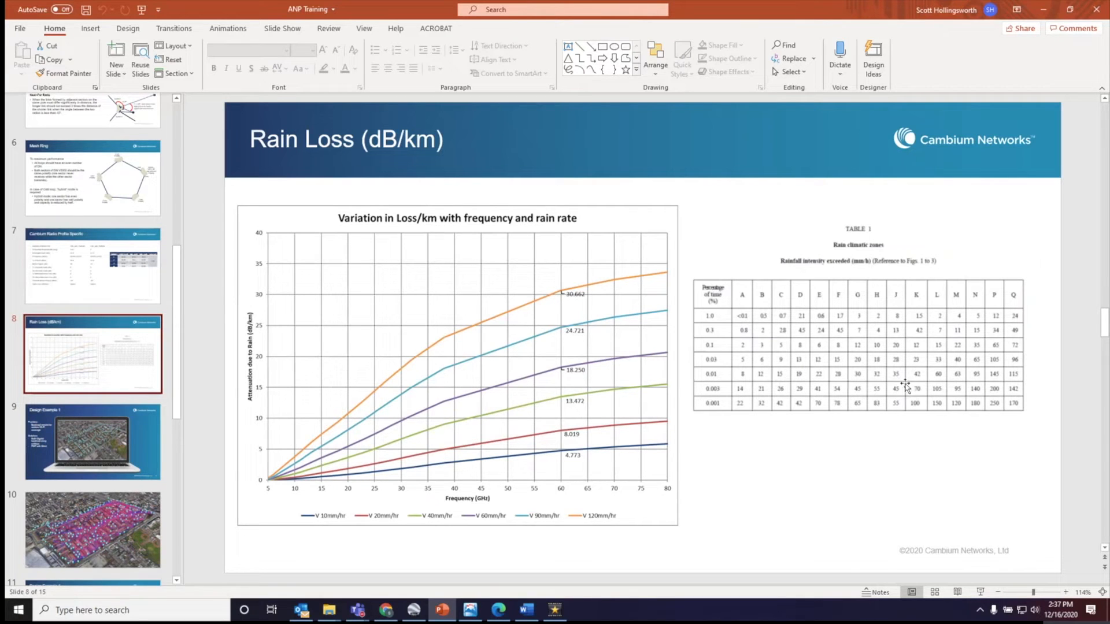
mouse_move(941, 383)
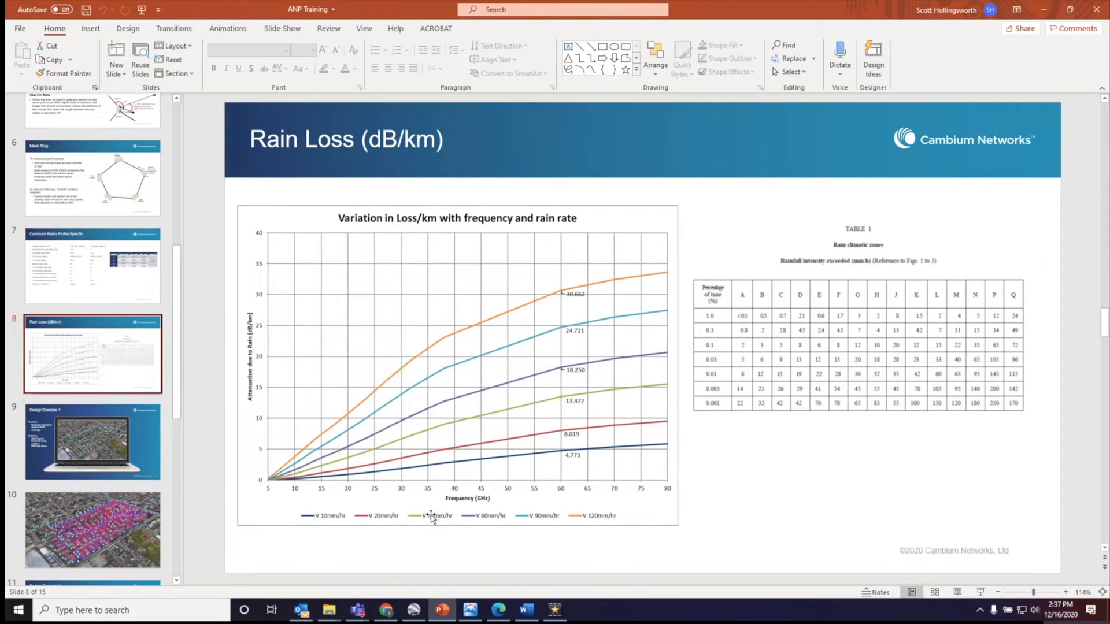
mouse_move(466, 519)
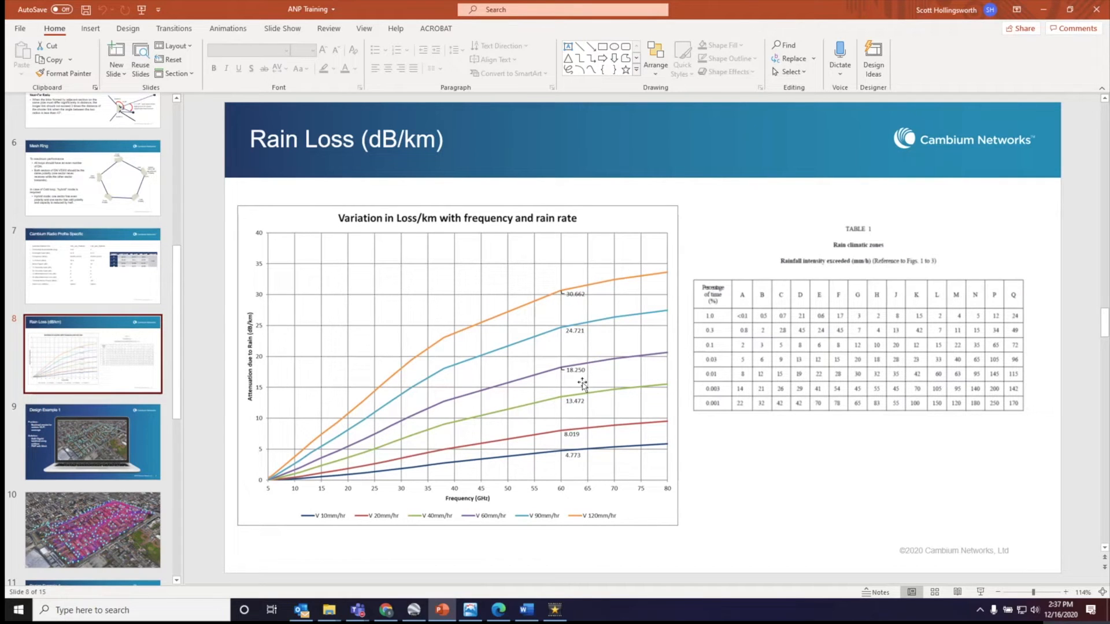
mouse_move(687, 393)
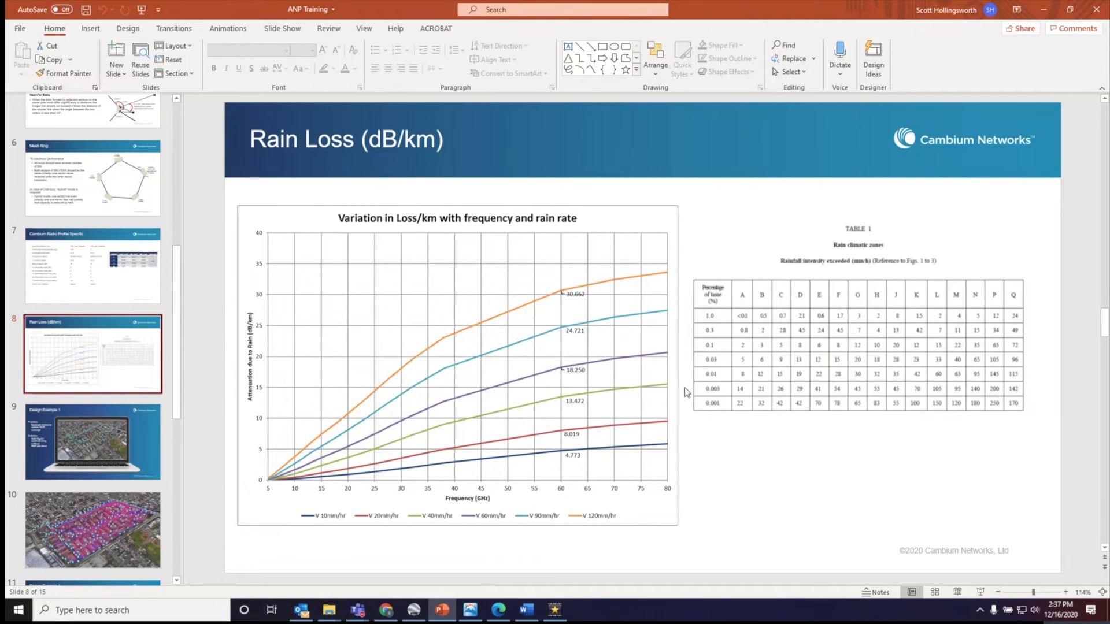
key(alt+tab)
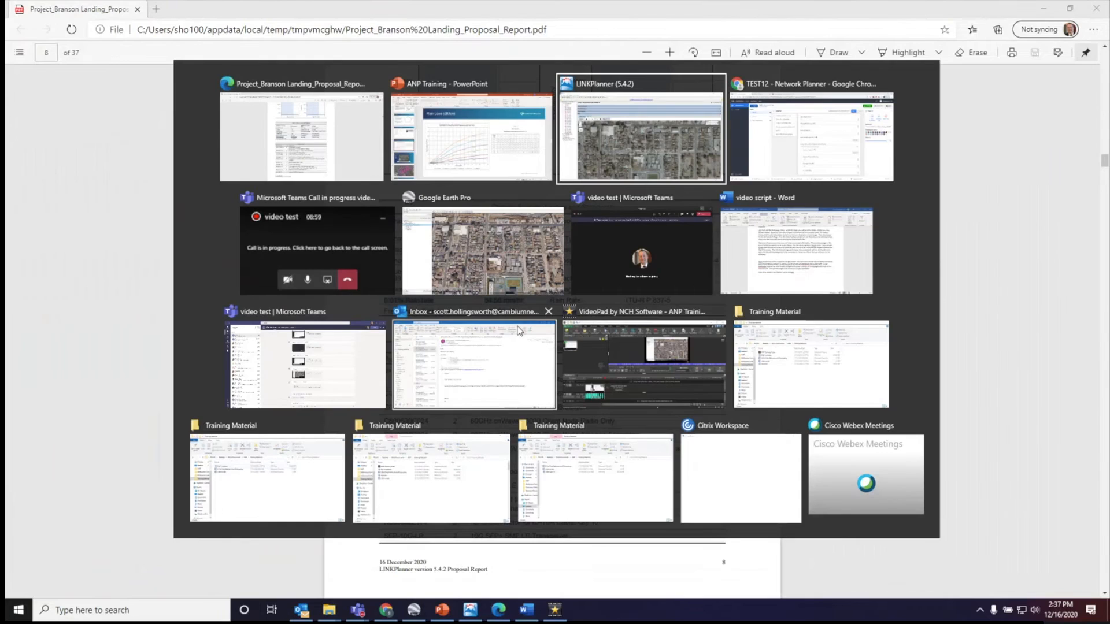
click(810, 136)
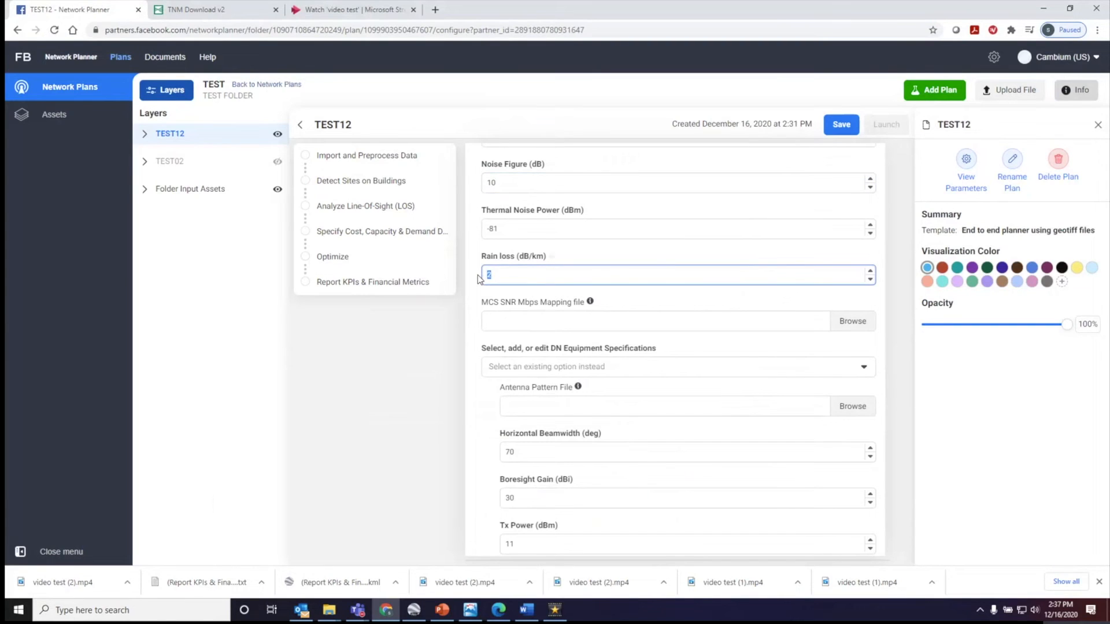
text(17)
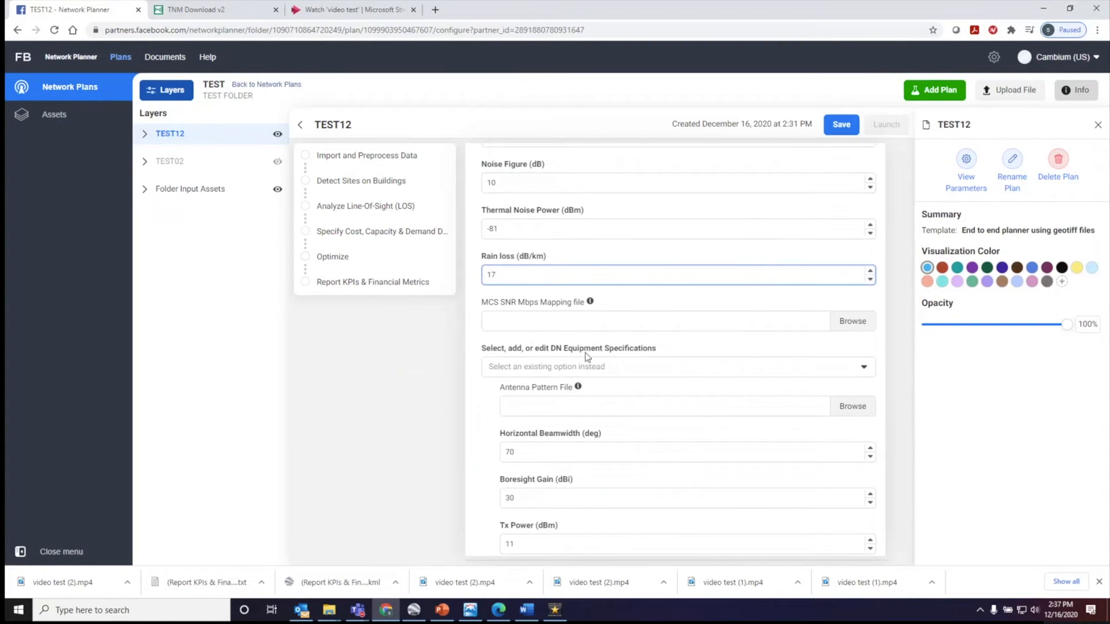
scroll(down, 3)
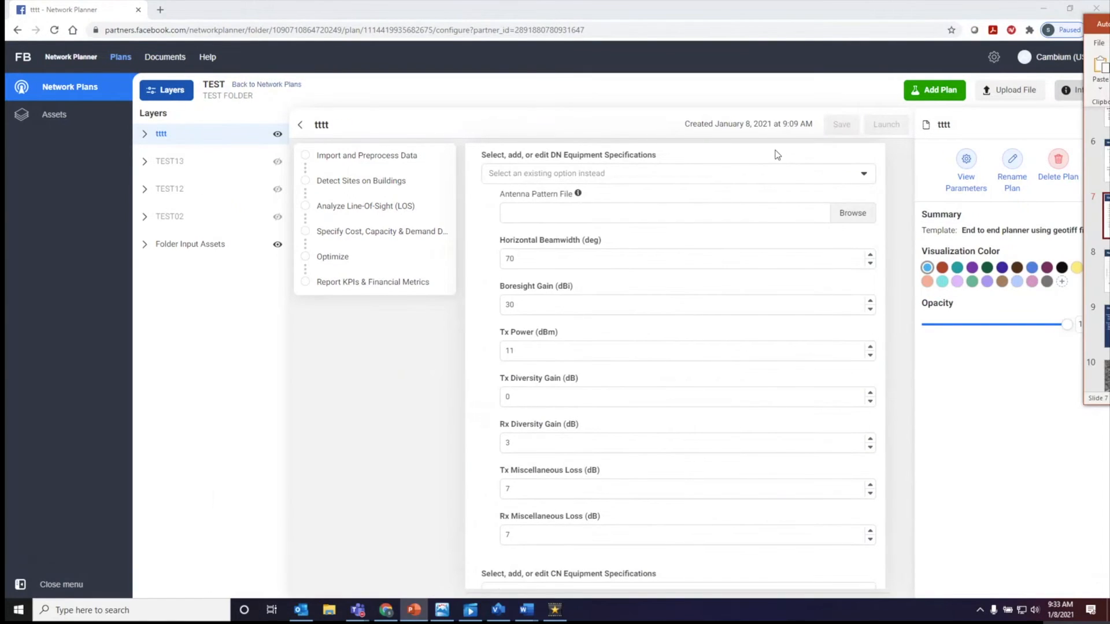
mouse_move(814, 204)
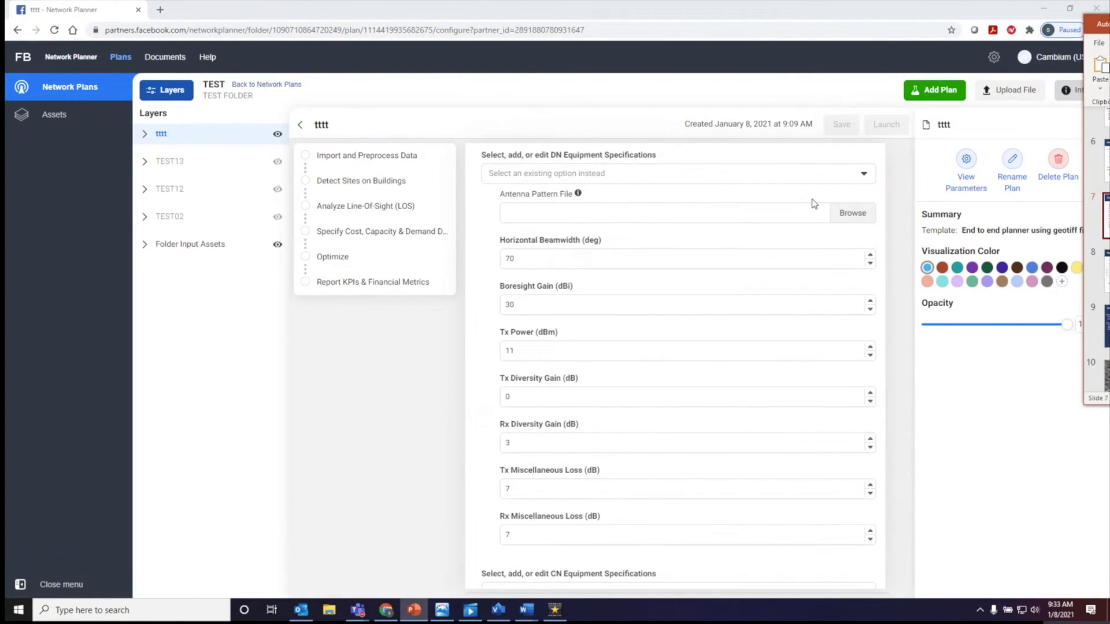
Step: Attach the existing v5k antenna pattern file to the DN equipment and enter beamwidth 140
click(853, 213)
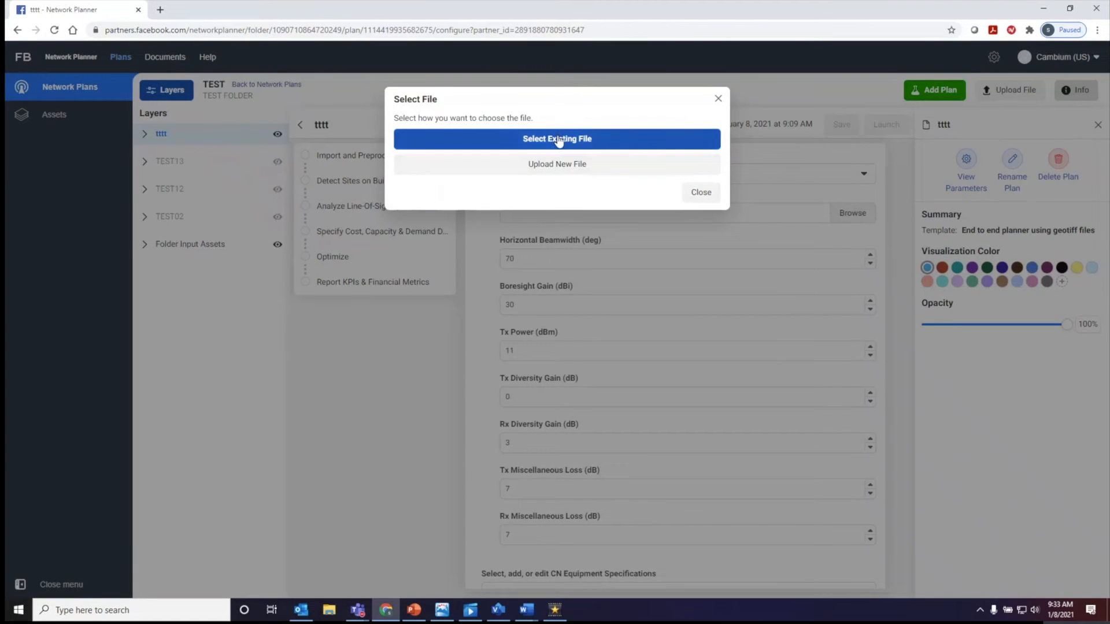
click(557, 139)
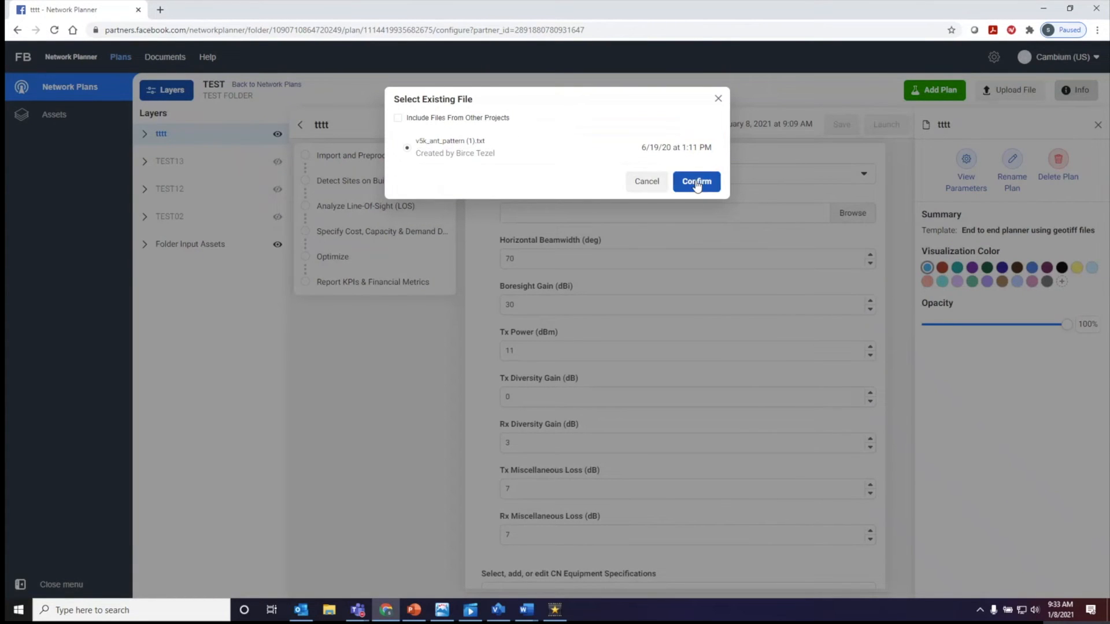
click(696, 182)
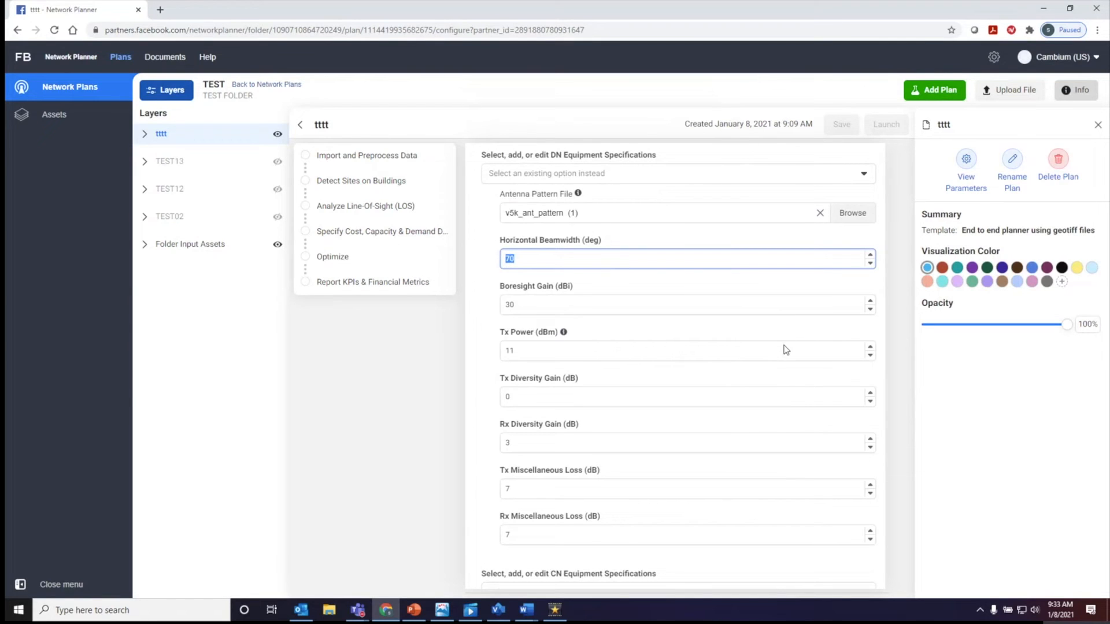
mouse_move(818, 349)
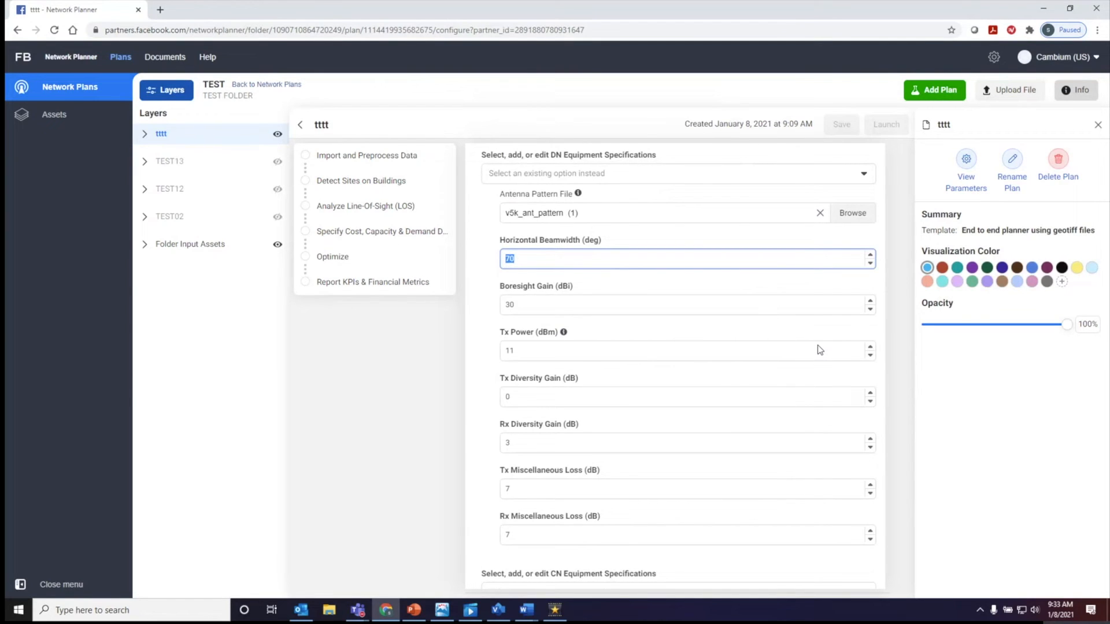
text(14)
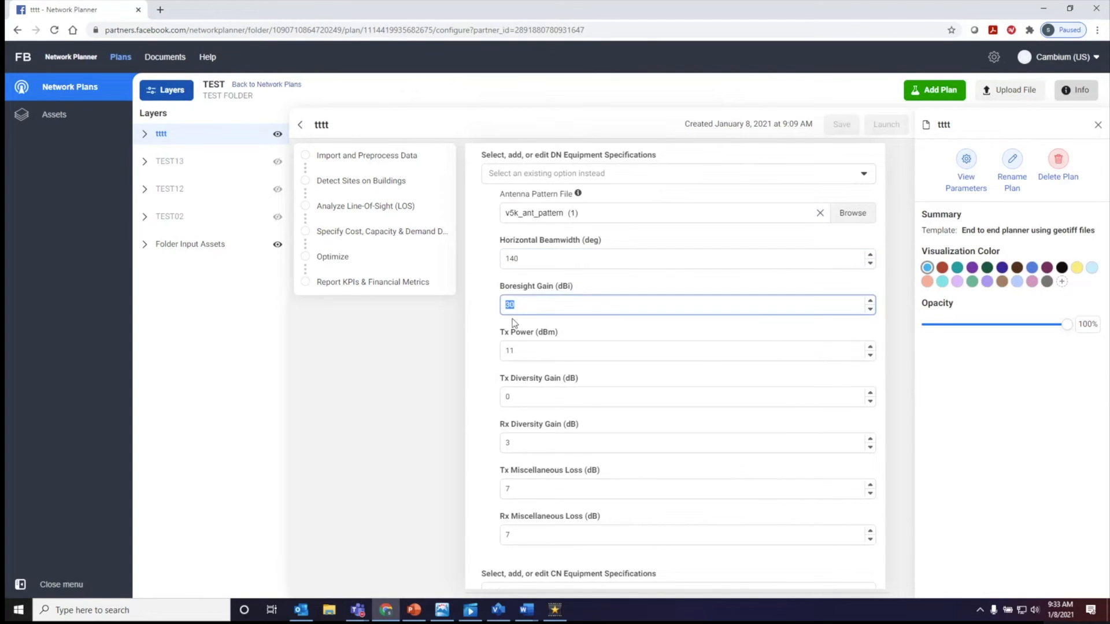
Step: Set the DN equipment Tx power to 15 dBm
click(686, 352)
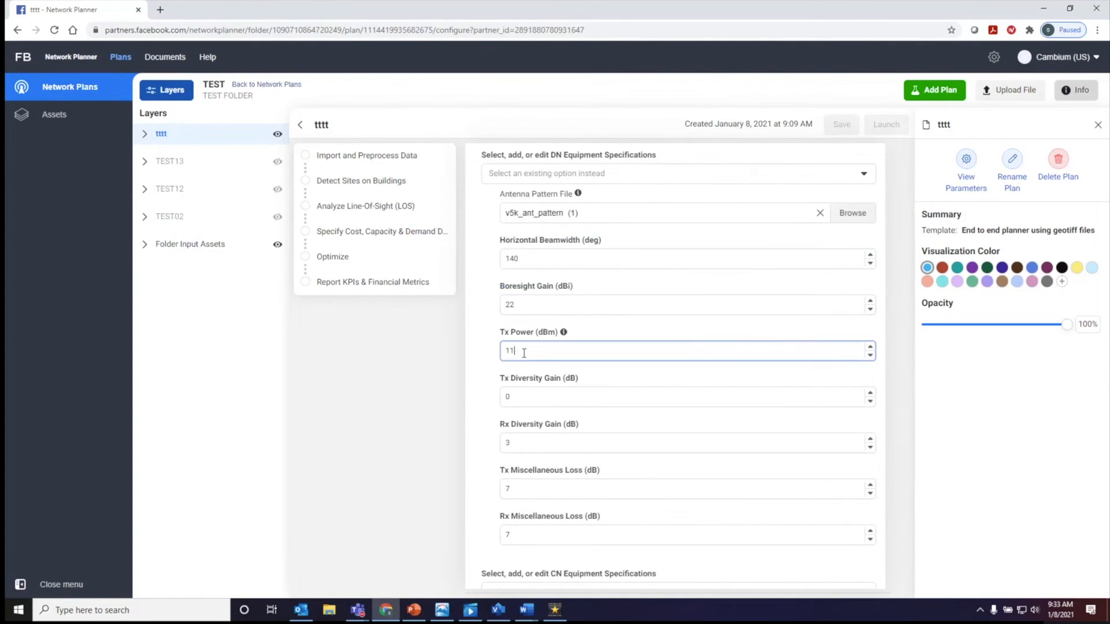
text(15)
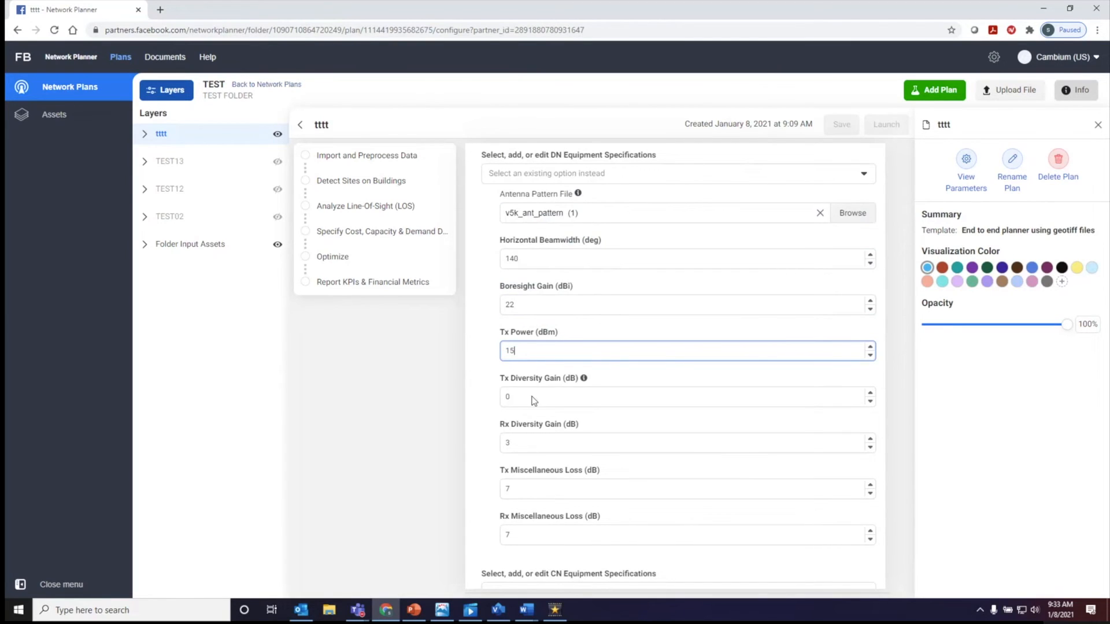
scroll(down, 3)
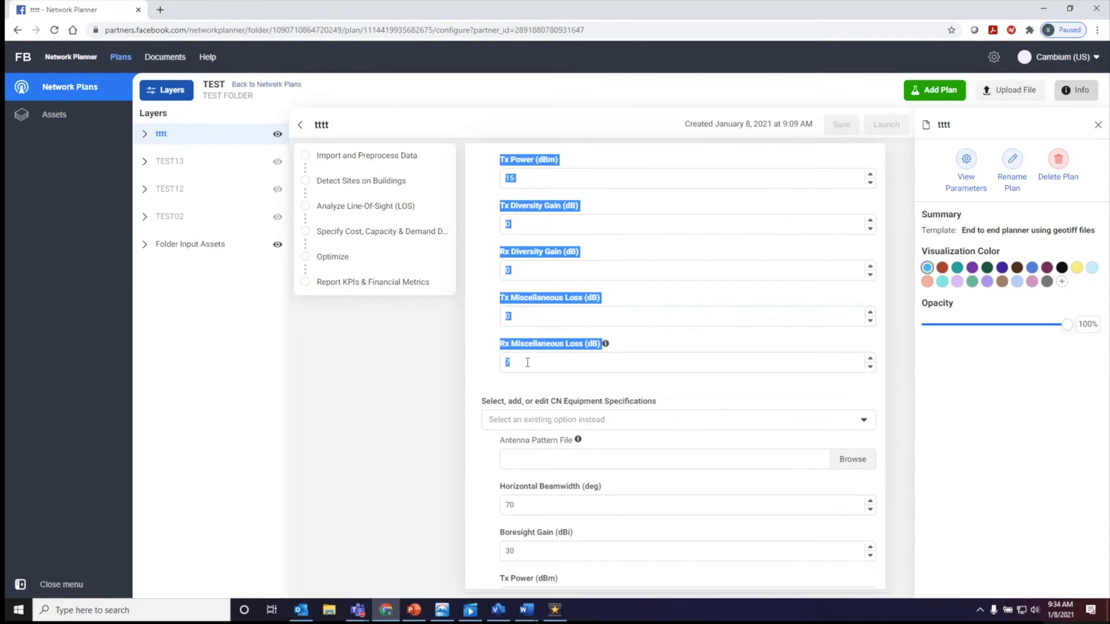
scroll(down, 3)
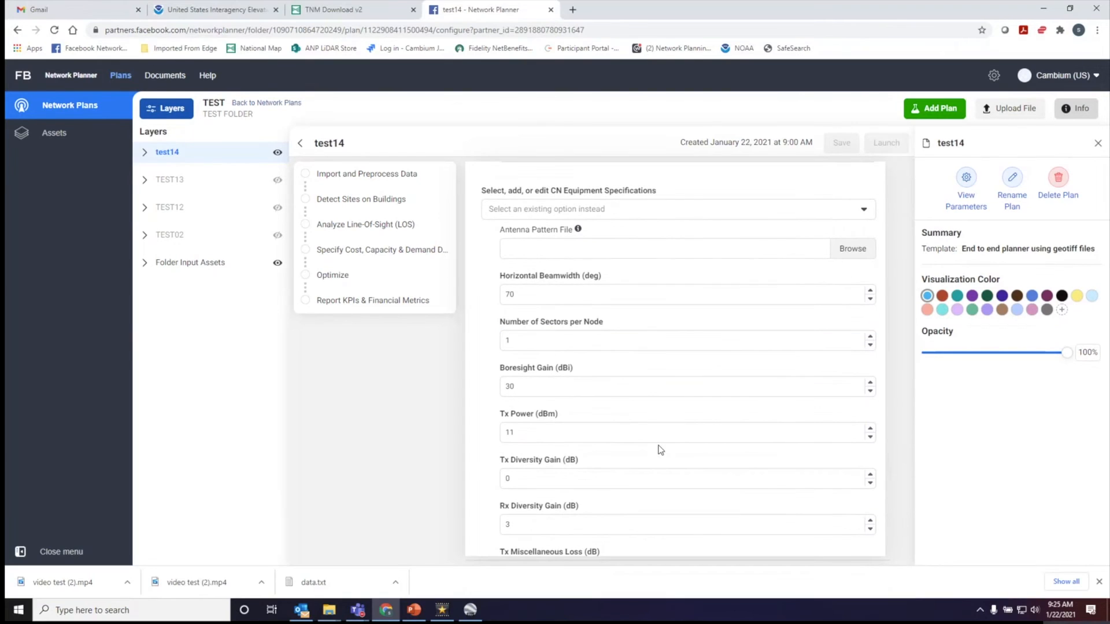
Step: Attach the existing v3k_ant_pattern file to the CN equipment and enter 4° beamwidth
click(852, 248)
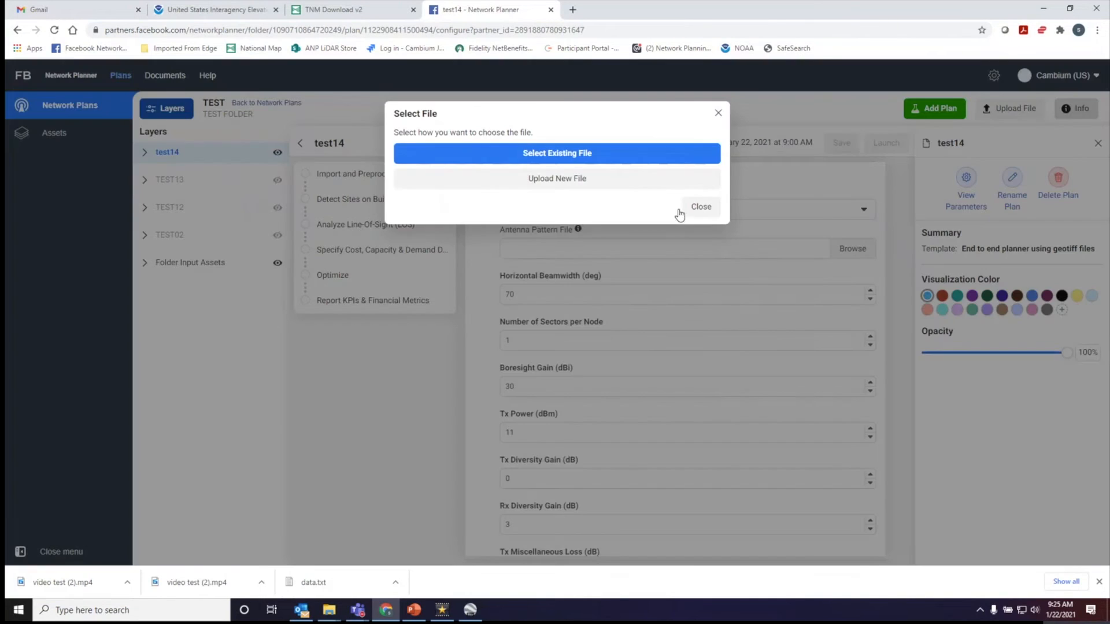
click(556, 153)
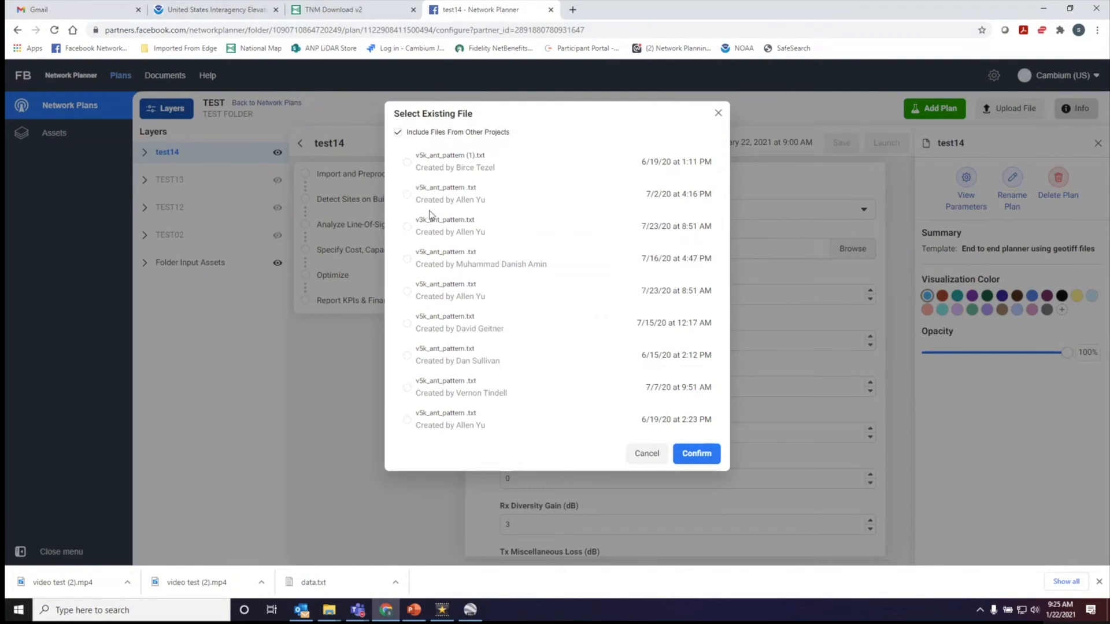
click(696, 453)
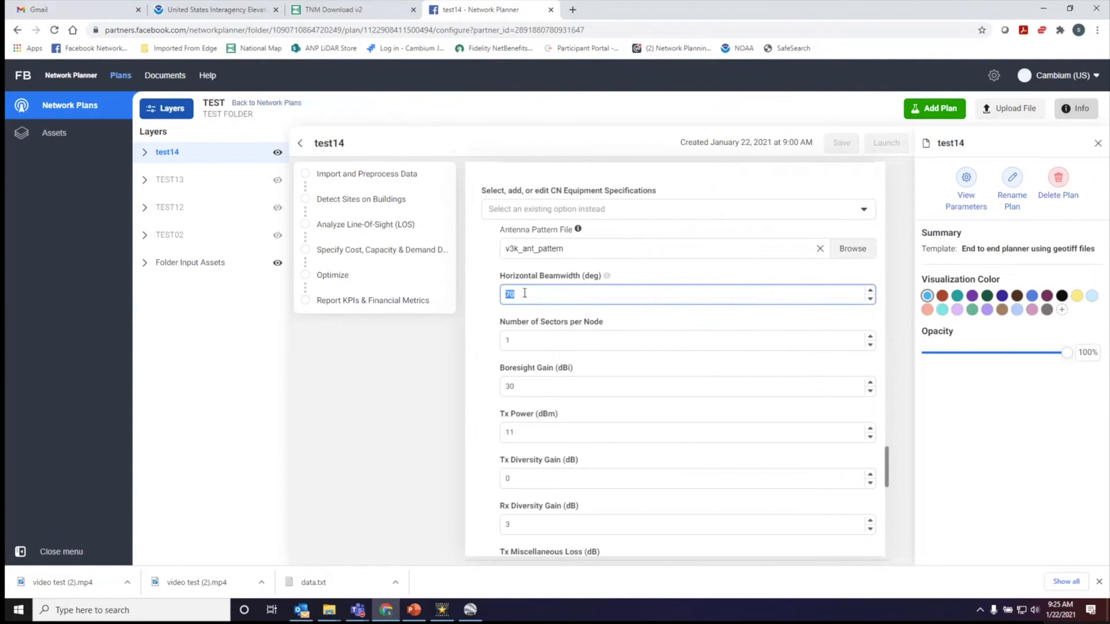
text(4)
click(688, 432)
text(16)
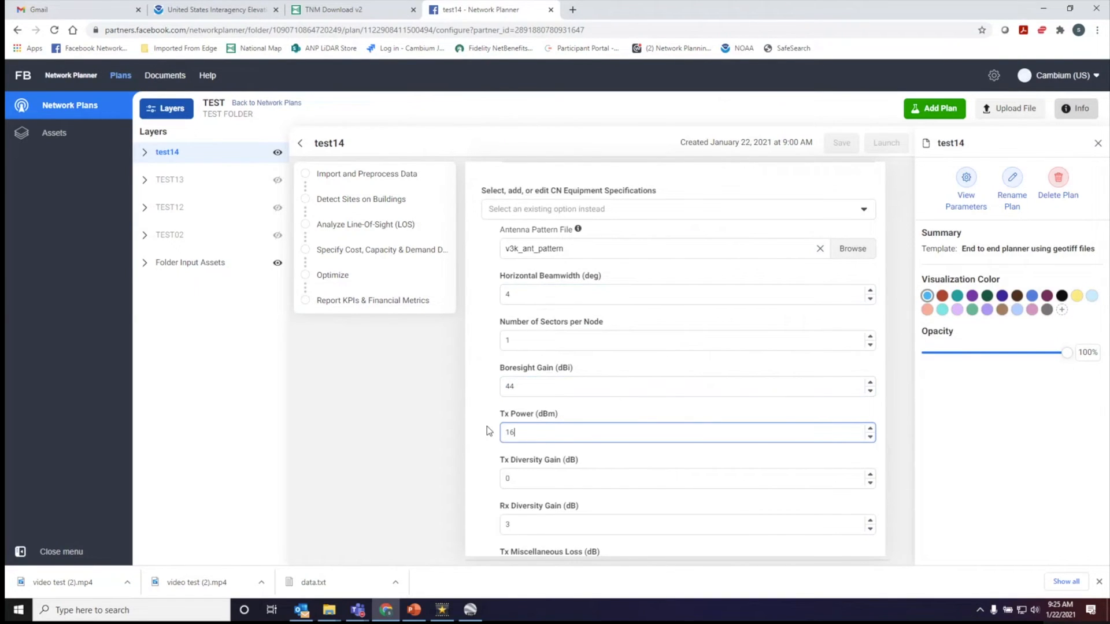
Step: Edit the CN gain and loss values (44 dBi gain, 16 dBm power, zero gains/losses)
scroll(down, 3)
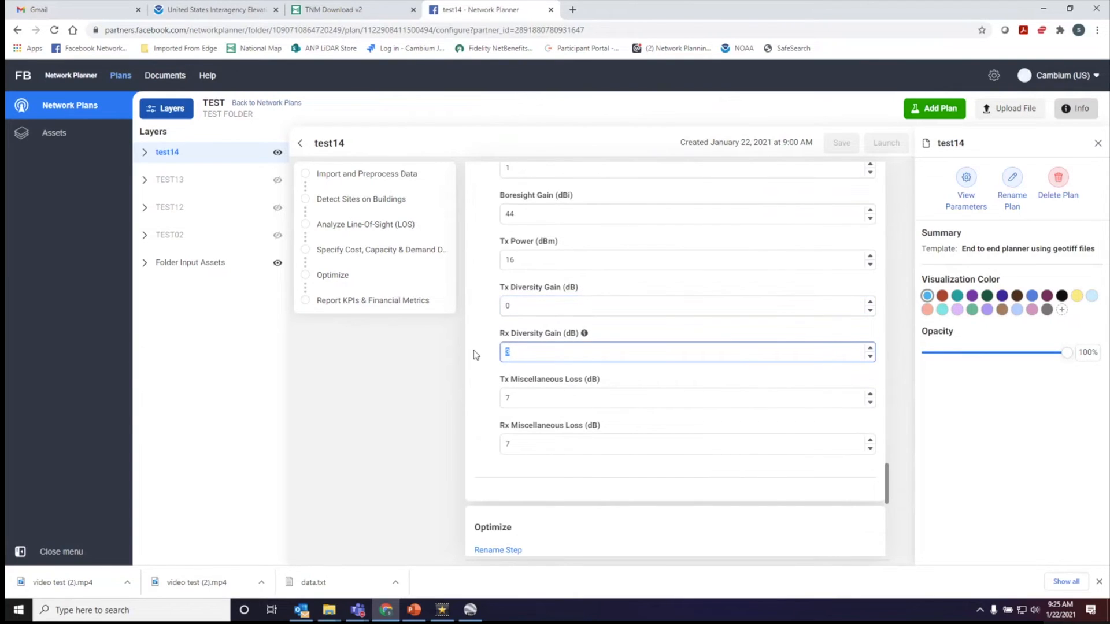
click(687, 398)
text(0)
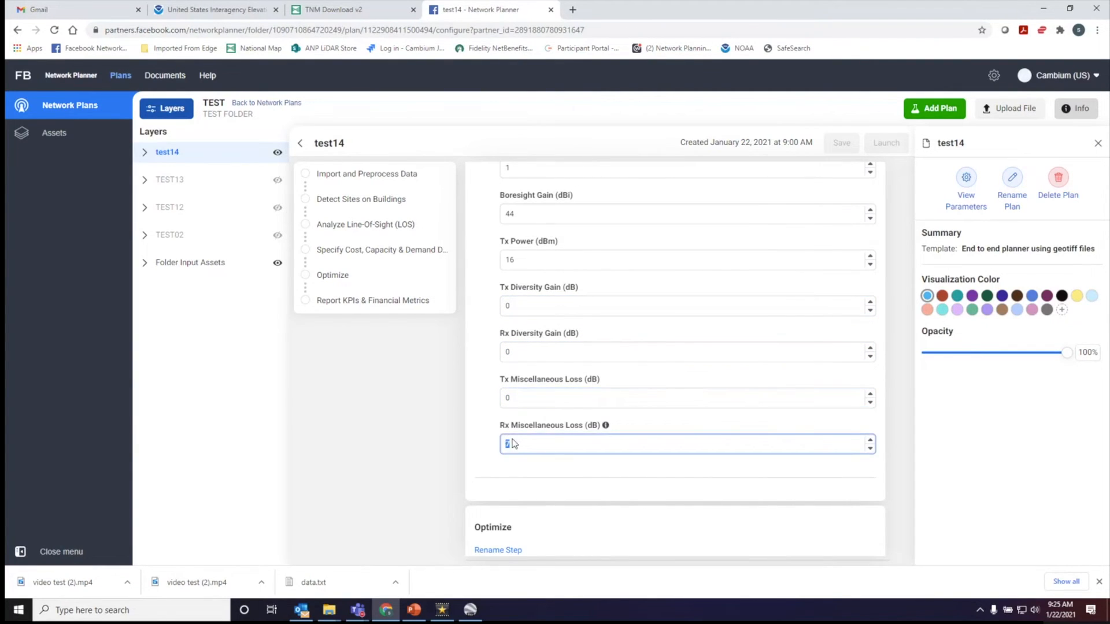
scroll(down, 3)
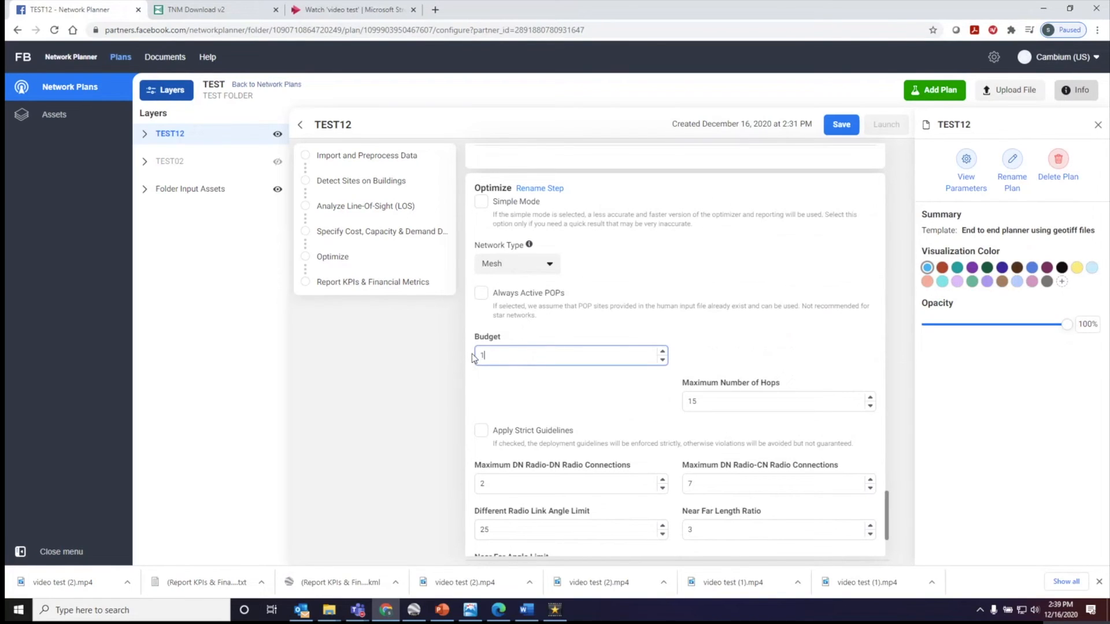
Step: Enter a 125000 budget and 13 maximum DN-to-CN radio connections in the Optimize step
text(25000)
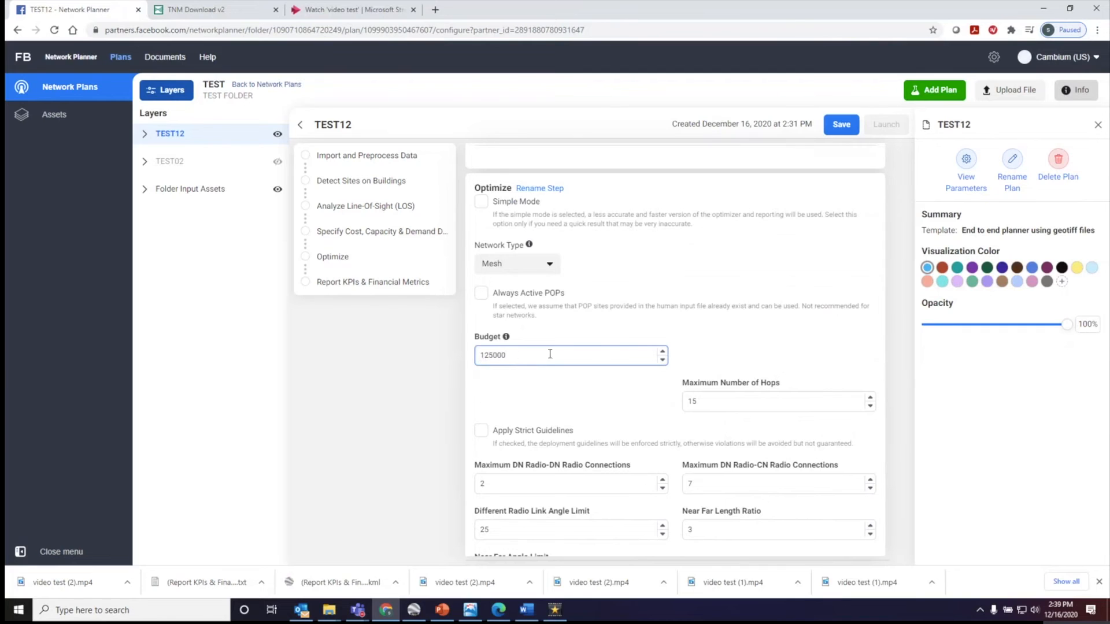
scroll(down, 3)
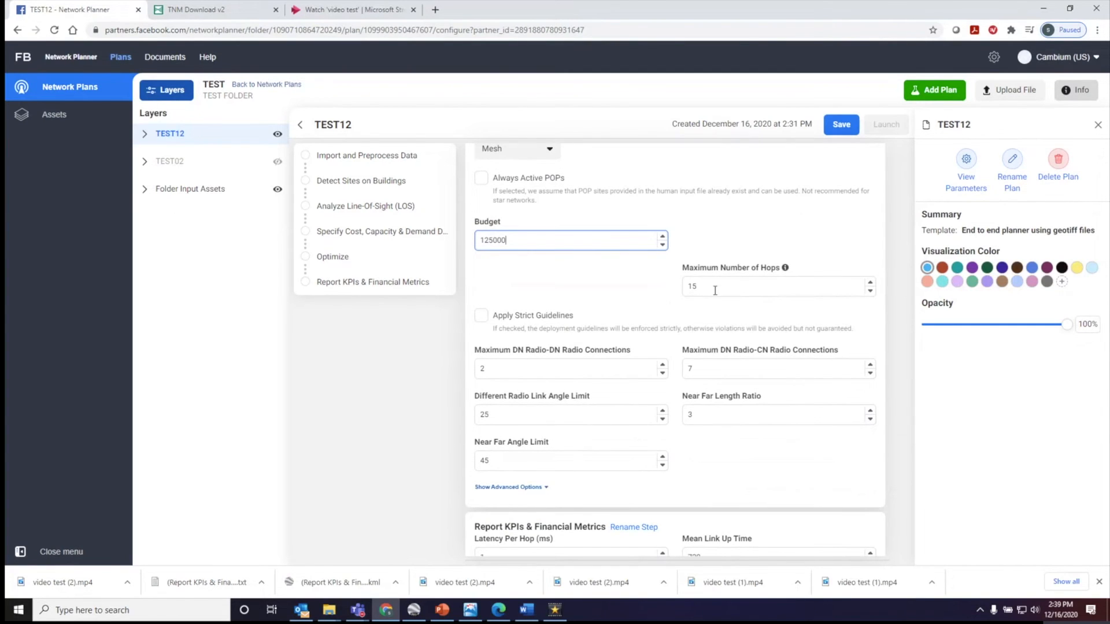
mouse_move(526, 310)
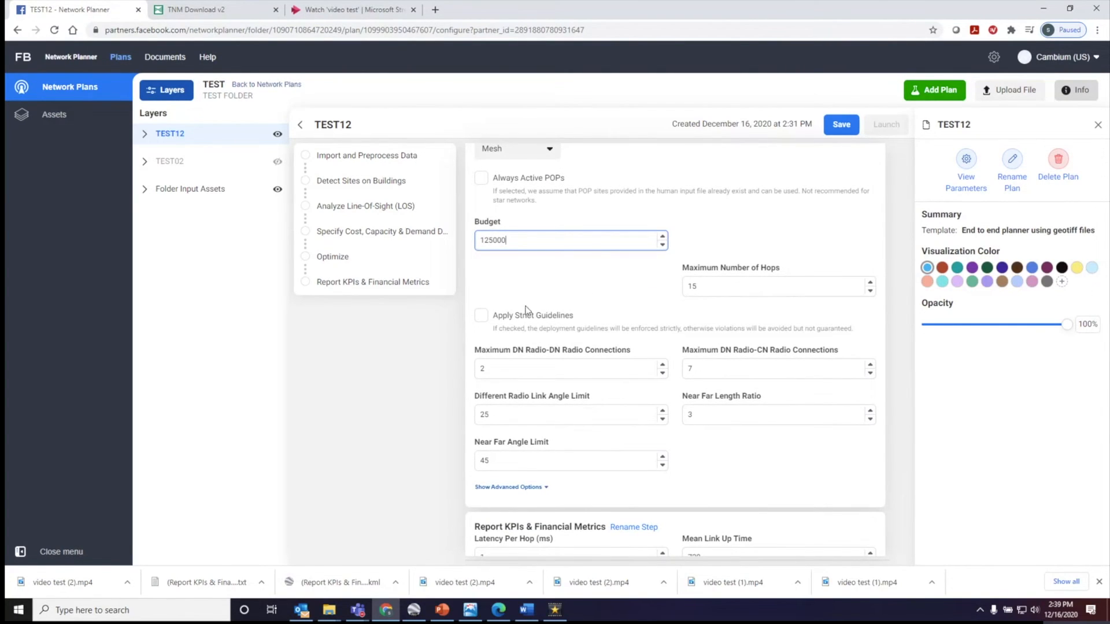
mouse_move(632, 363)
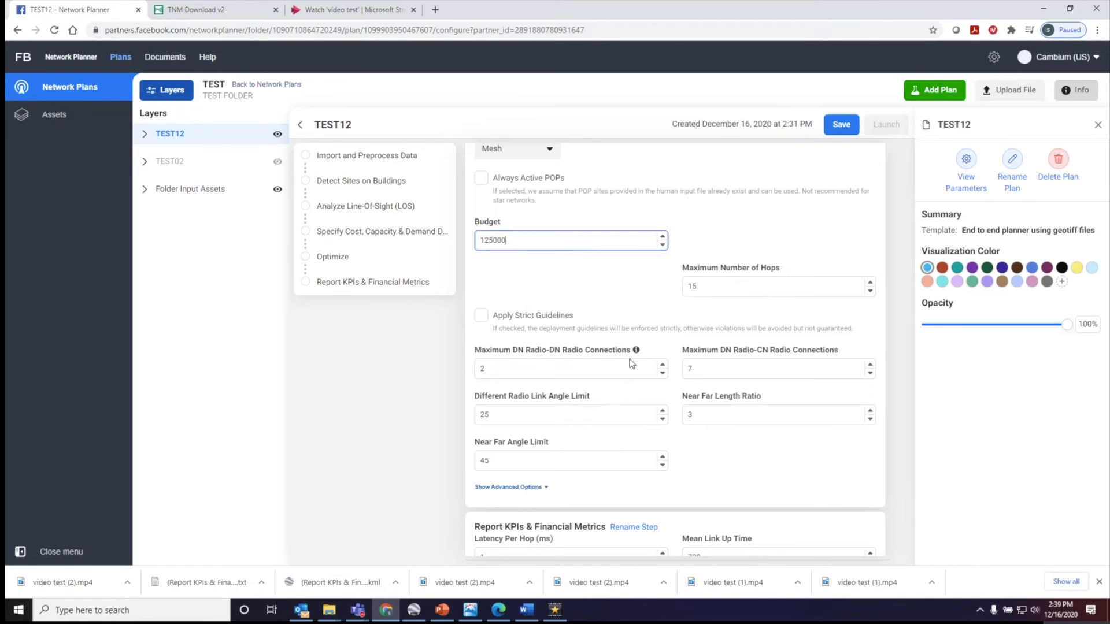
mouse_move(683, 375)
text(13)
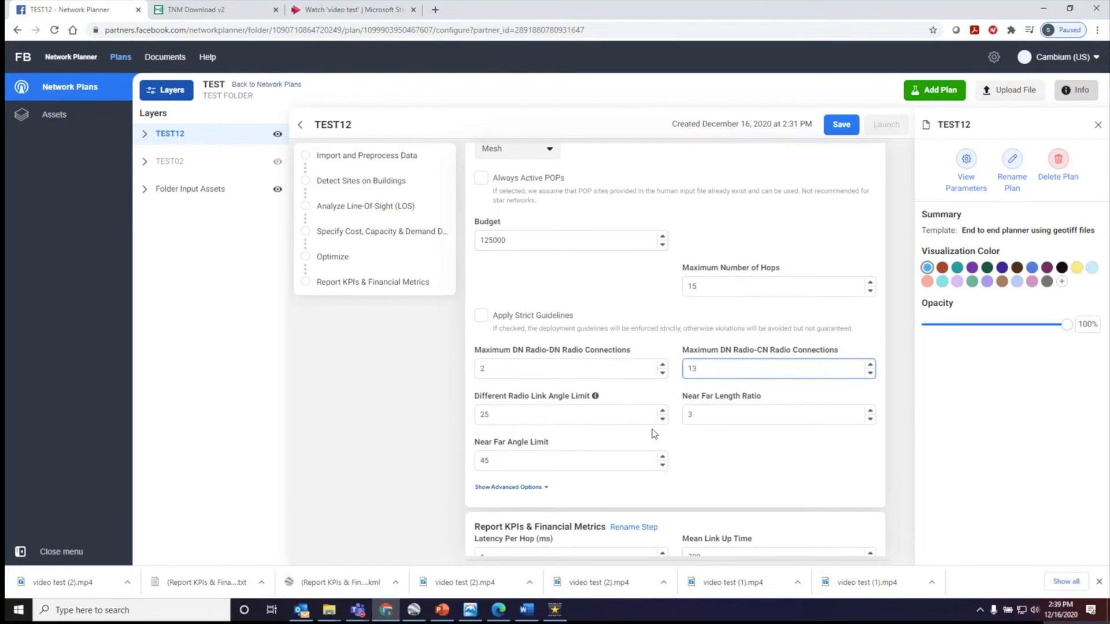
scroll(down, 3)
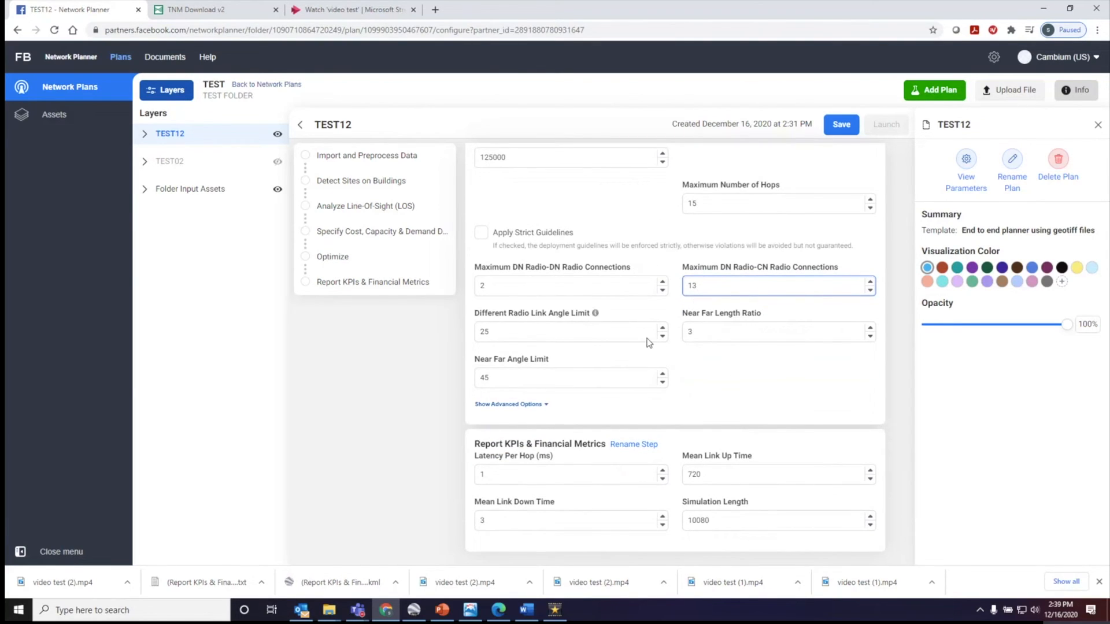
mouse_move(717, 435)
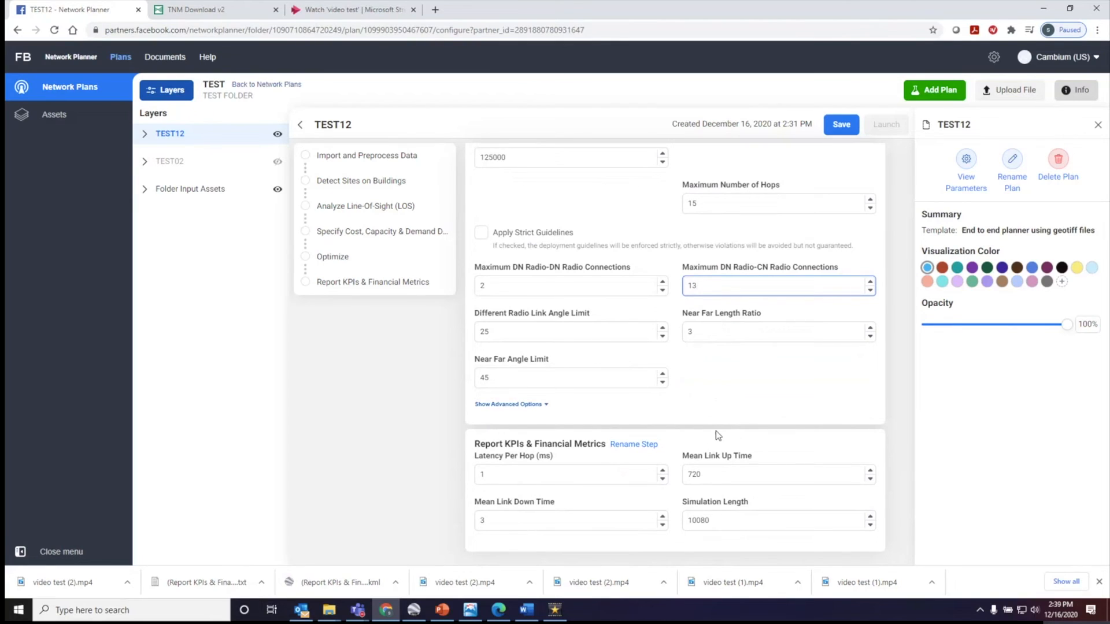
mouse_move(784, 381)
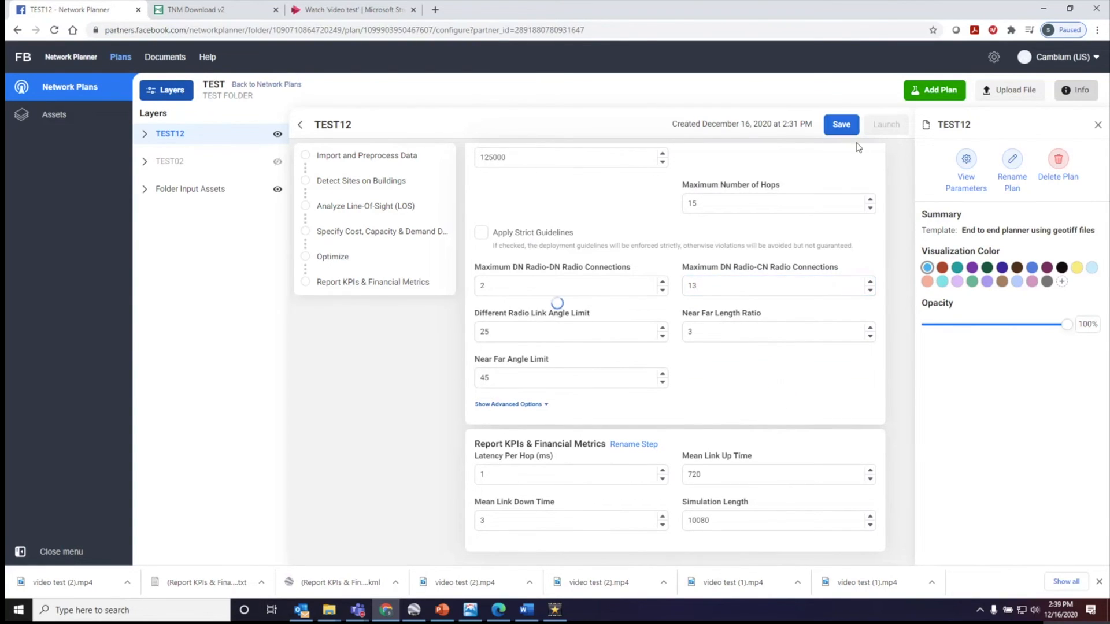
Step: Save the TEST12 plan and launch its run, returning to the TEST folder
click(841, 123)
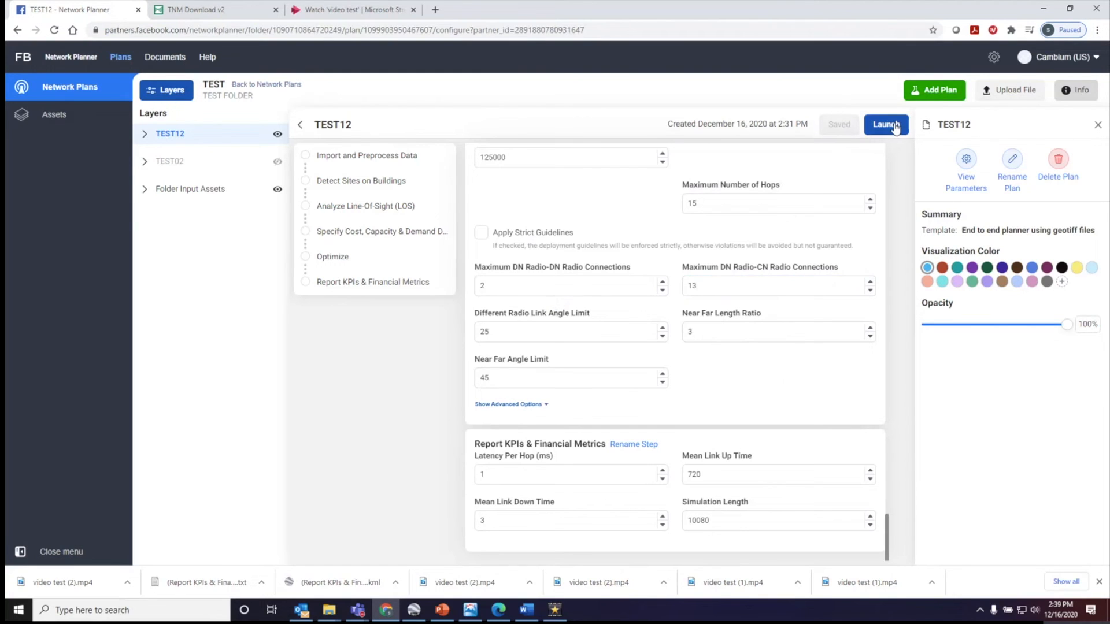
click(886, 125)
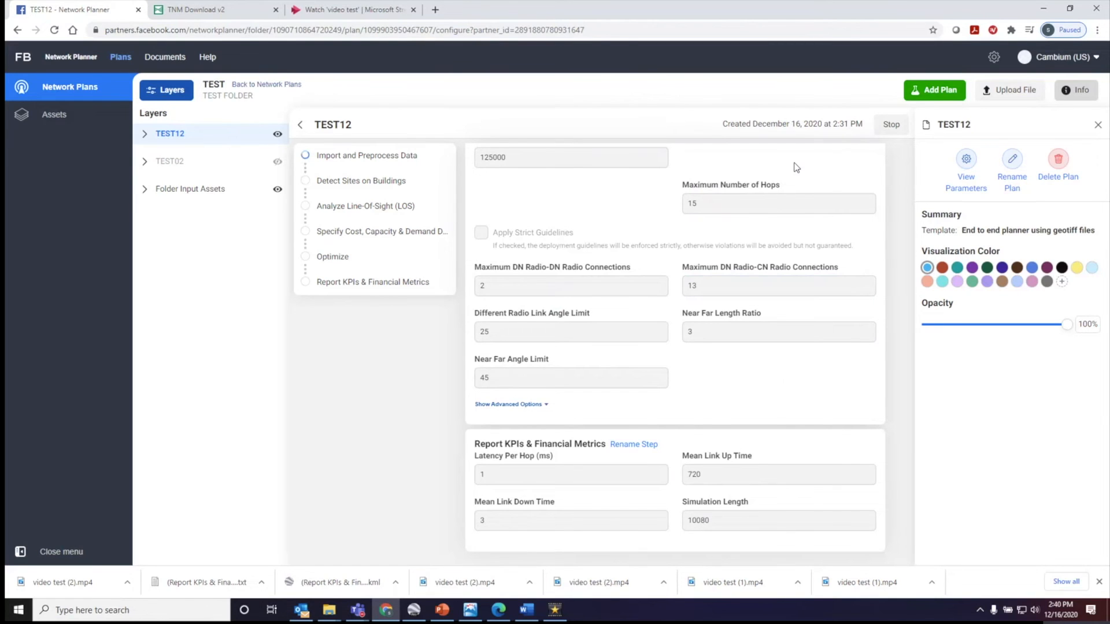
click(267, 83)
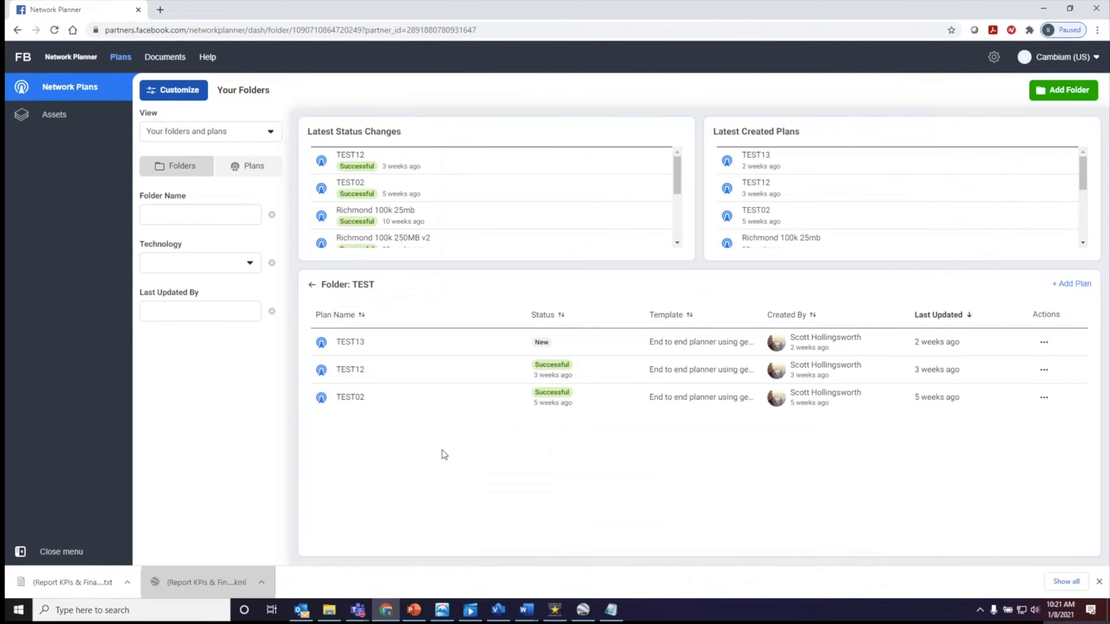
mouse_move(437, 452)
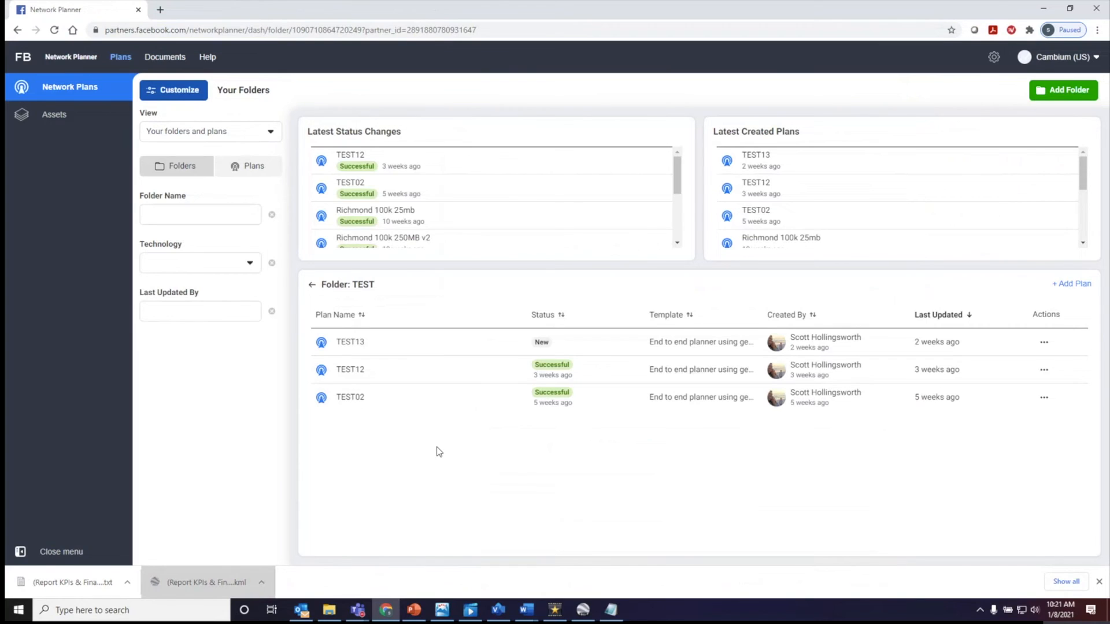
mouse_move(436, 435)
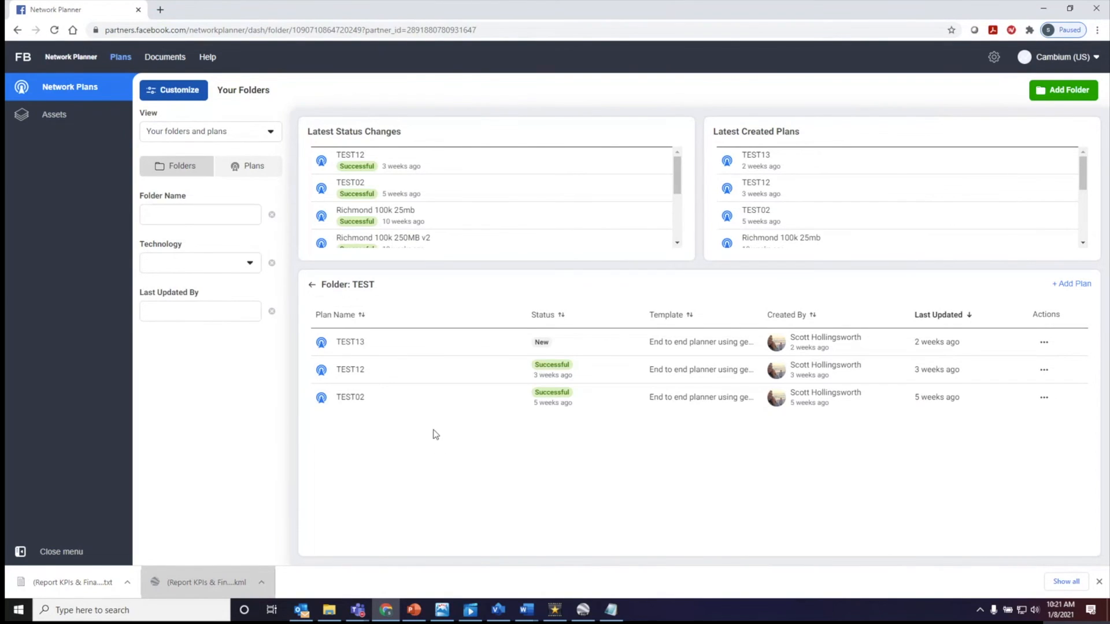
Step: Open the successful TEST02 plan to view its network map and output assets
click(349, 397)
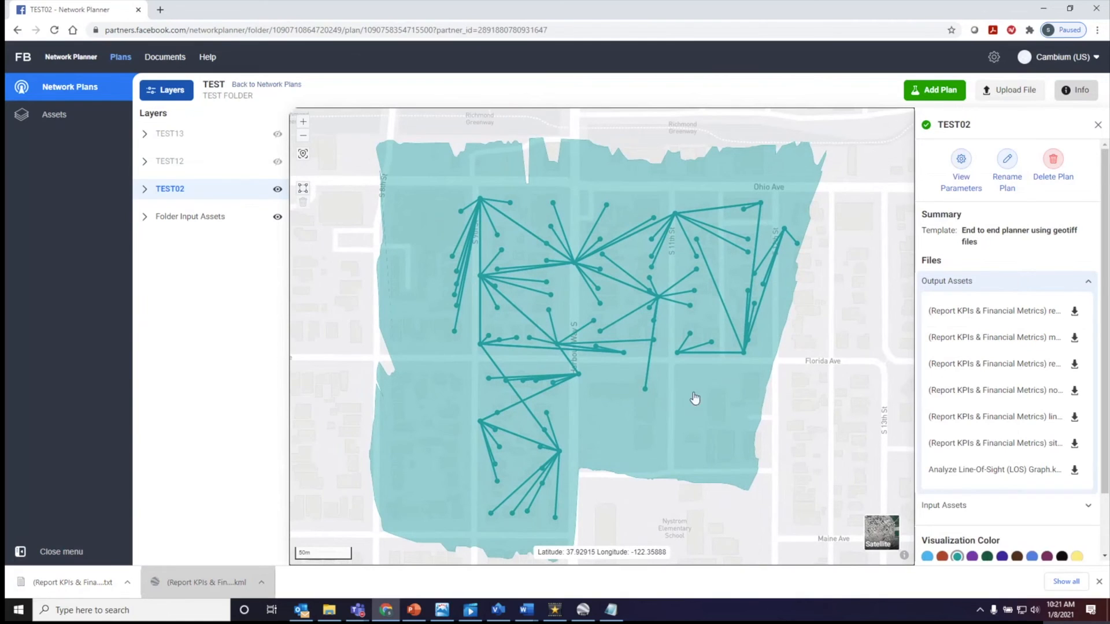
mouse_move(970, 303)
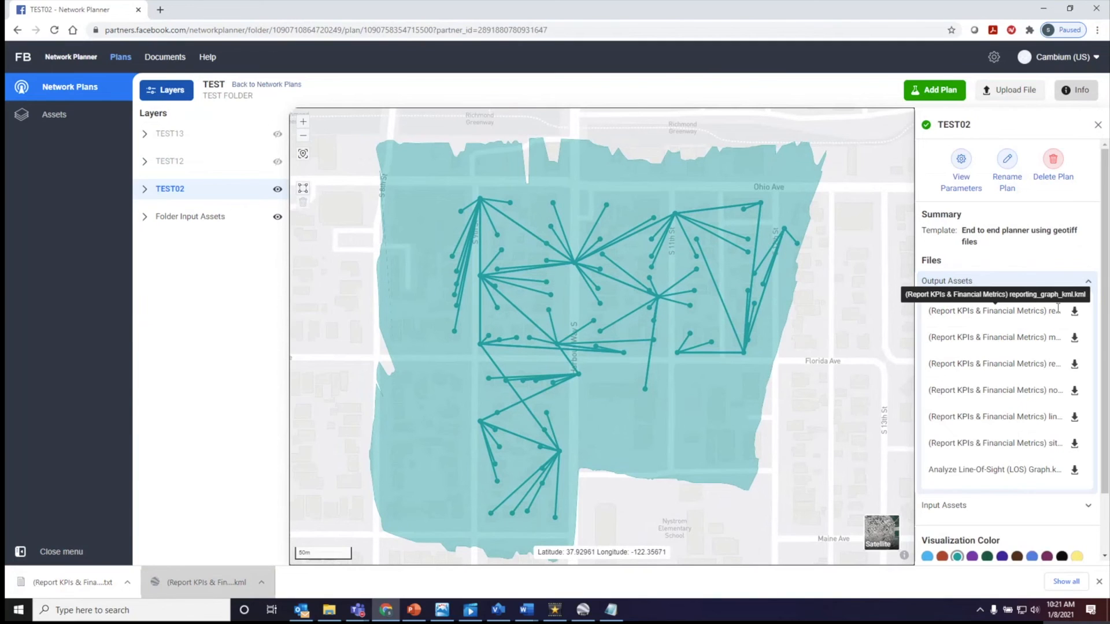
mouse_move(1074, 311)
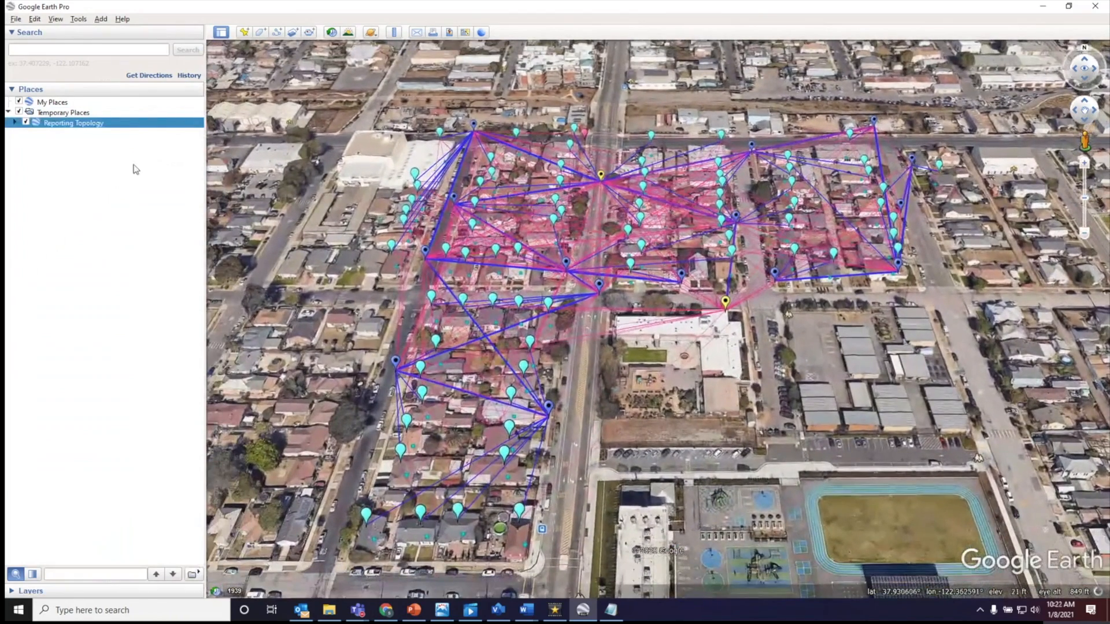
Step: Expand Reporting Topology under Temporary Places to list its Sites, Links, Demand and EditPolygons folders
click(14, 123)
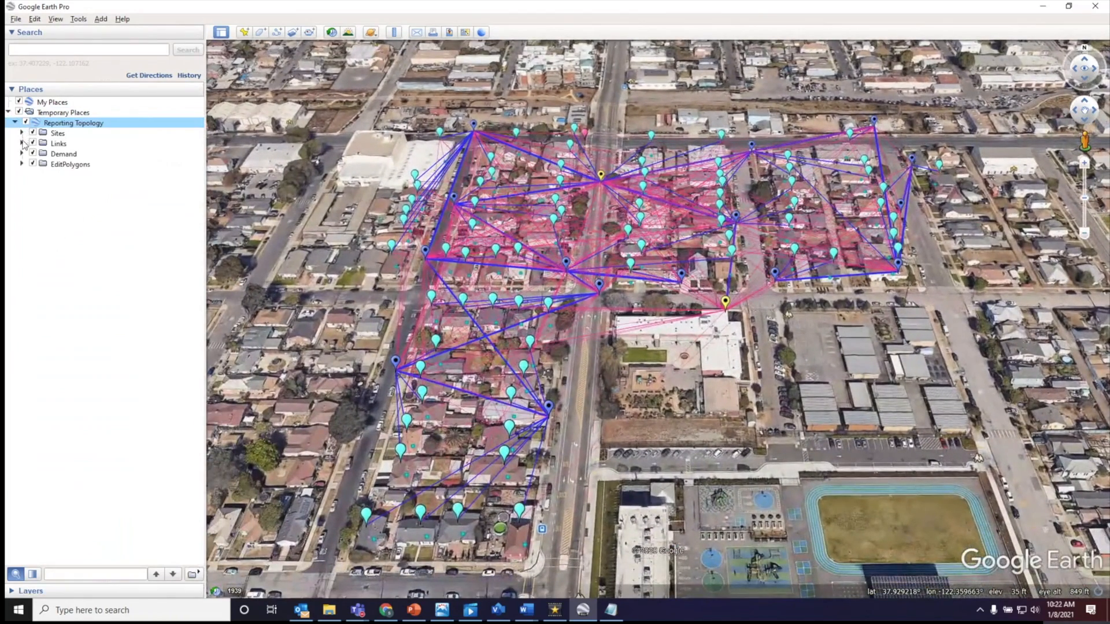
click(21, 144)
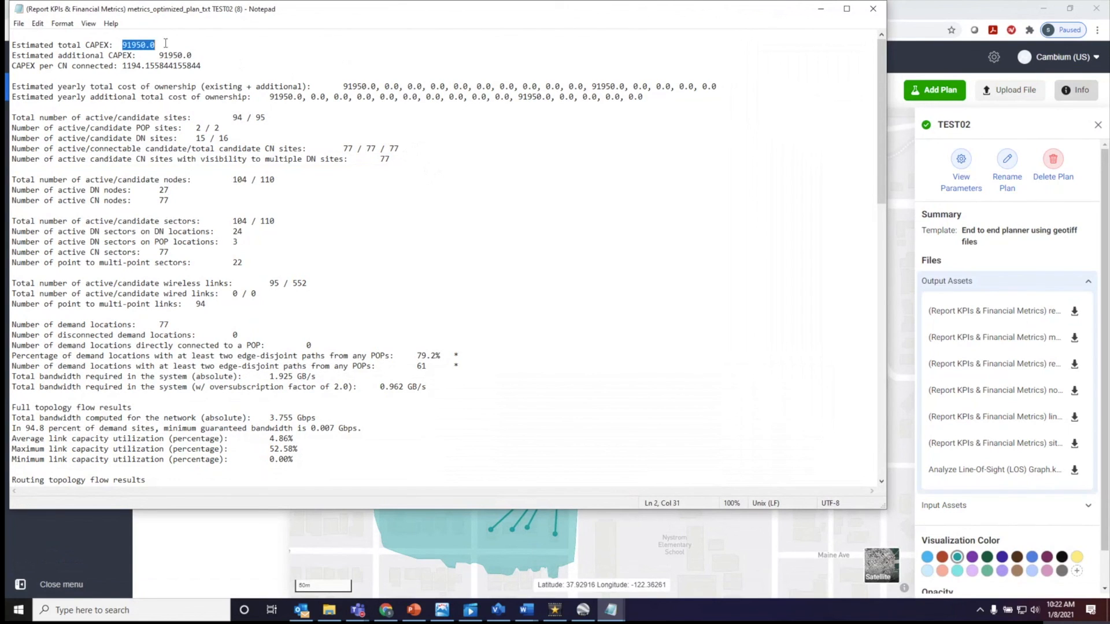
mouse_move(386, 87)
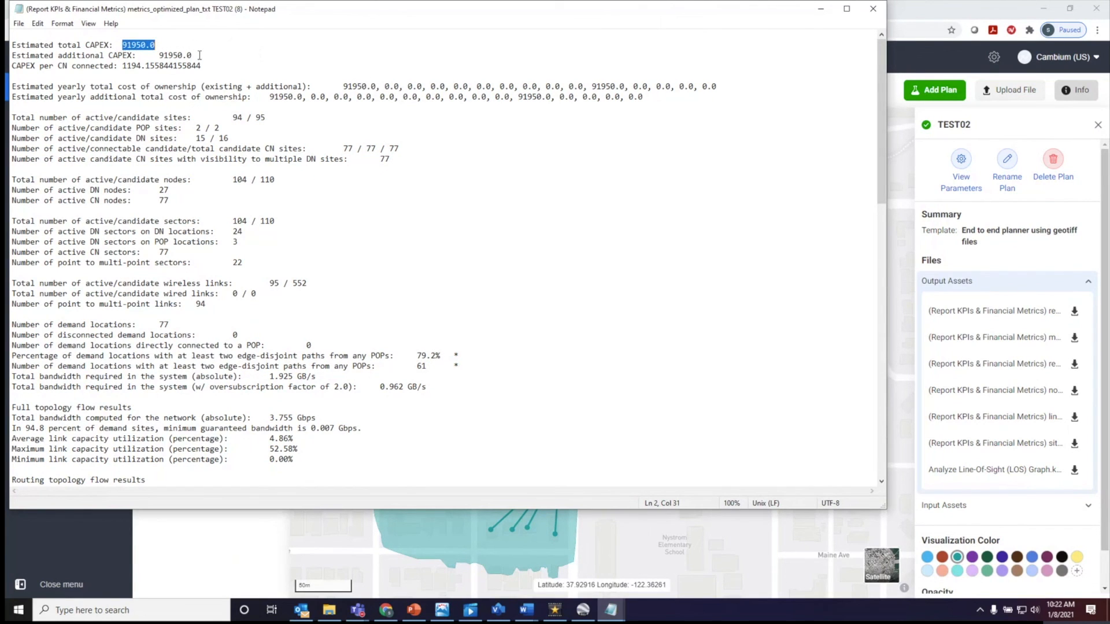
mouse_move(532, 240)
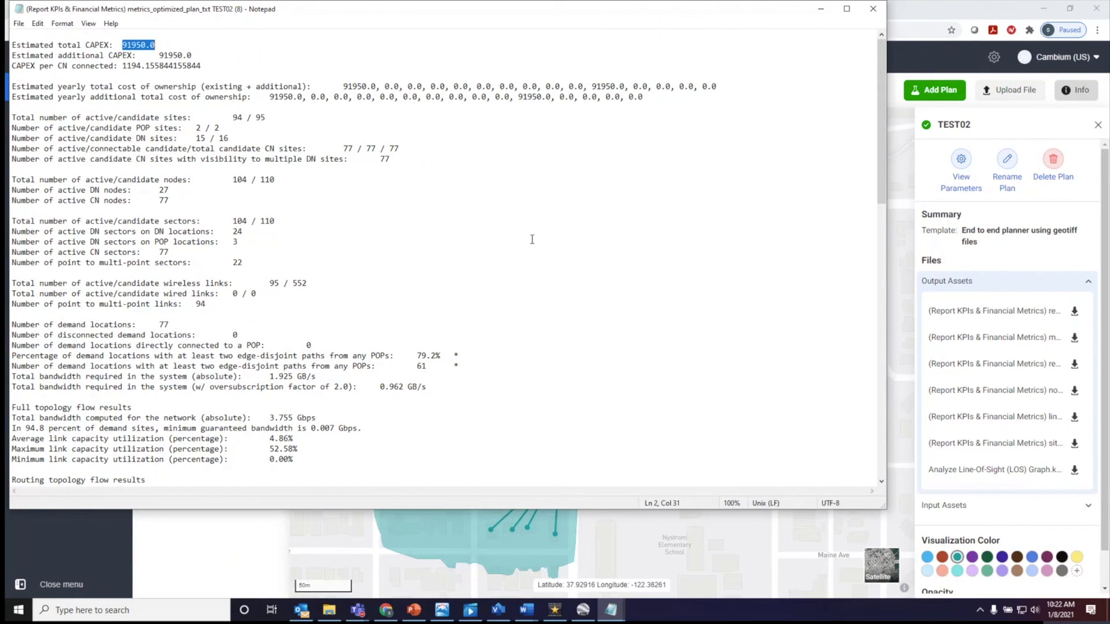
mouse_move(870, 20)
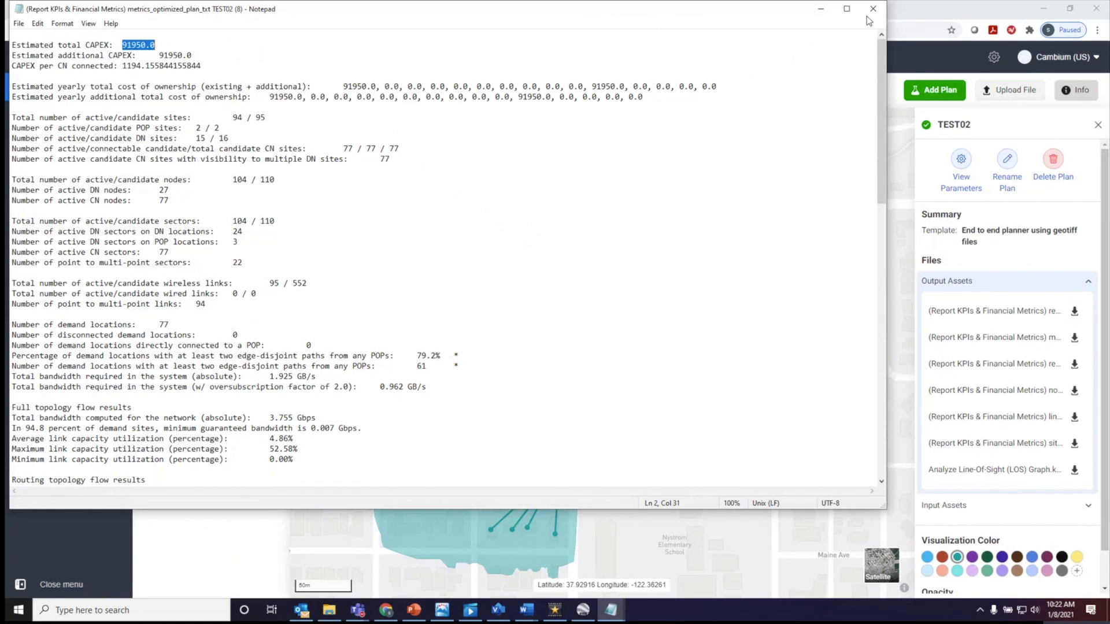